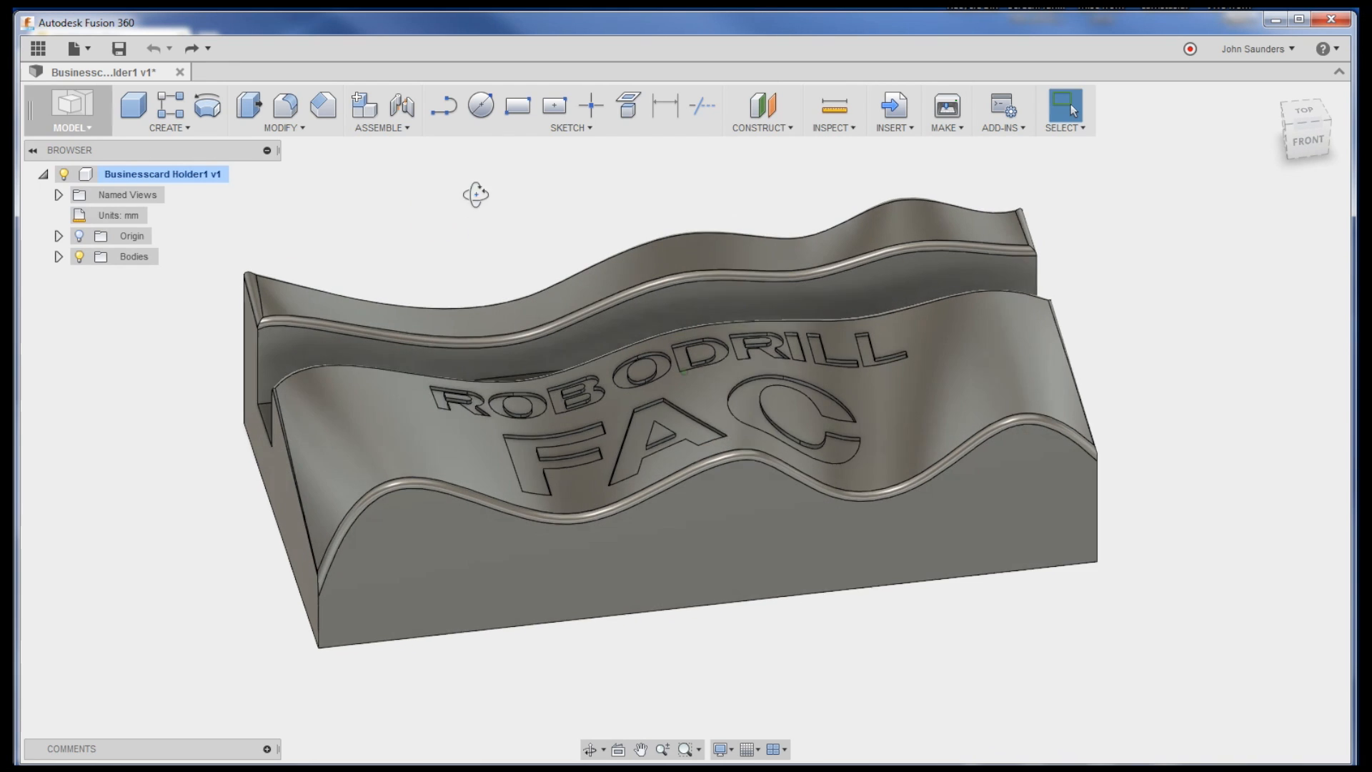
Step: Delete all the ROBODRILL FAC letter faces from the card holder's curved front face
{"action": "left_click_drag", "start_coordinate": [475, 193], "coordinate": [508, 207]}
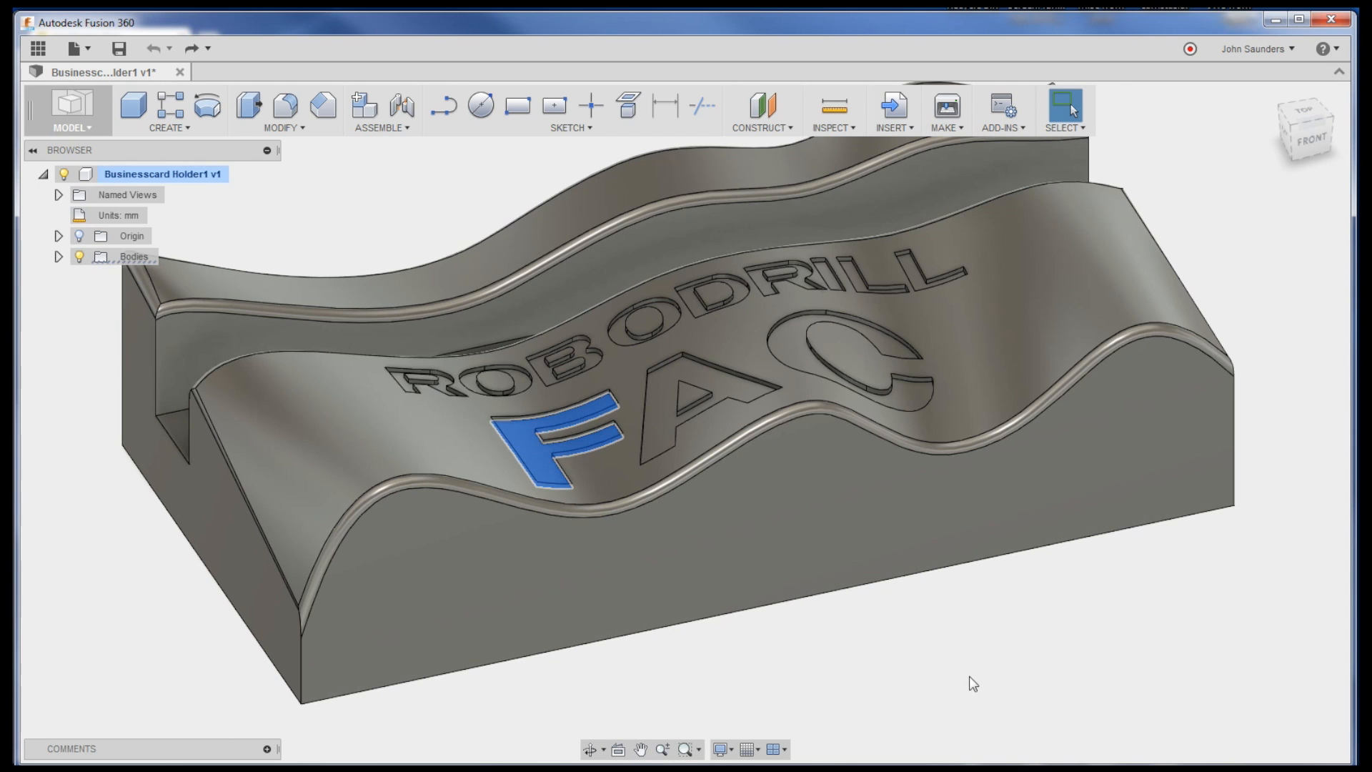
{"action": "key", "text": "Backspace"}
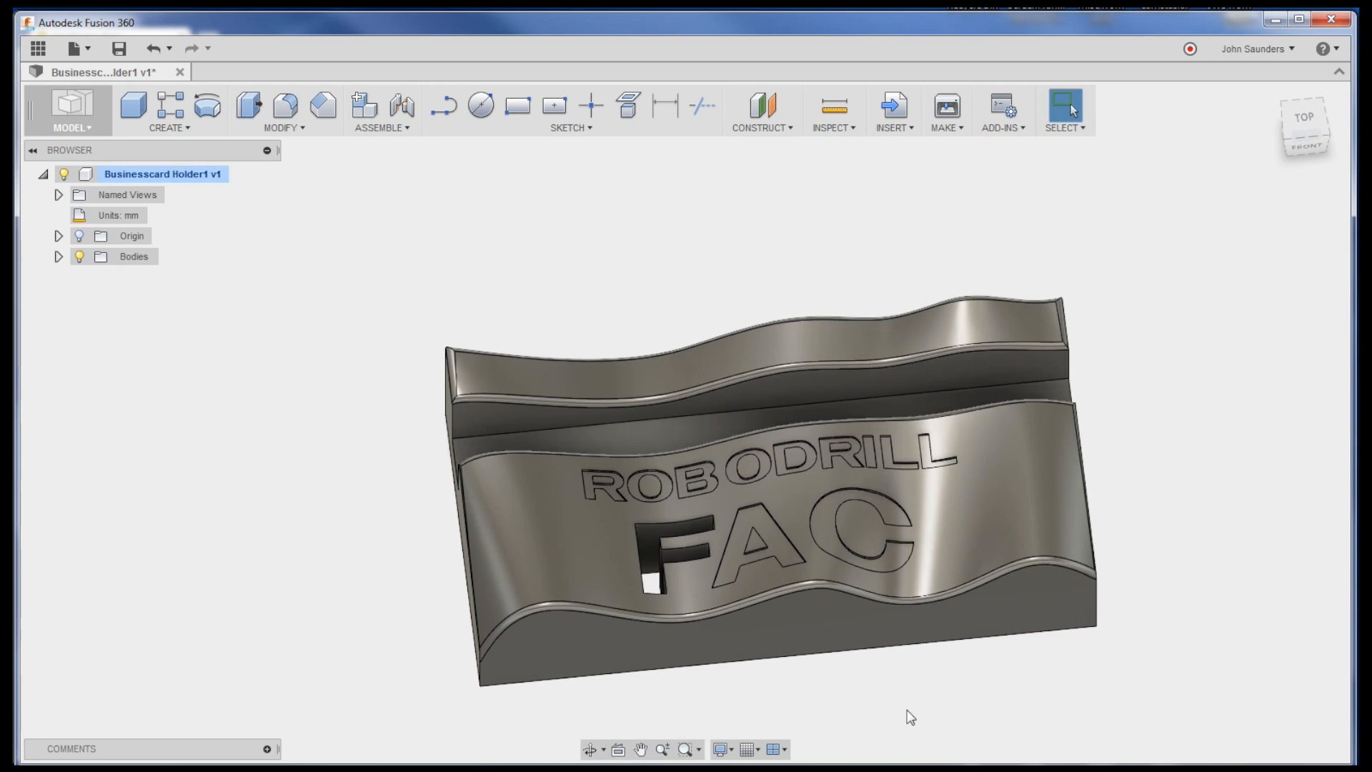
{"action": "key", "text": "ctrl+z"}
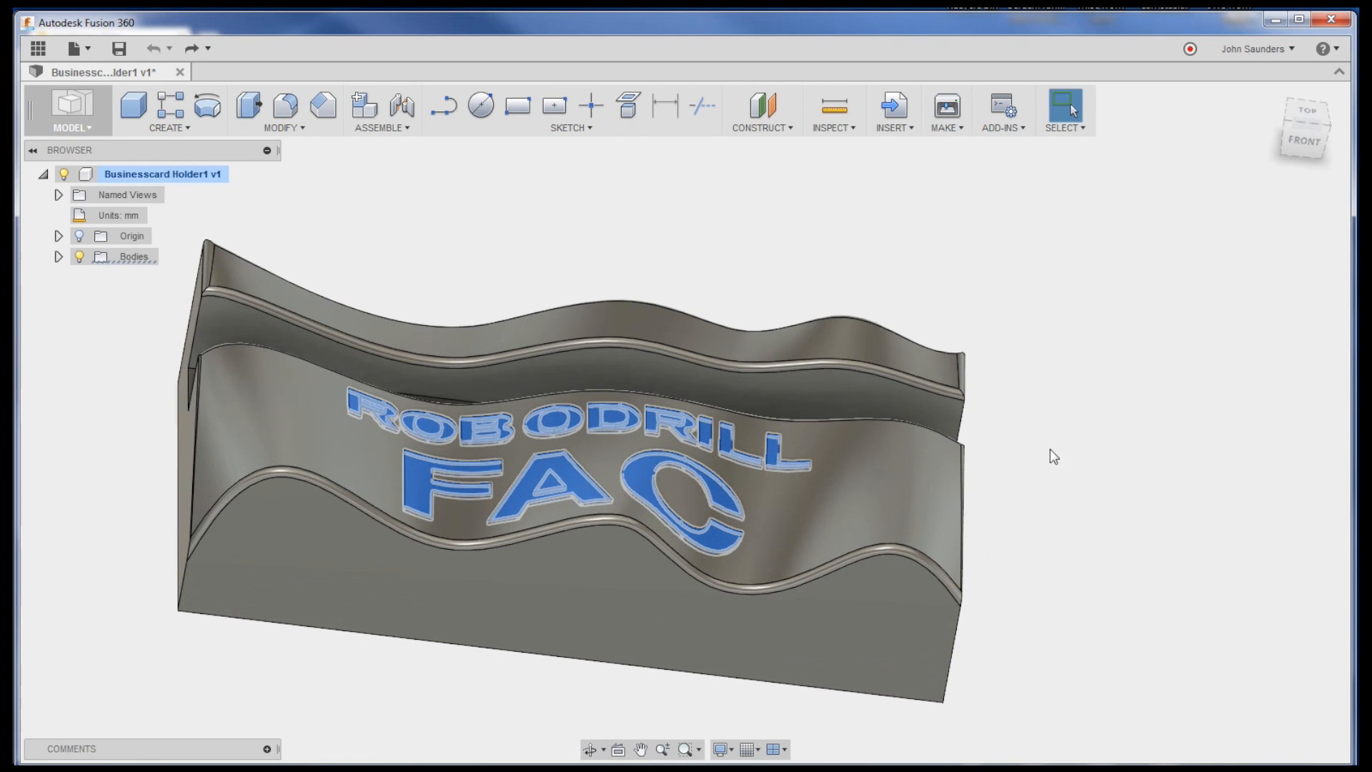
{"action": "key", "text": "Backspace"}
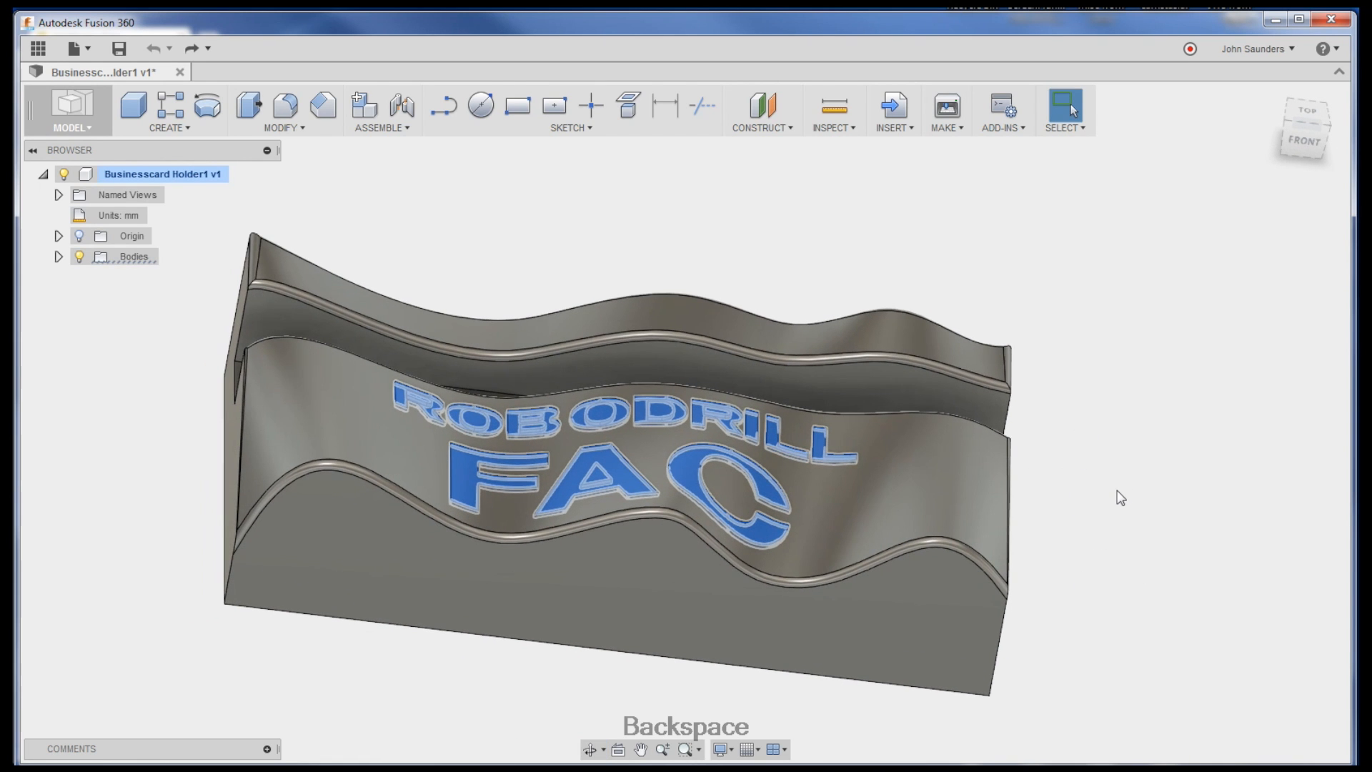
{"action": "key", "text": "Backspace"}
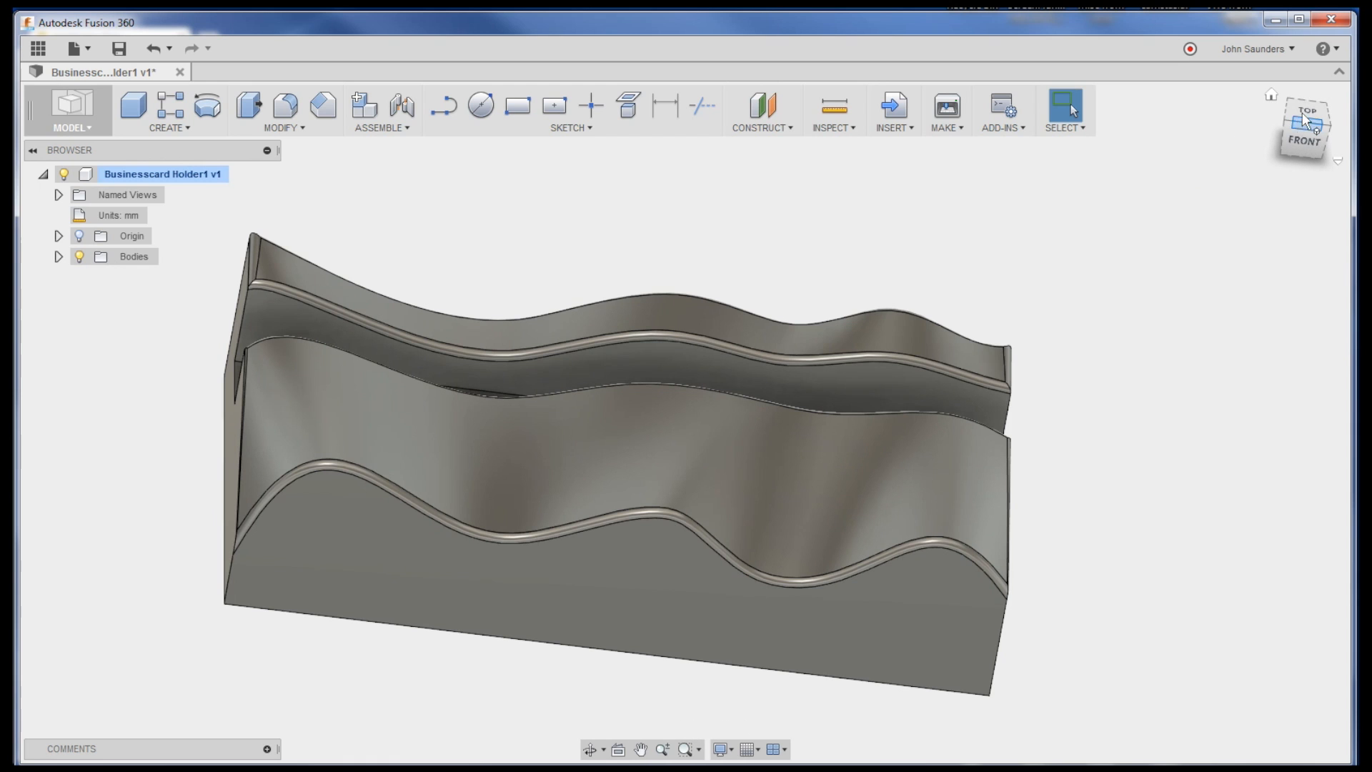
Step: Undo to restore the ROBODRILL FAC letters, then delete the selected letters again
{"action": "key", "text": "ctrl+z"}
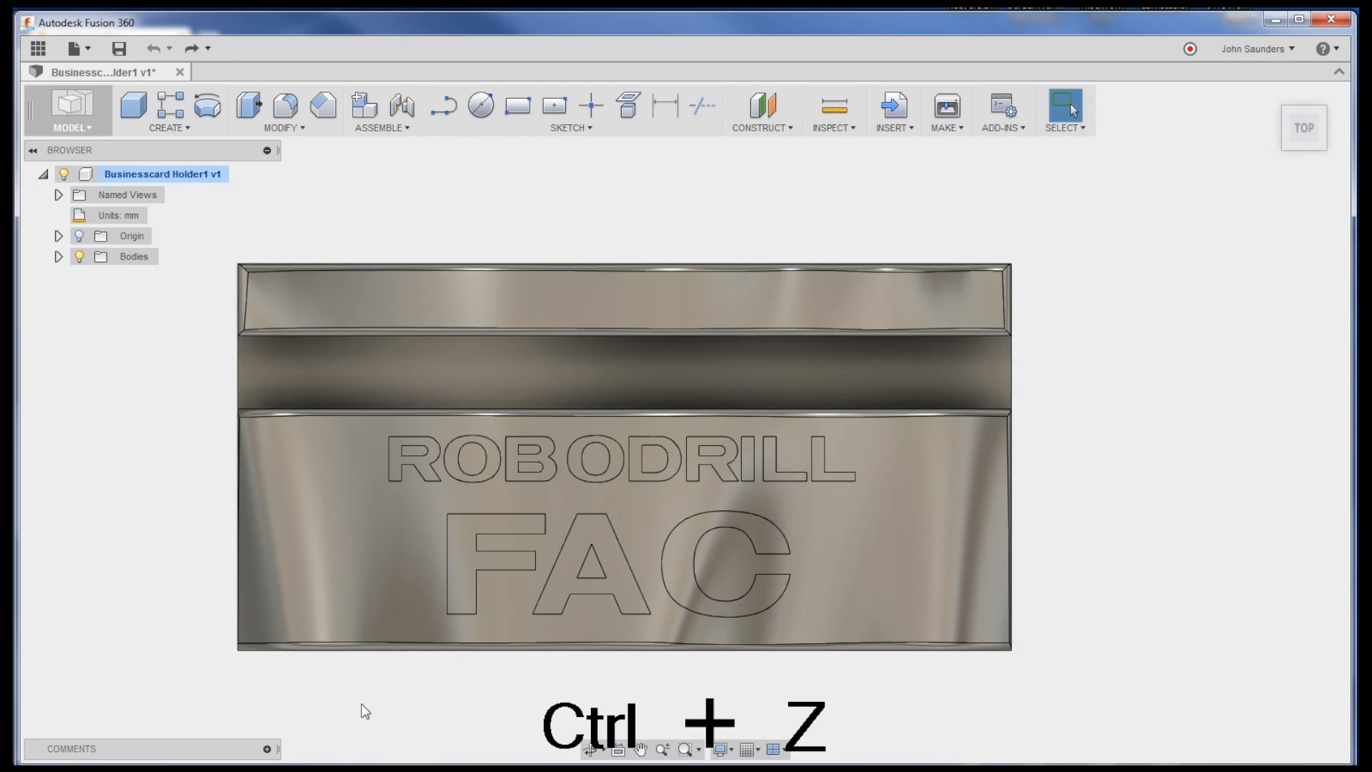
{"action": "key", "text": "ctrl+z"}
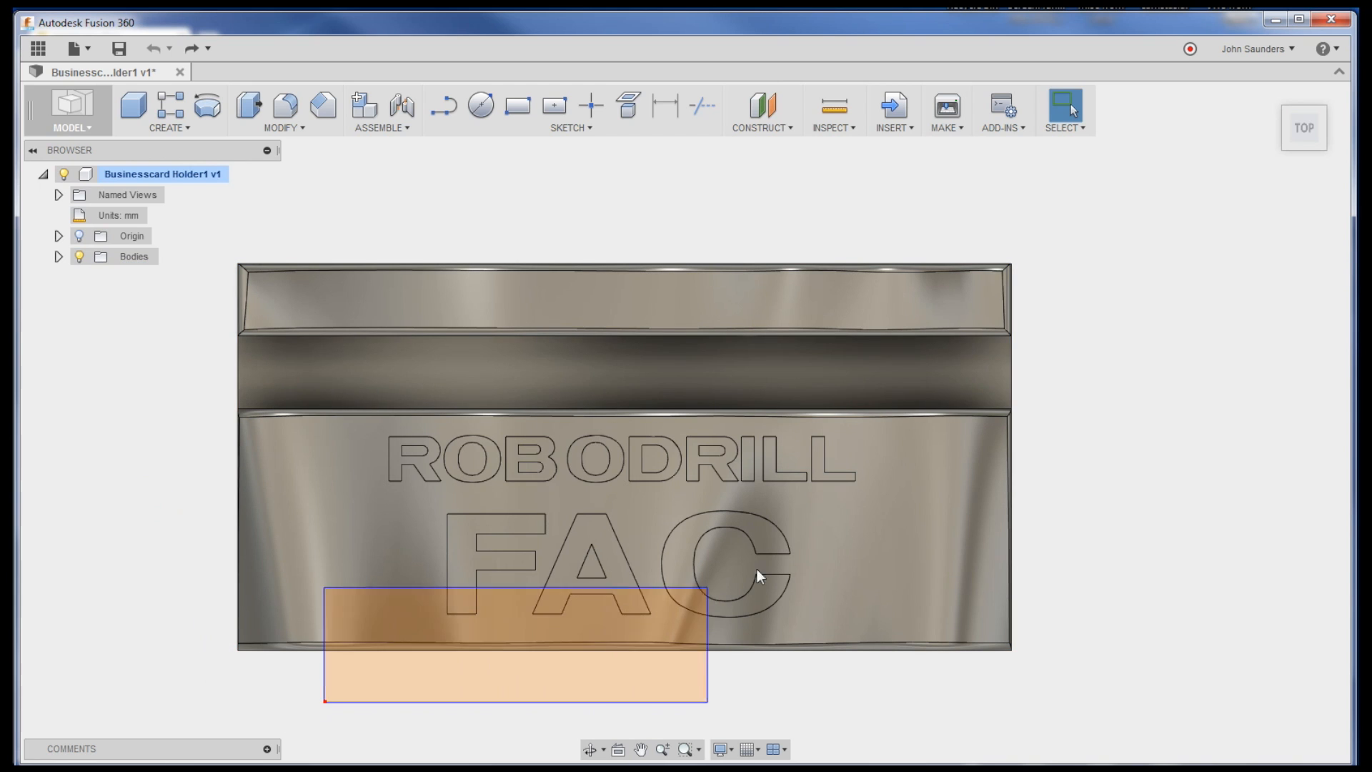
{"action": "key", "text": "Backspace"}
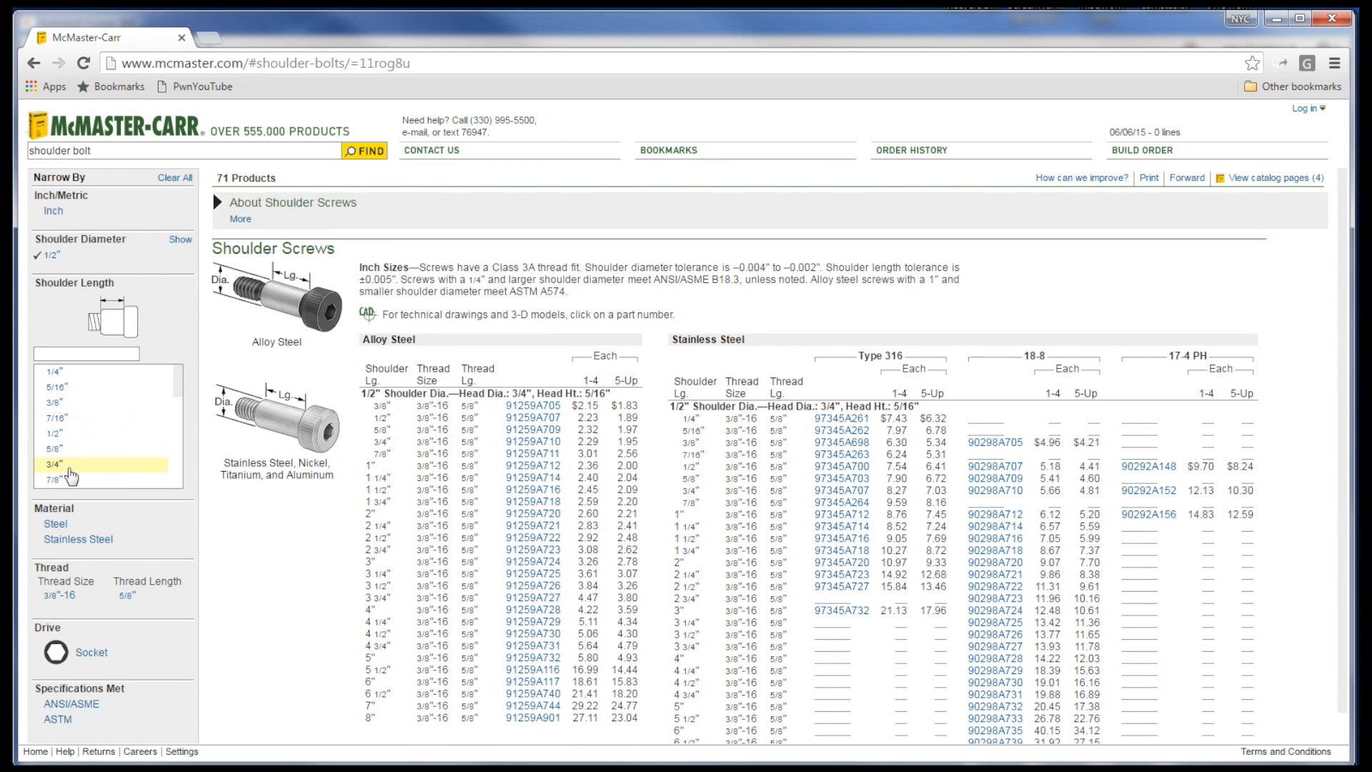
Step: Filter to 3/4" shoulder length and open details for alloy steel part 91259A710
{"action": "left_click", "coordinate": [54, 463]}
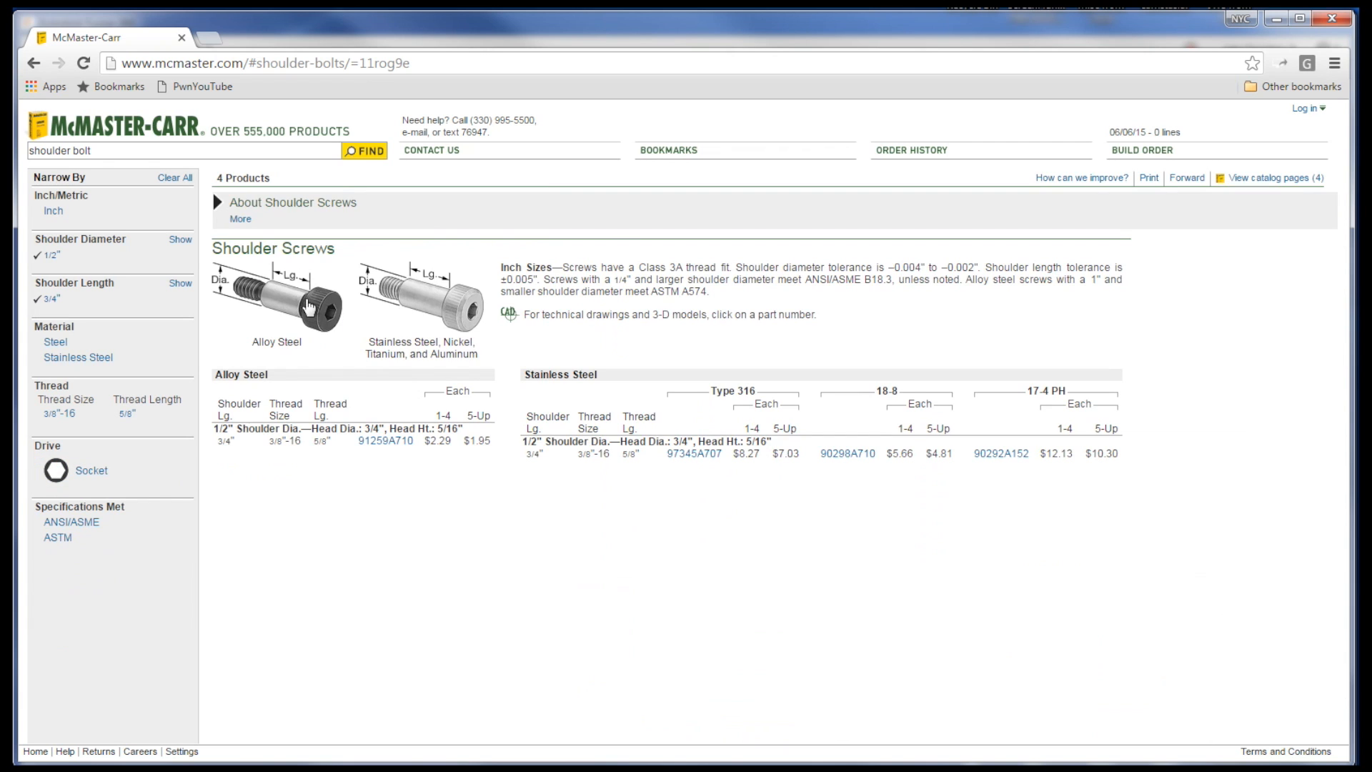
{"action": "mouse_move", "coordinate": [252, 421]}
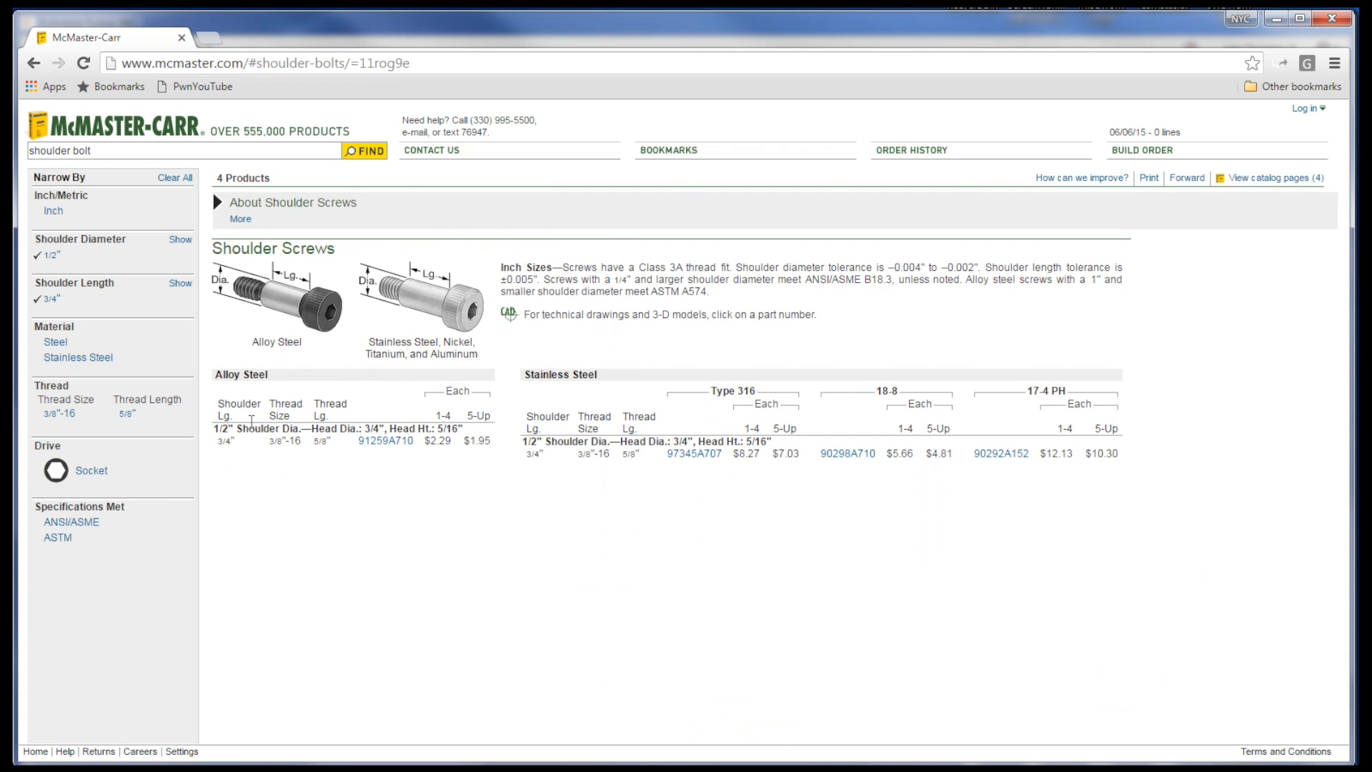
{"action": "left_click", "coordinate": [385, 440]}
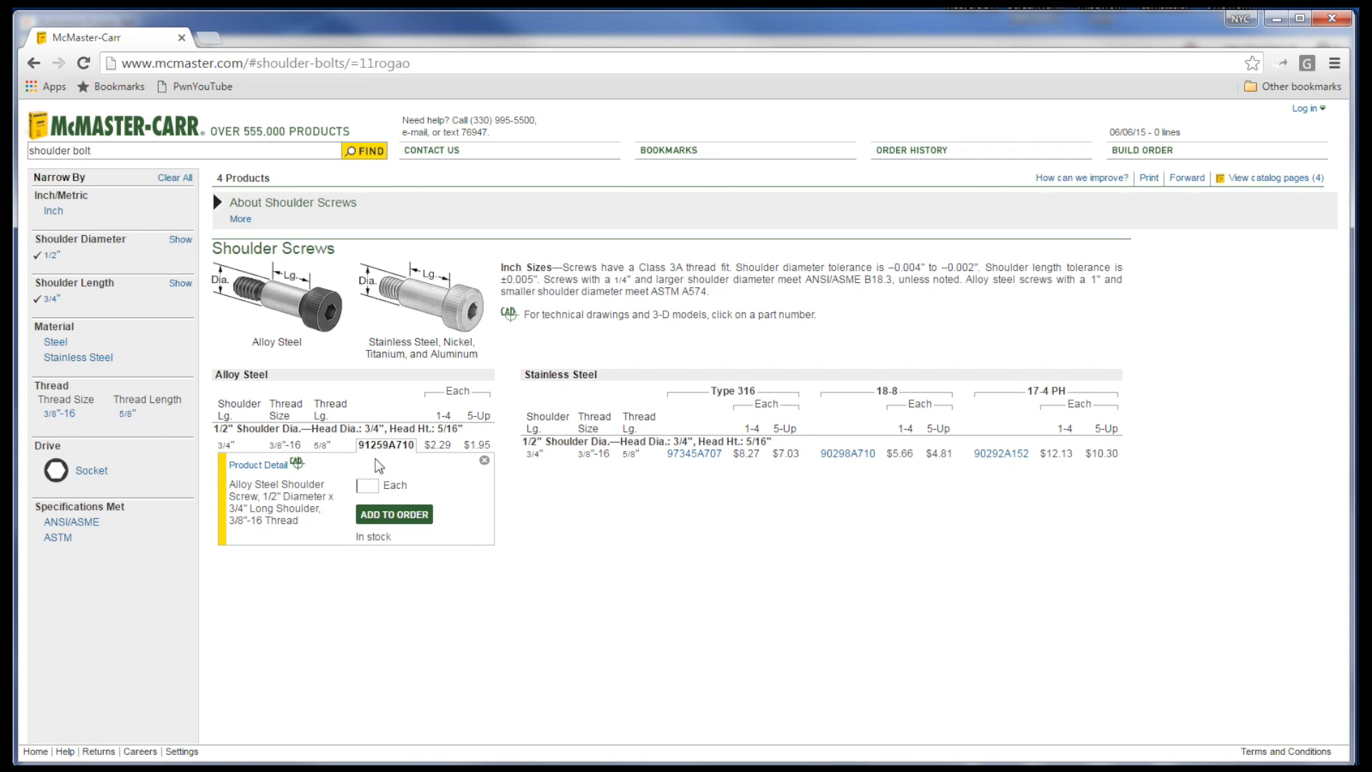
{"action": "left_click", "coordinate": [386, 445]}
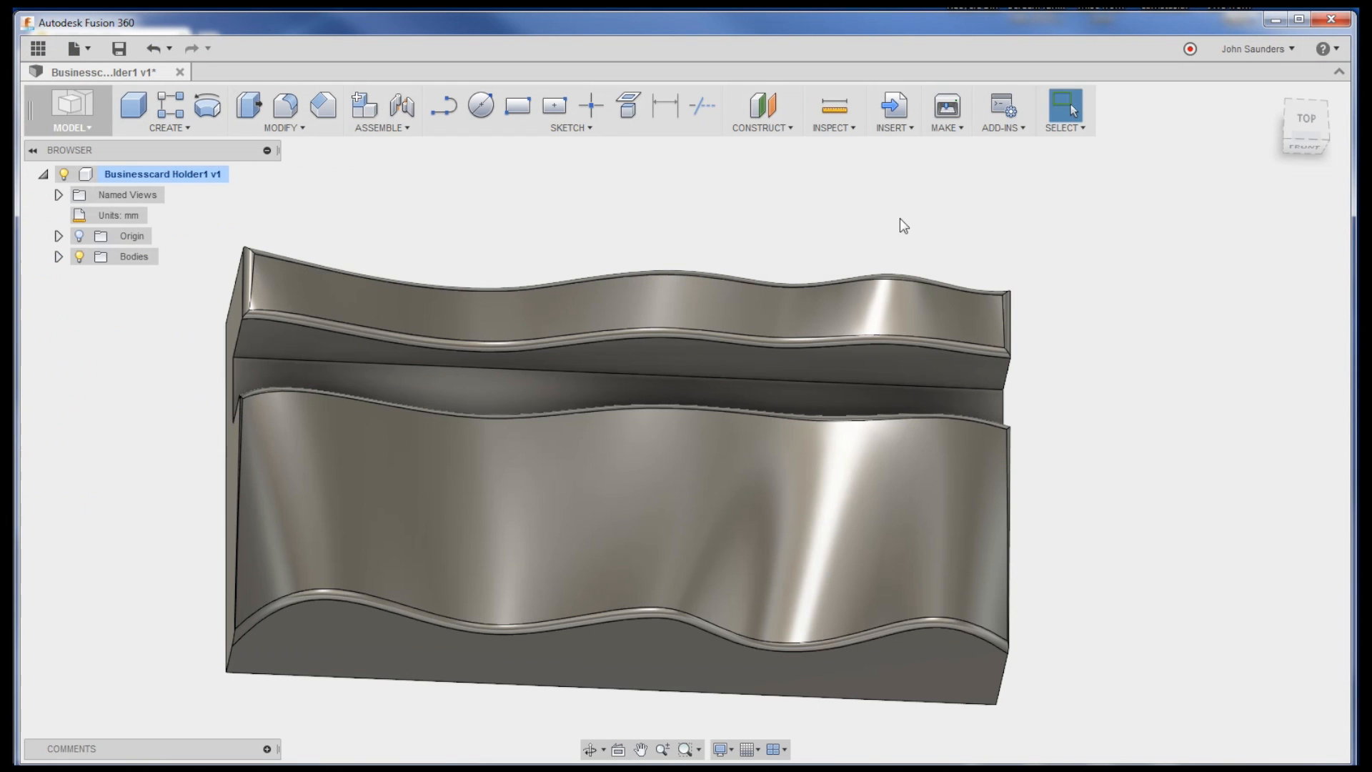
{"action": "mouse_move", "coordinate": [344, 184]}
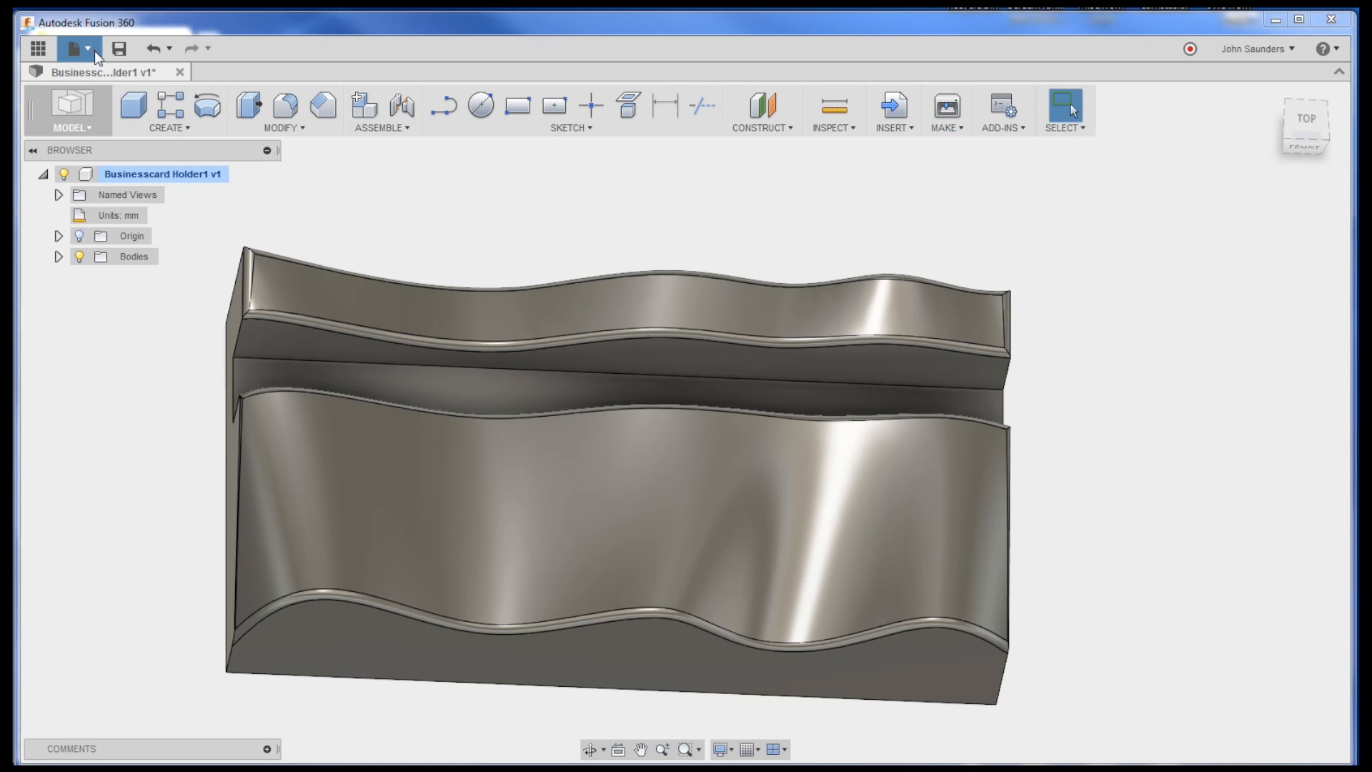
Step: Create a new blank design and start inserting a McMaster-Carr component
{"action": "left_click", "coordinate": [75, 48]}
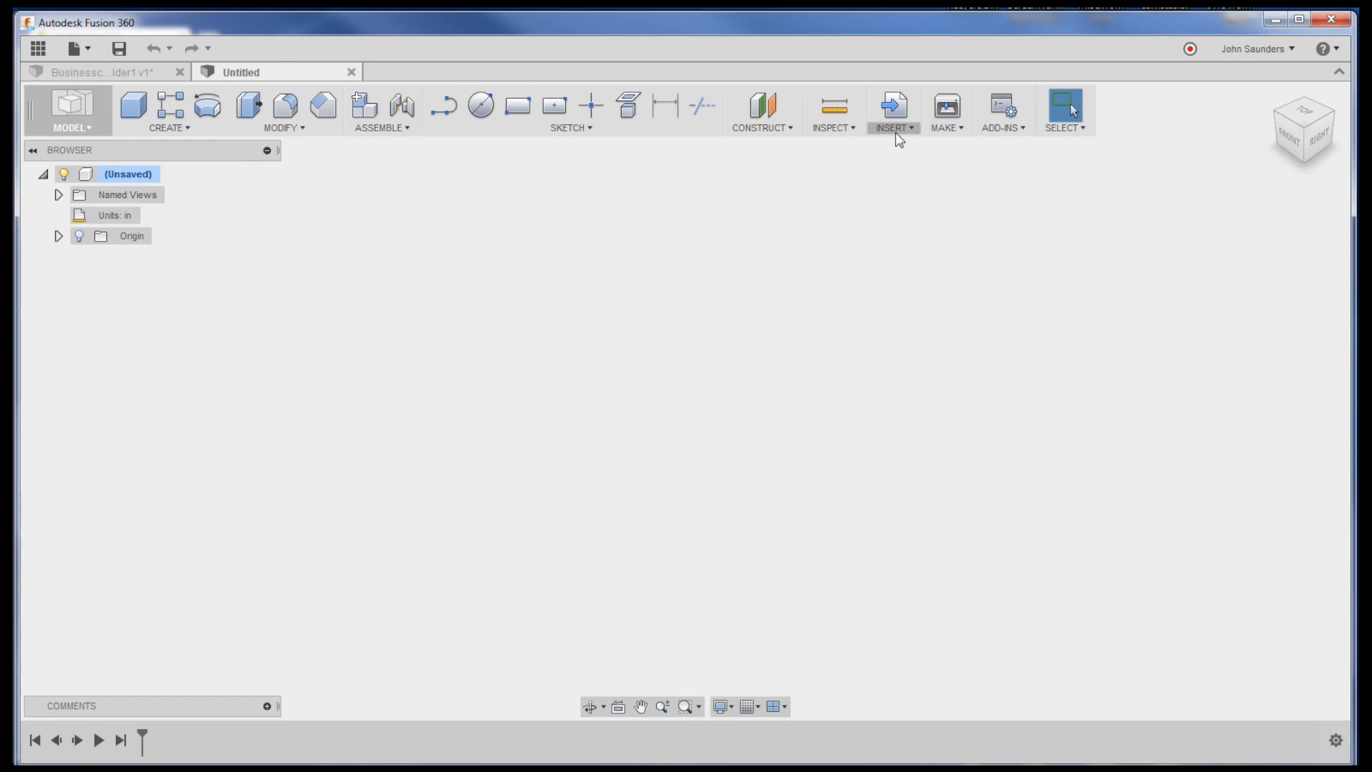
{"action": "left_click", "coordinate": [891, 128]}
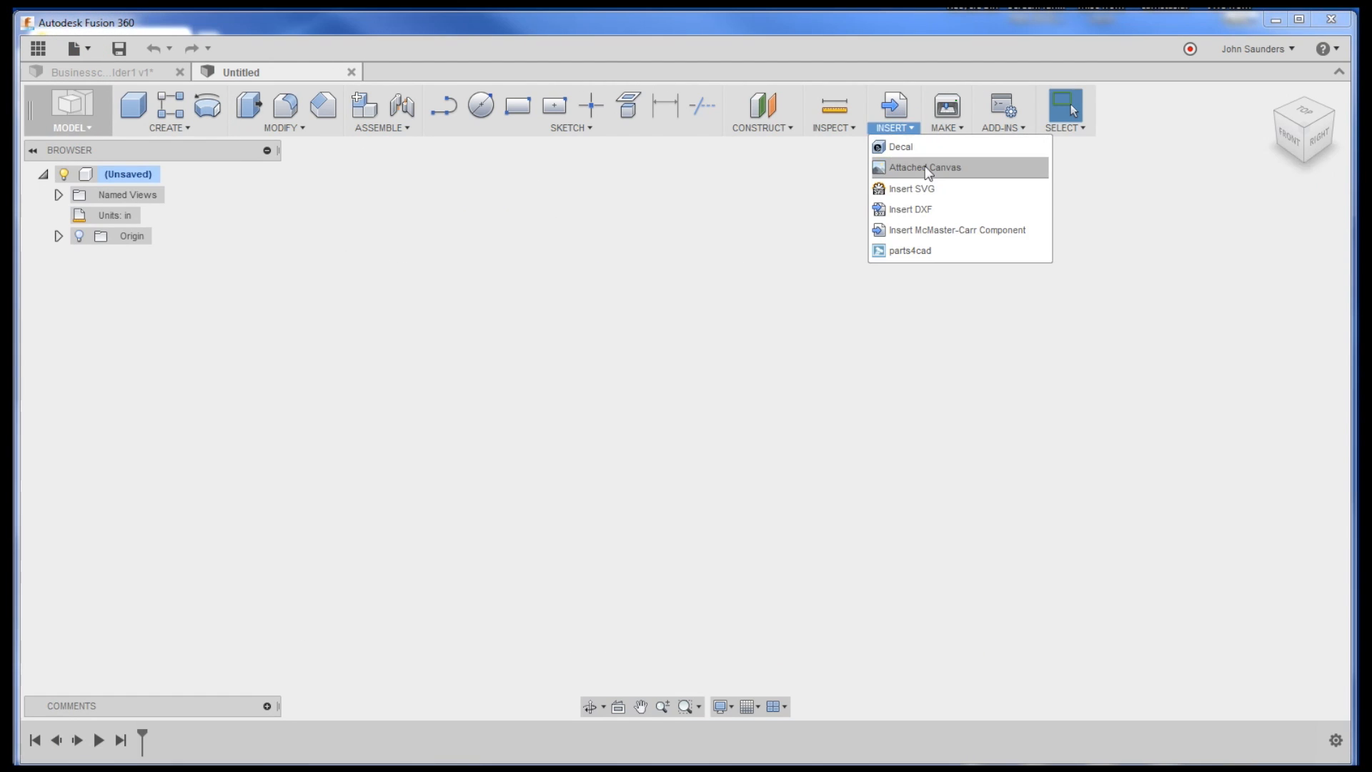
{"action": "mouse_move", "coordinate": [945, 230]}
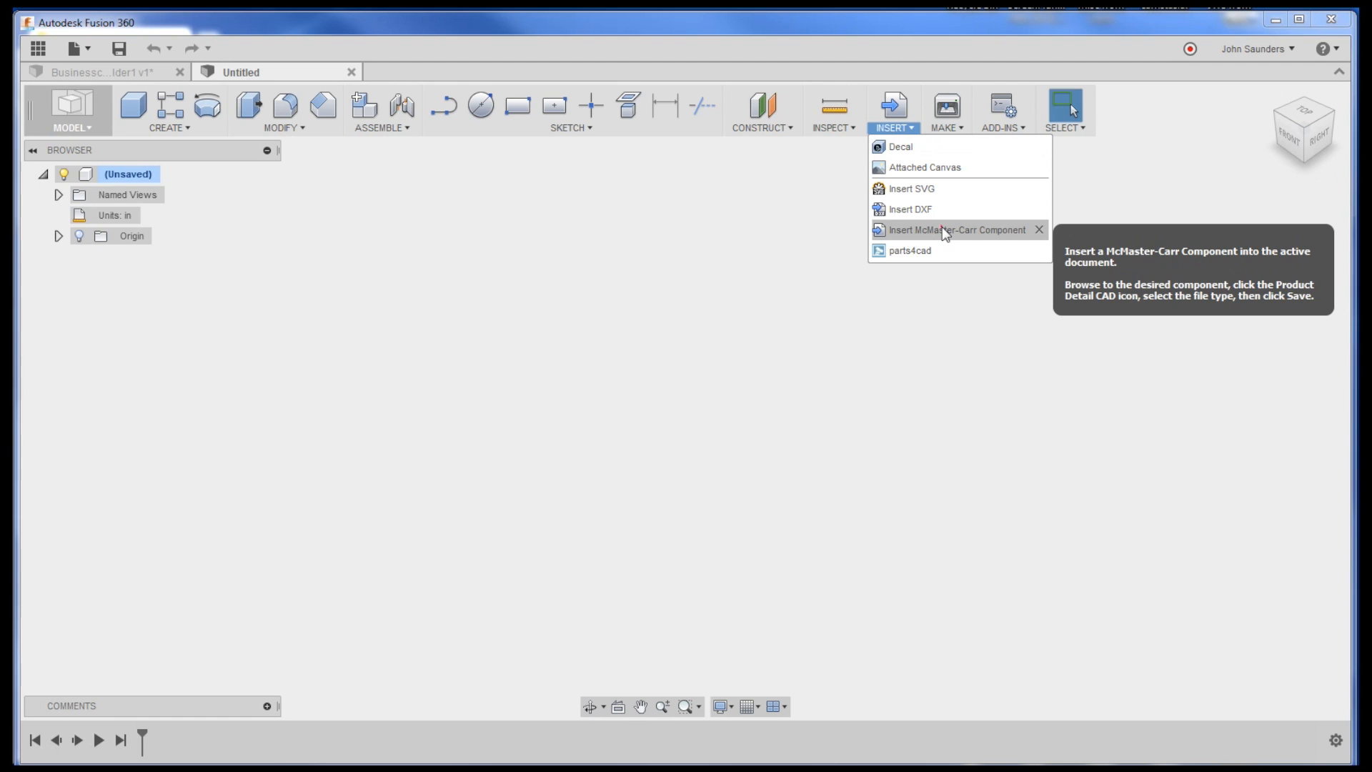
{"action": "left_click", "coordinate": [956, 230]}
{"action": "type", "text": "91259A710"}
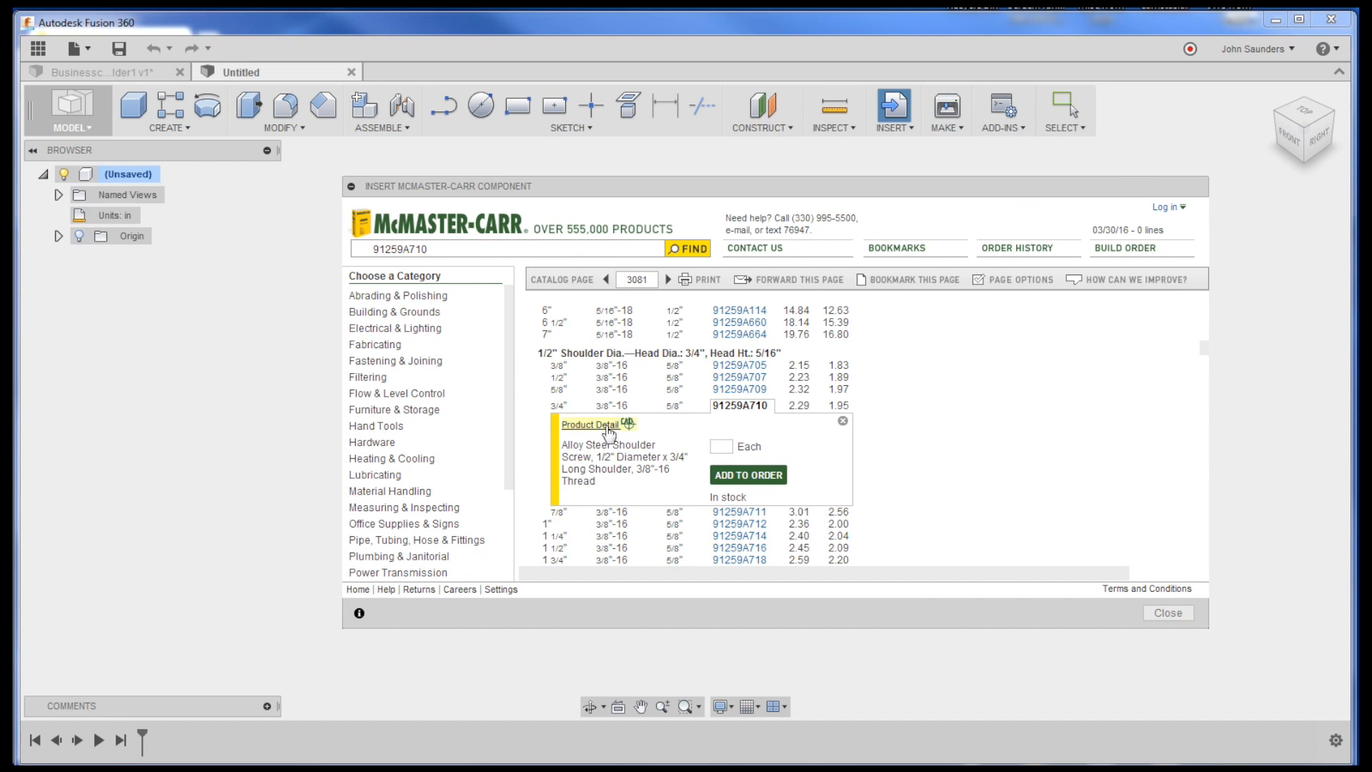
Step: Save shoulder screw 91259A710 into the design as a 3-D STEP model
{"action": "left_click", "coordinate": [591, 425]}
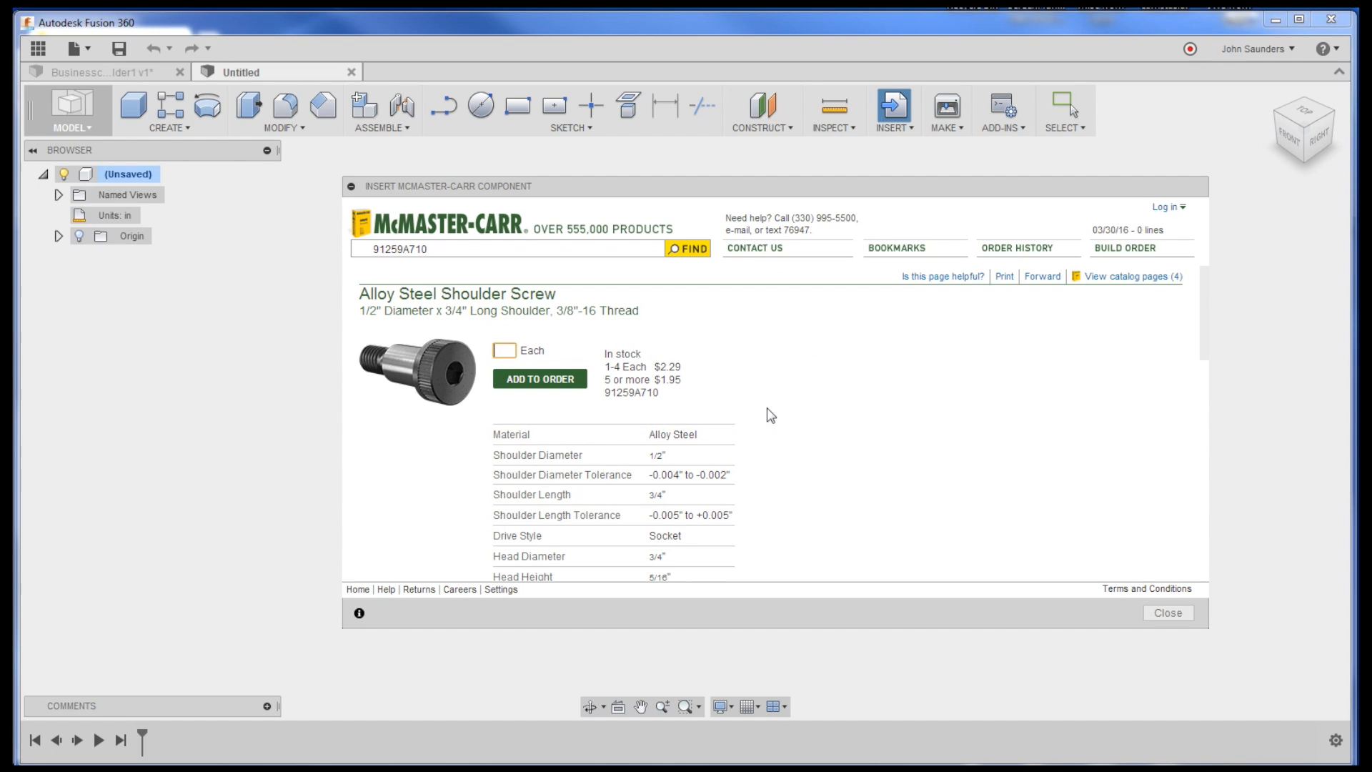
{"action": "mouse_move", "coordinate": [1121, 317]}
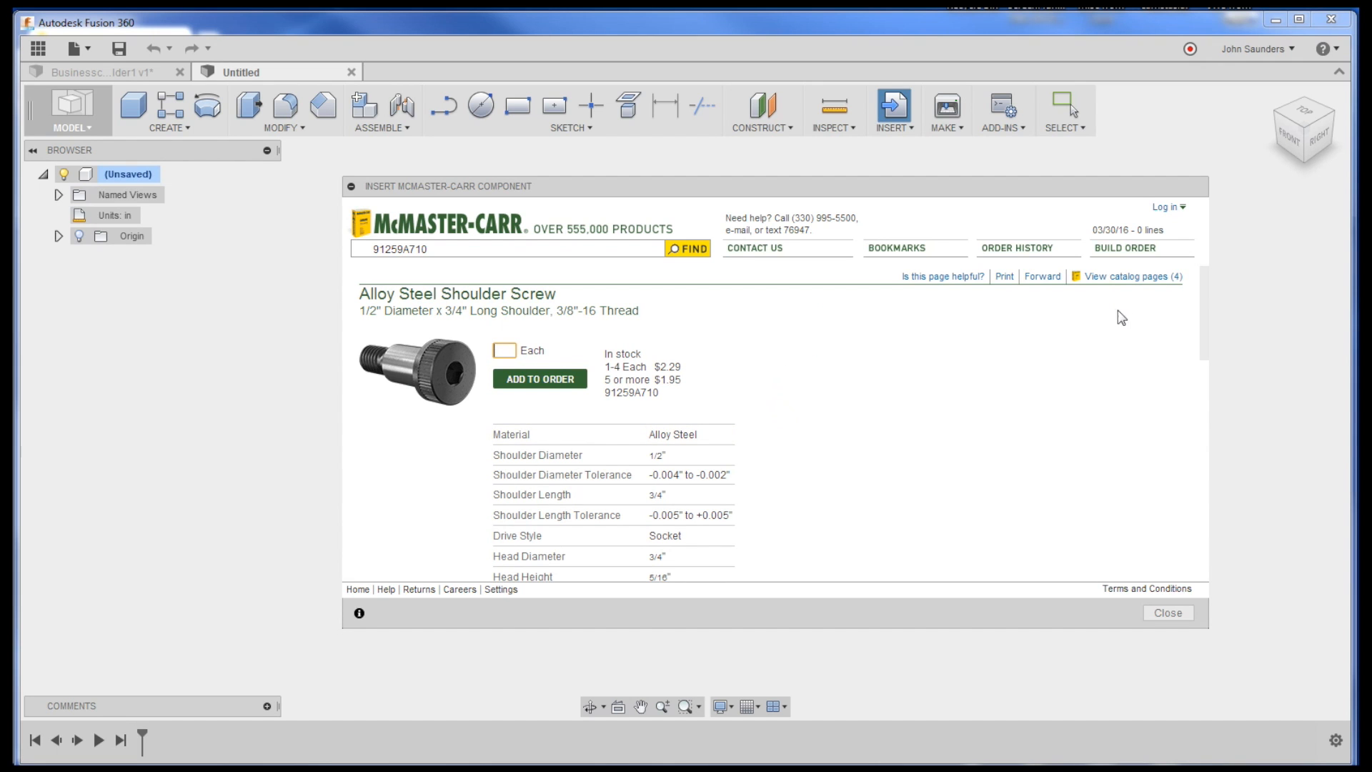
{"action": "mouse_move", "coordinate": [1209, 624]}
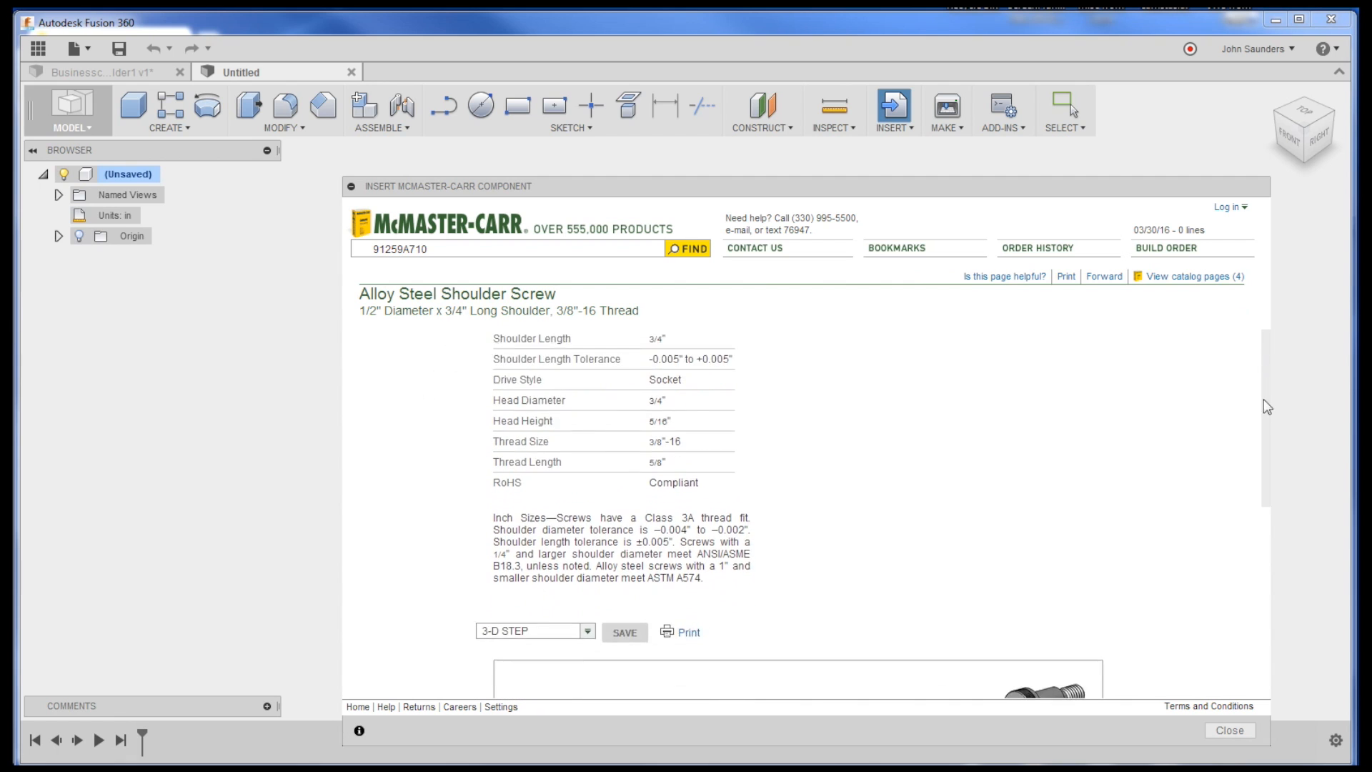
{"action": "left_click", "coordinate": [586, 526]}
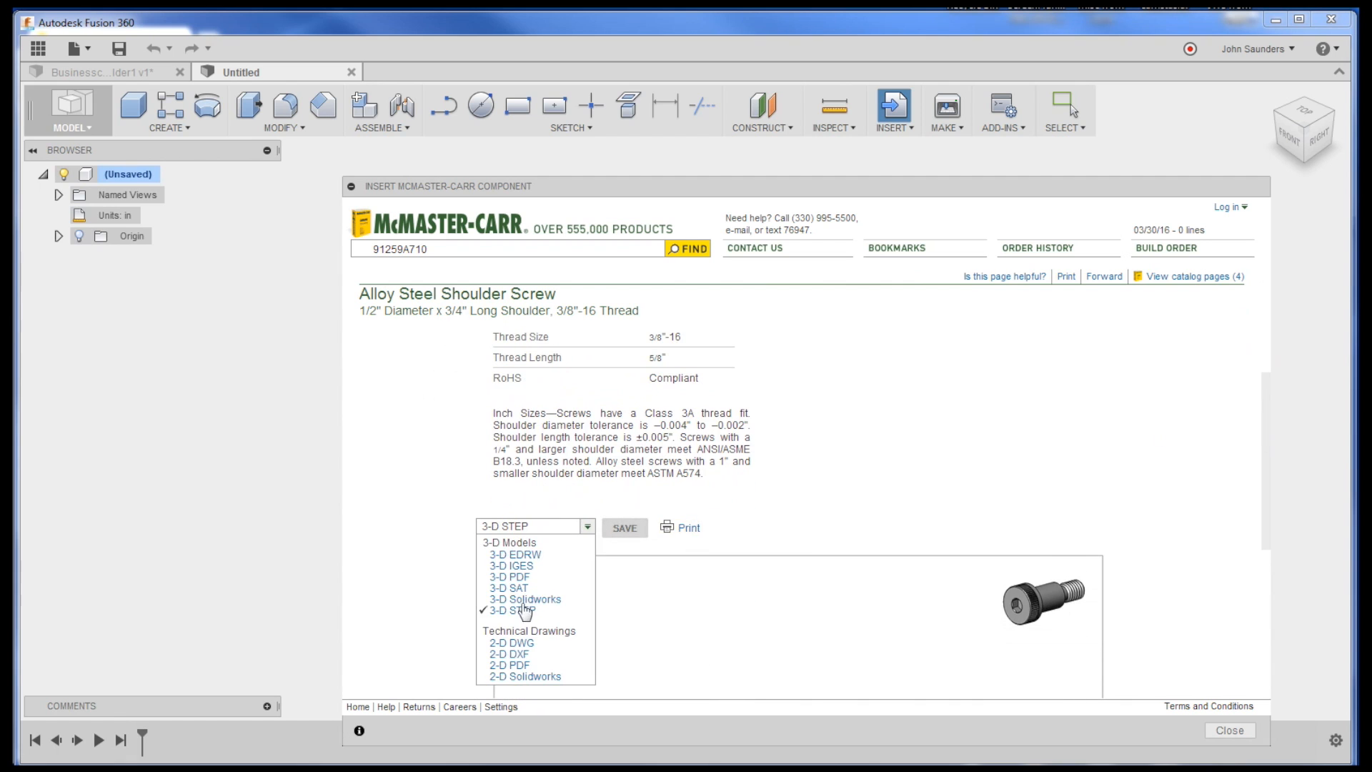
{"action": "mouse_move", "coordinate": [624, 527]}
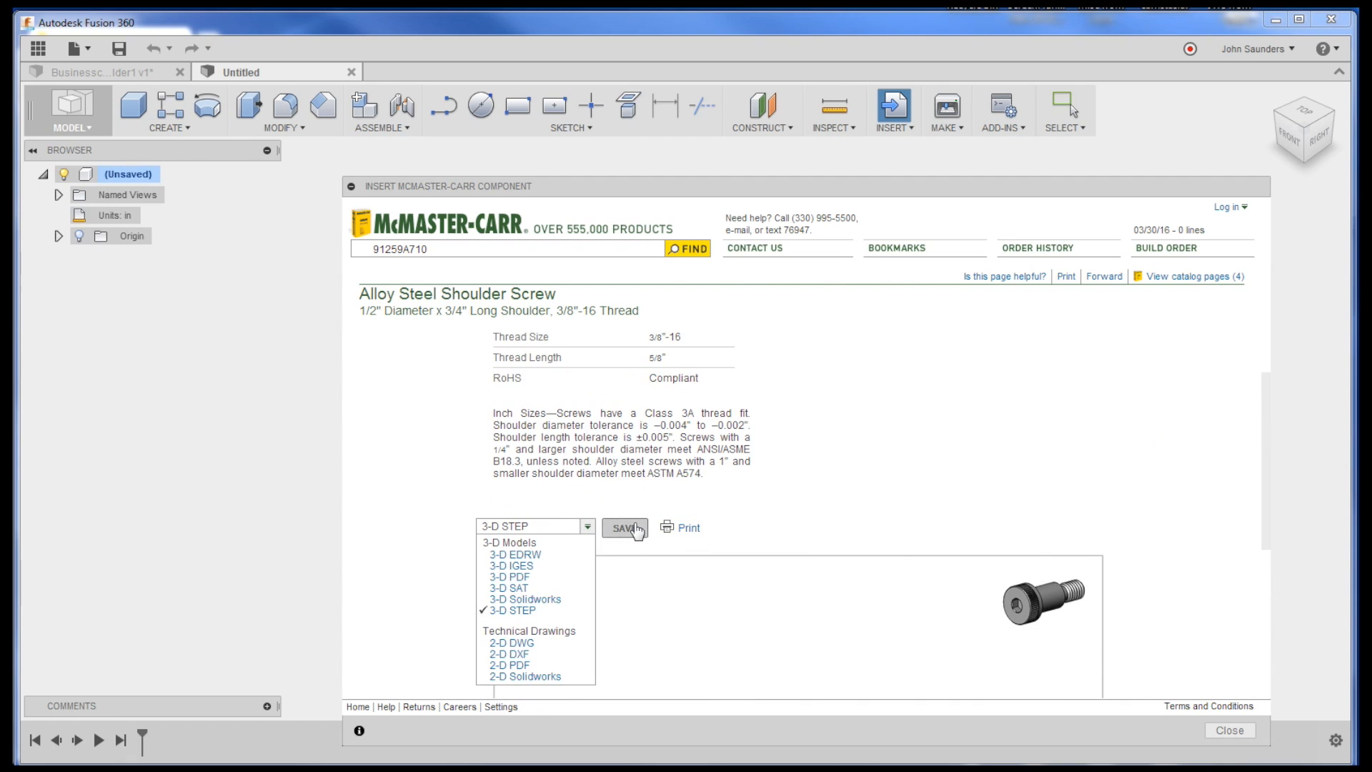
{"action": "left_click", "coordinate": [624, 527]}
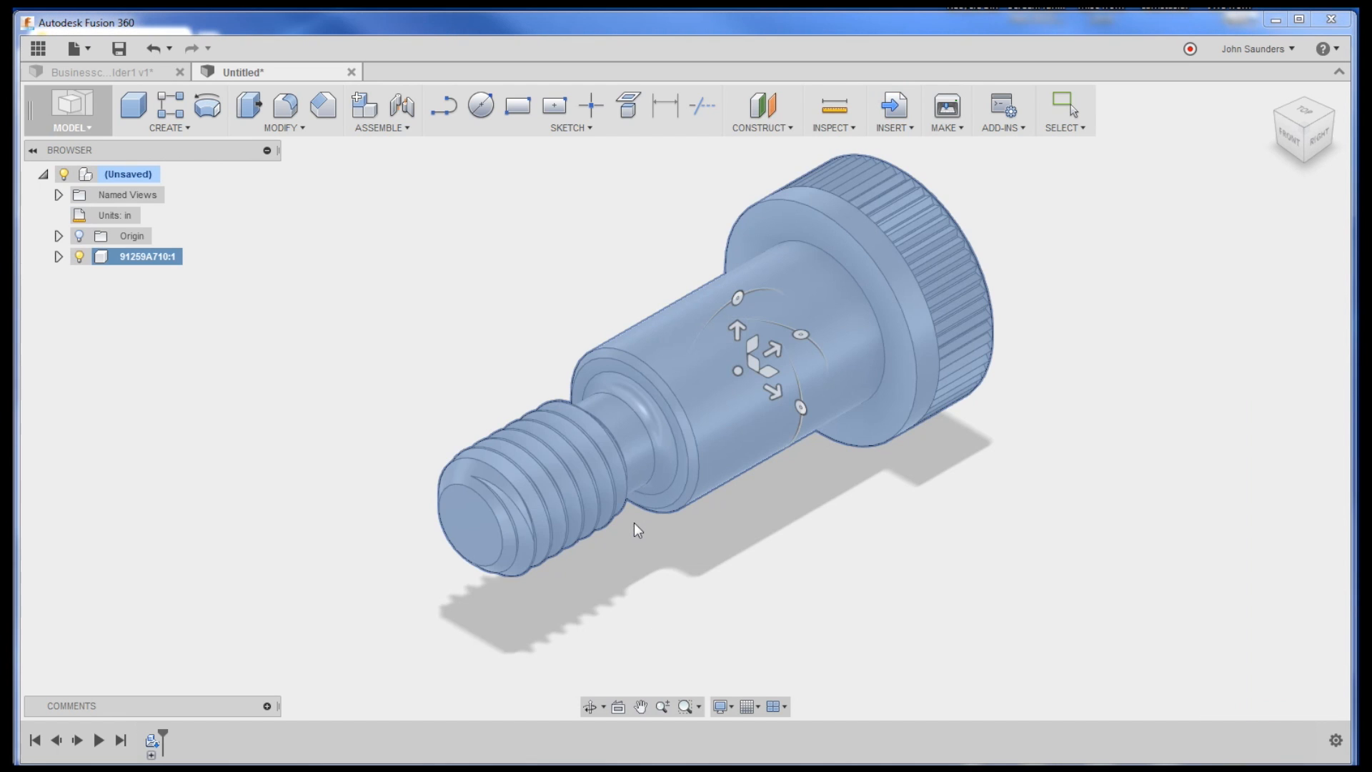
Step: Delete the hex socket and end chamfer ring from the screw head
{"action": "left_click", "coordinate": [282, 128]}
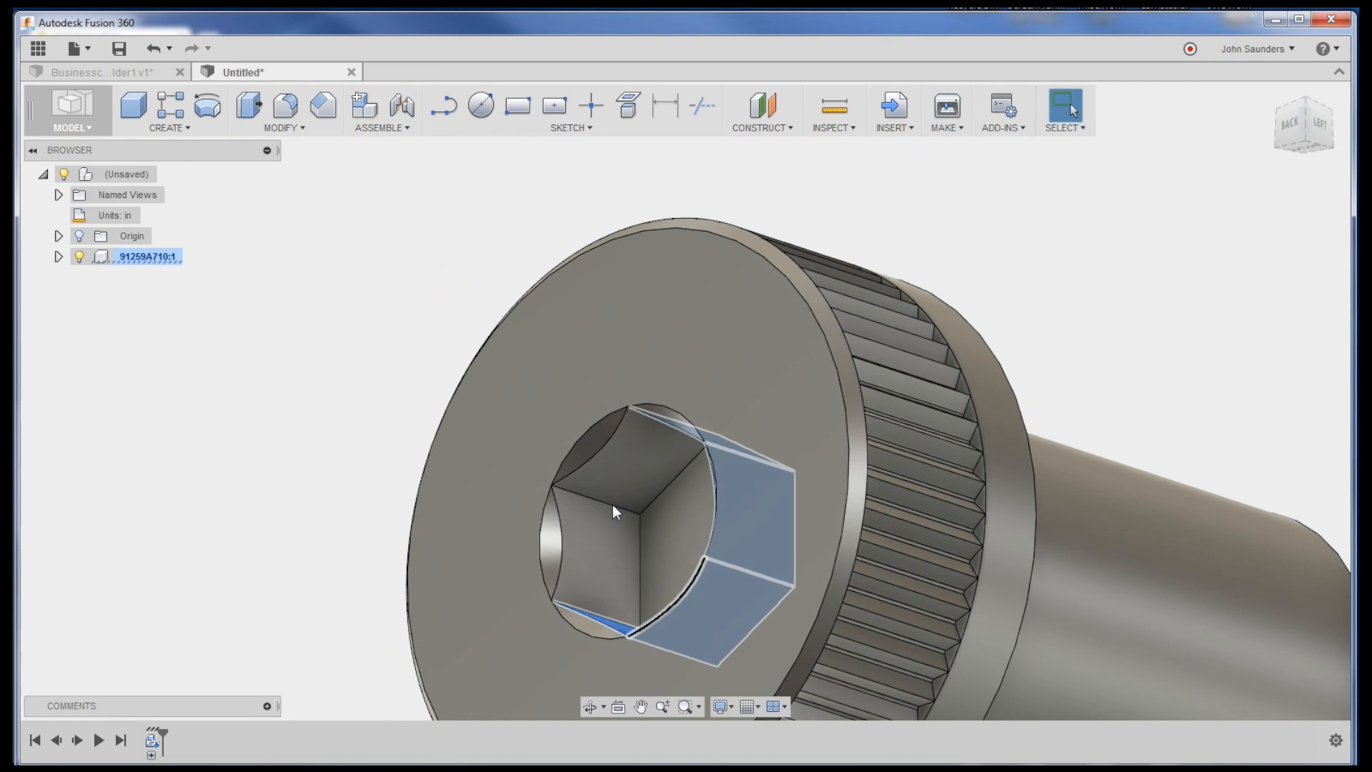
{"action": "key", "text": "Backspace"}
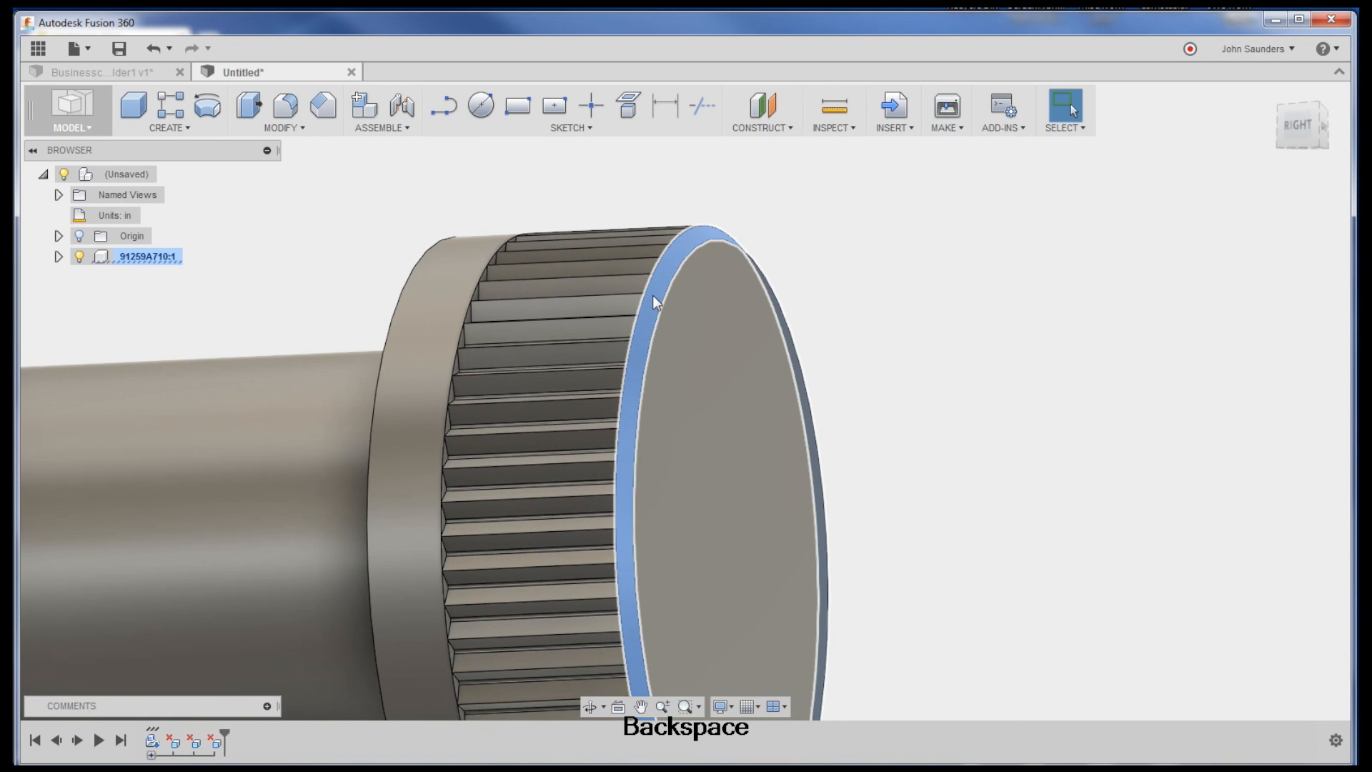
{"action": "key", "text": "Backspace"}
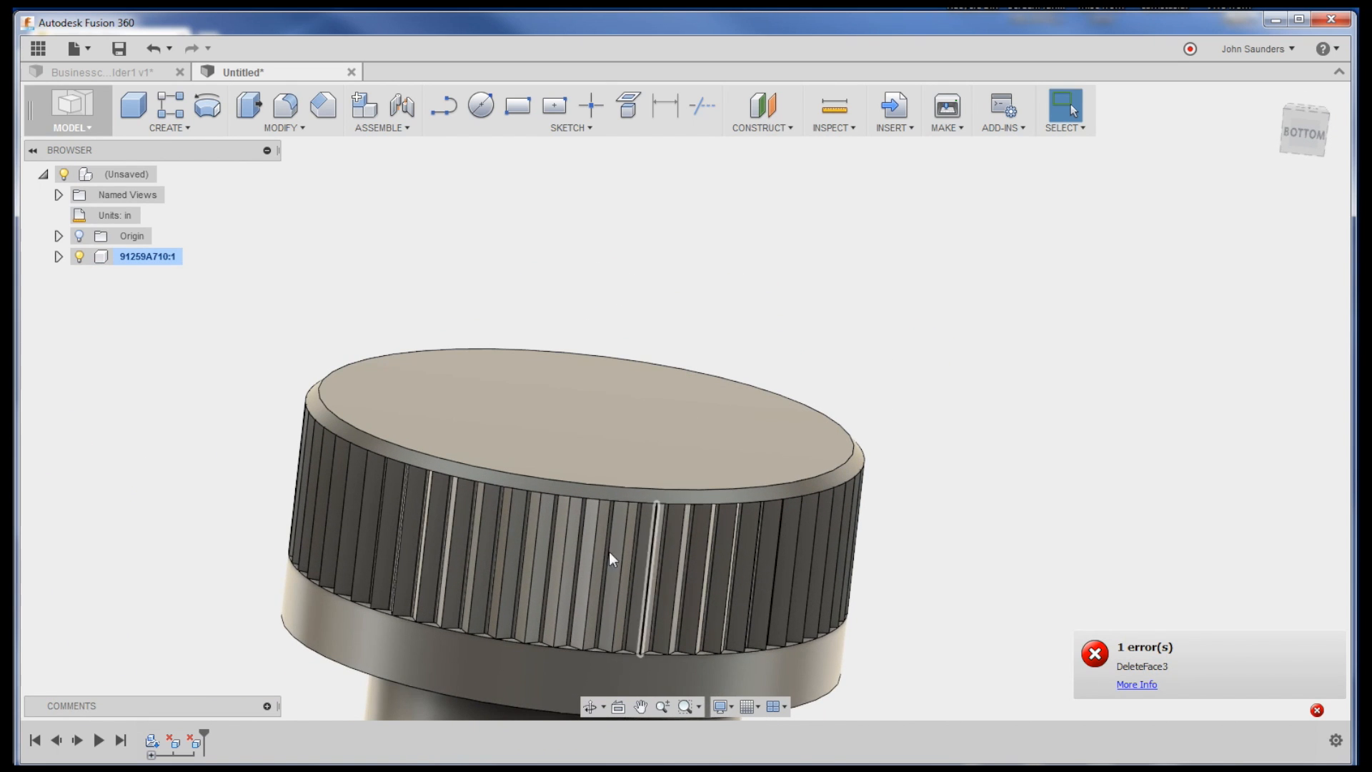
{"action": "key", "text": "Backspace"}
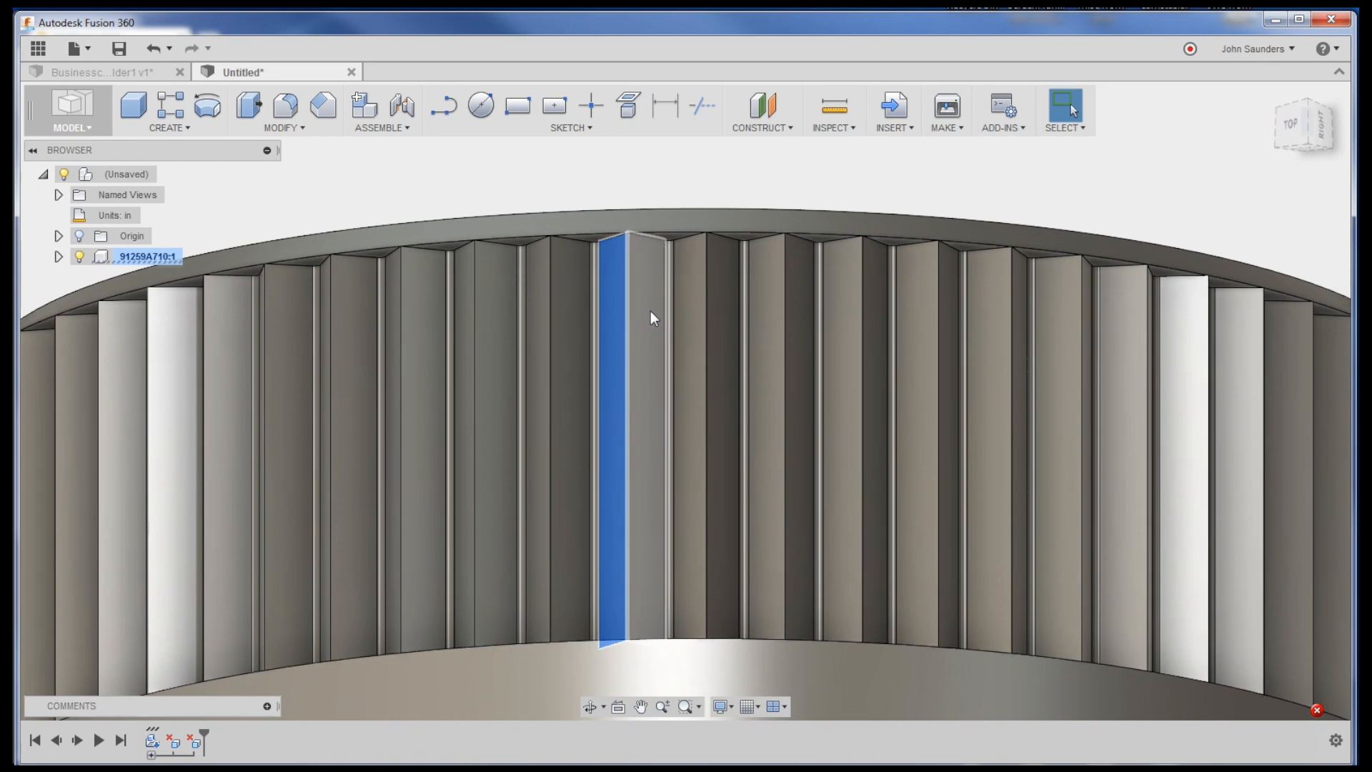
Step: Attempt to delete a knurled head face, then orbit to view the threaded tip
{"action": "key", "text": "Backspace"}
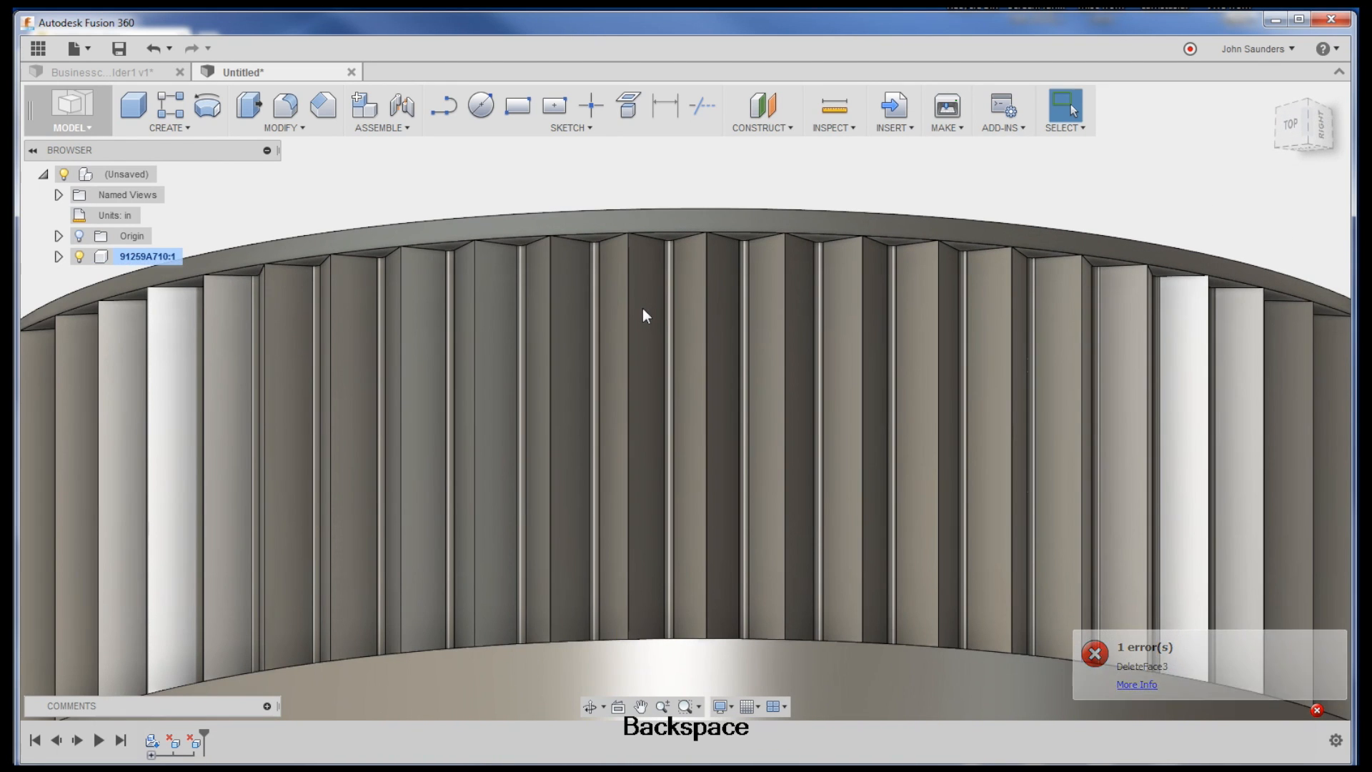
{"action": "left_click", "coordinate": [598, 285]}
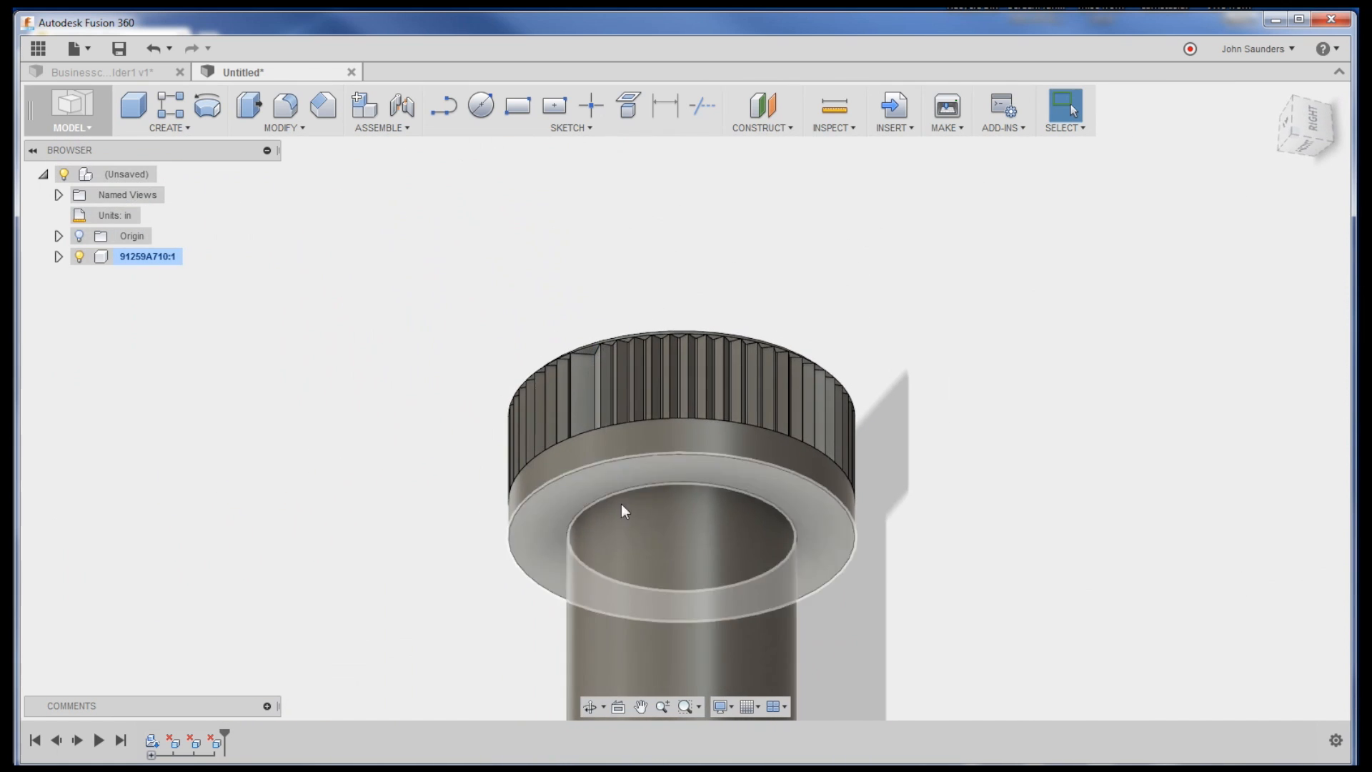
{"action": "left_click_drag", "start_coordinate": [621, 507], "coordinate": [412, 480]}
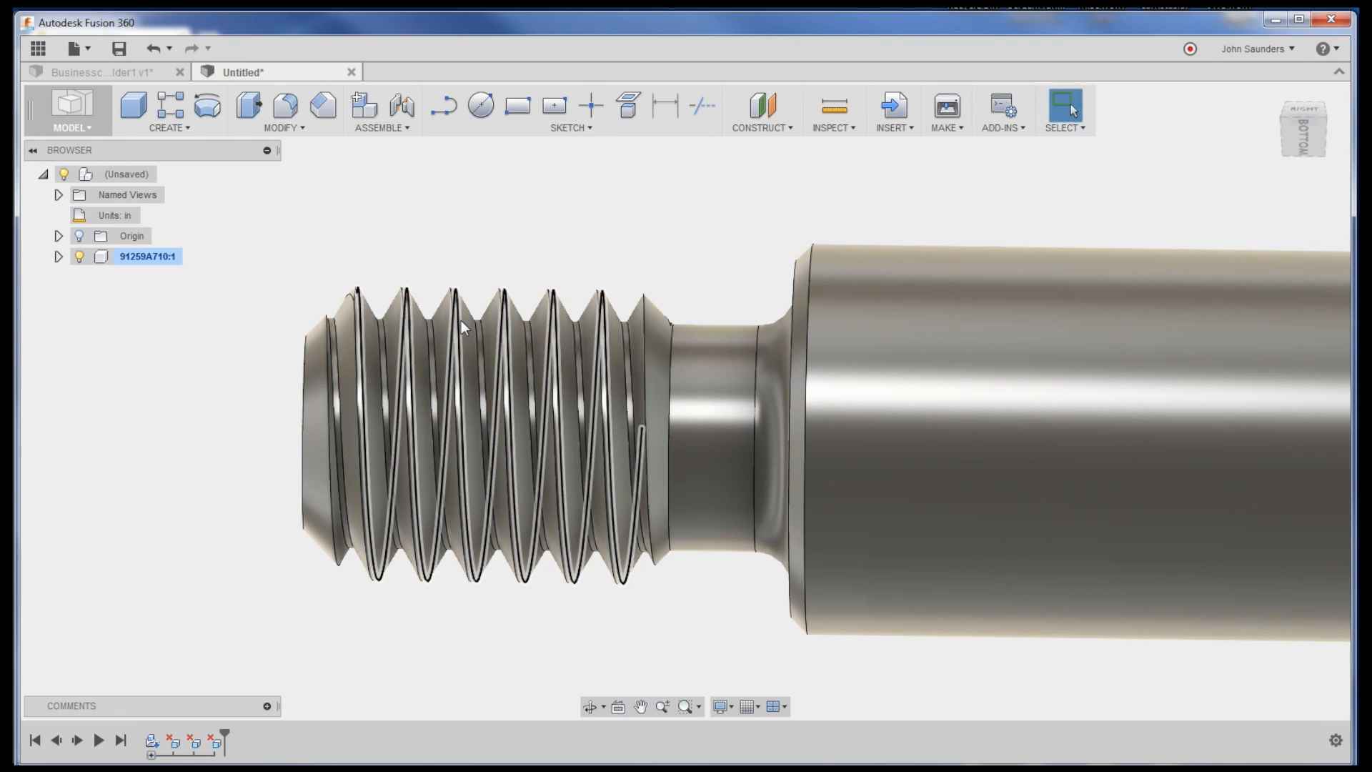
Step: Delete the modeled thread from the screw tip, leaving a plain cylinder
{"action": "key", "text": "Backspace"}
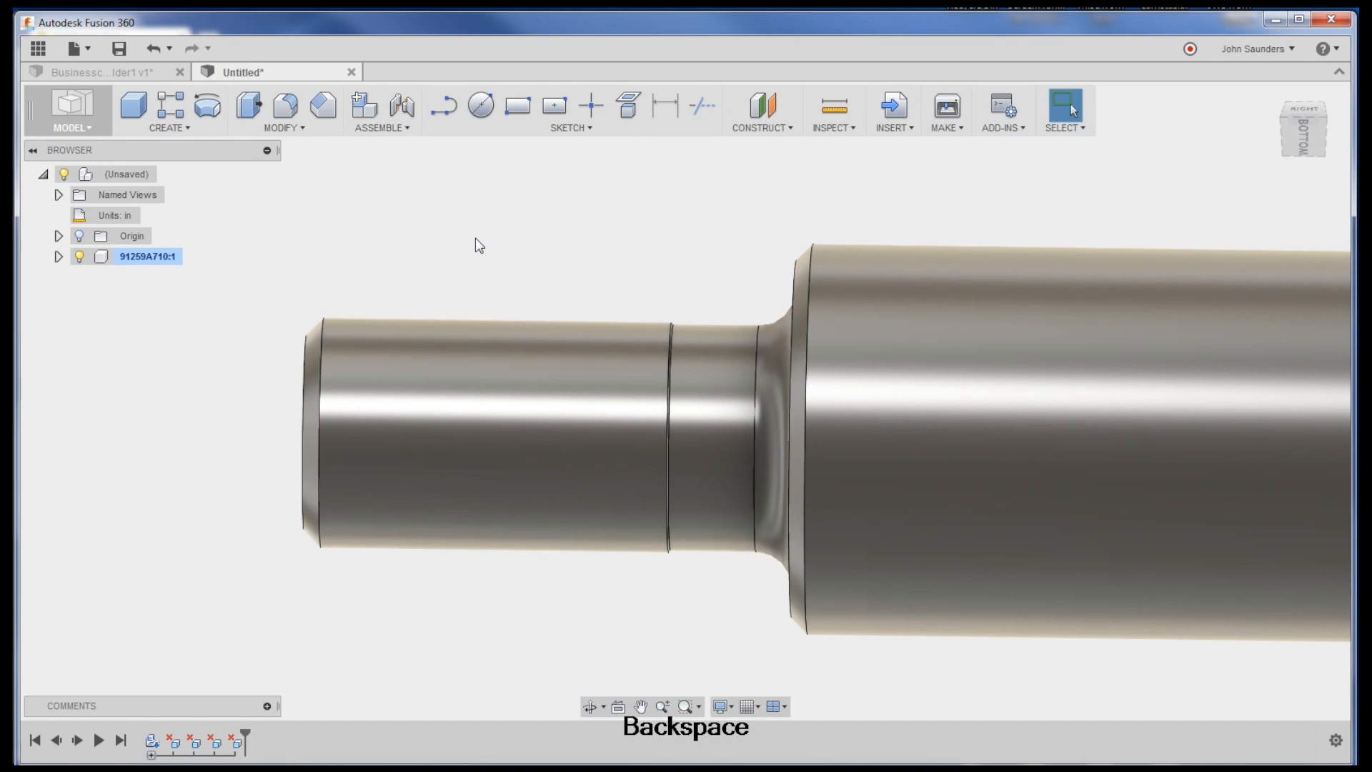
{"action": "mouse_move", "coordinate": [203, 192]}
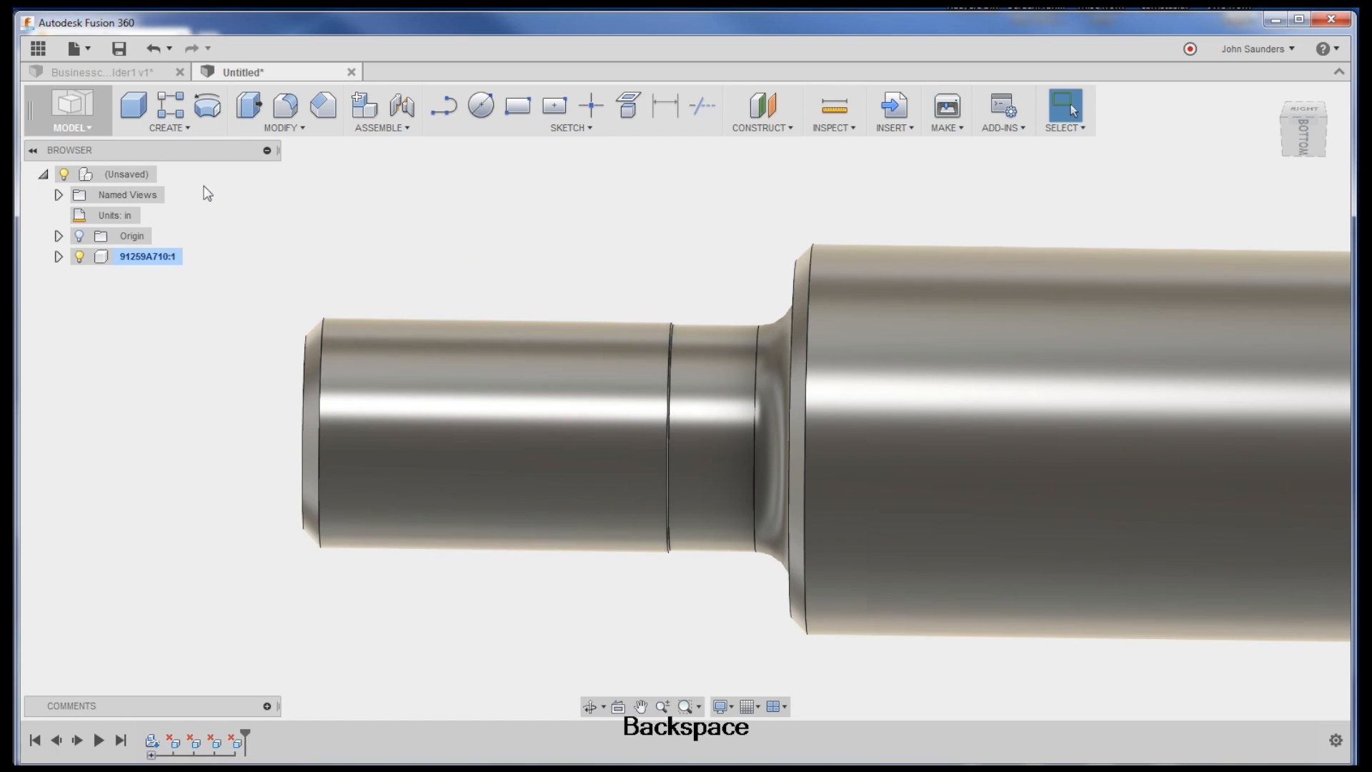
{"action": "left_click", "coordinate": [283, 128]}
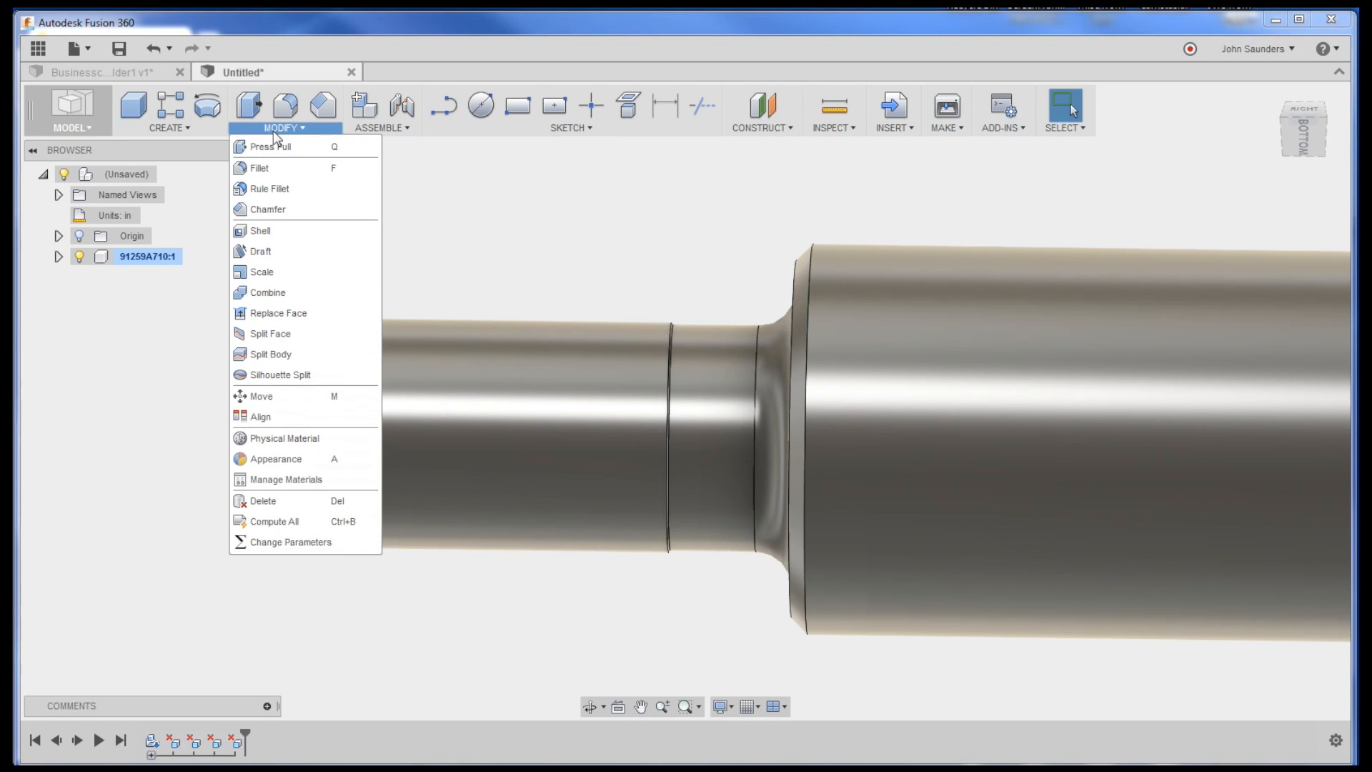
{"action": "left_click", "coordinate": [169, 128]}
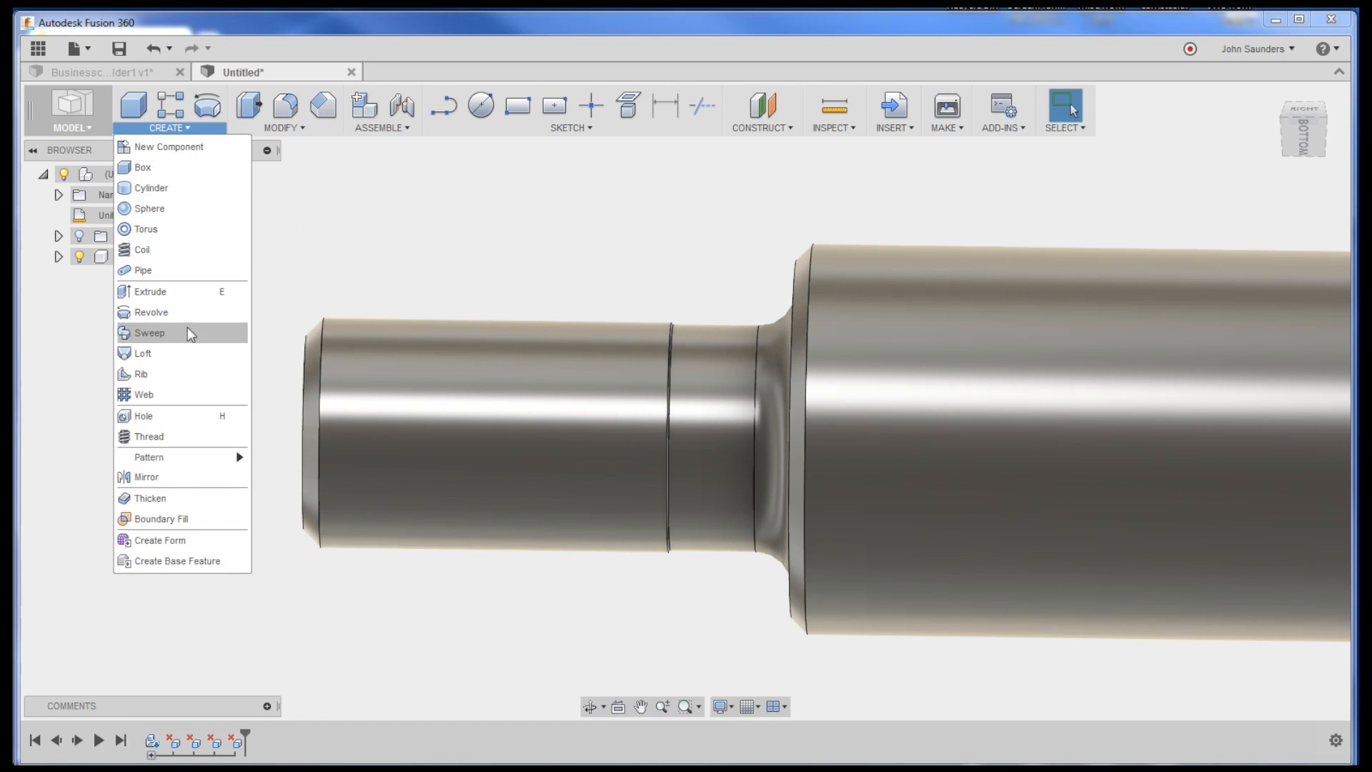
Step: Add a modeled 0.5 in, 1/2-13 UNC thread to the tip's cylindrical face
{"action": "left_click", "coordinate": [148, 436]}
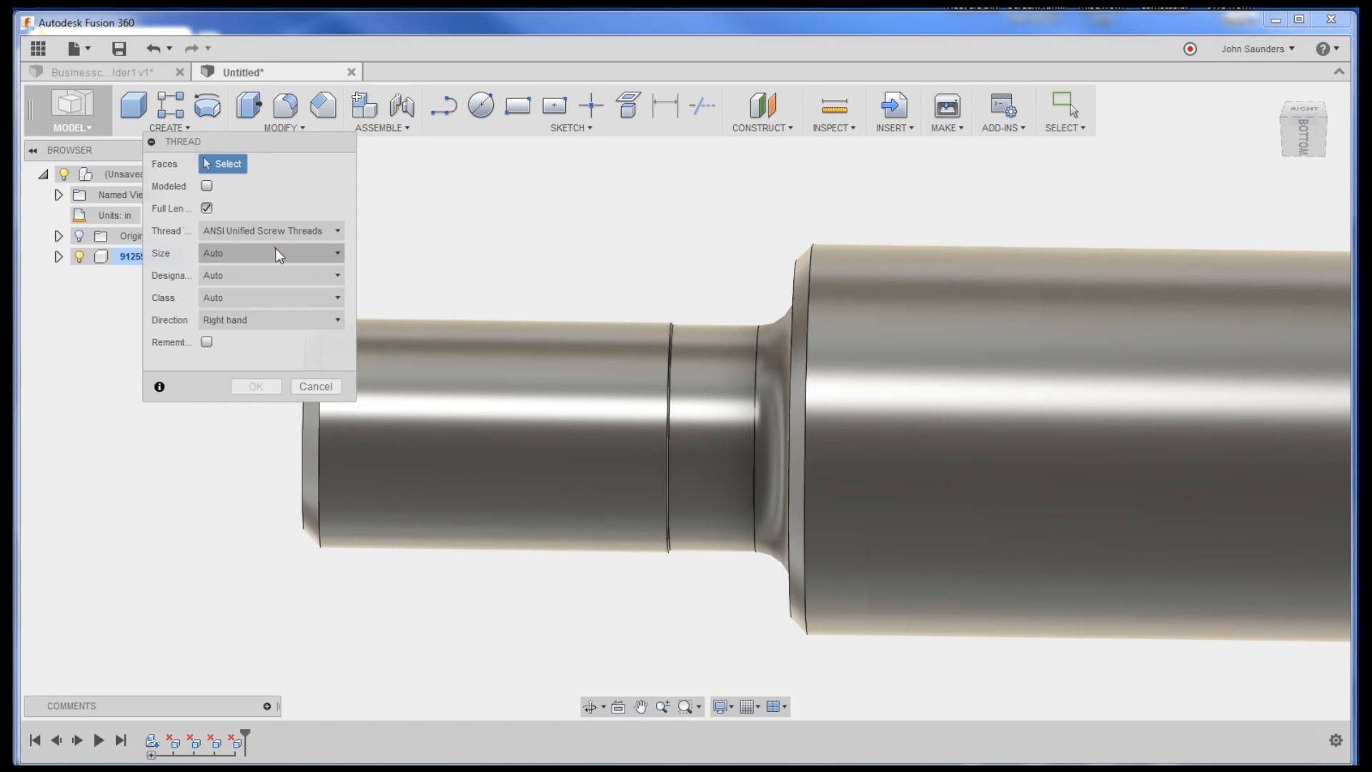
{"action": "left_click", "coordinate": [507, 438]}
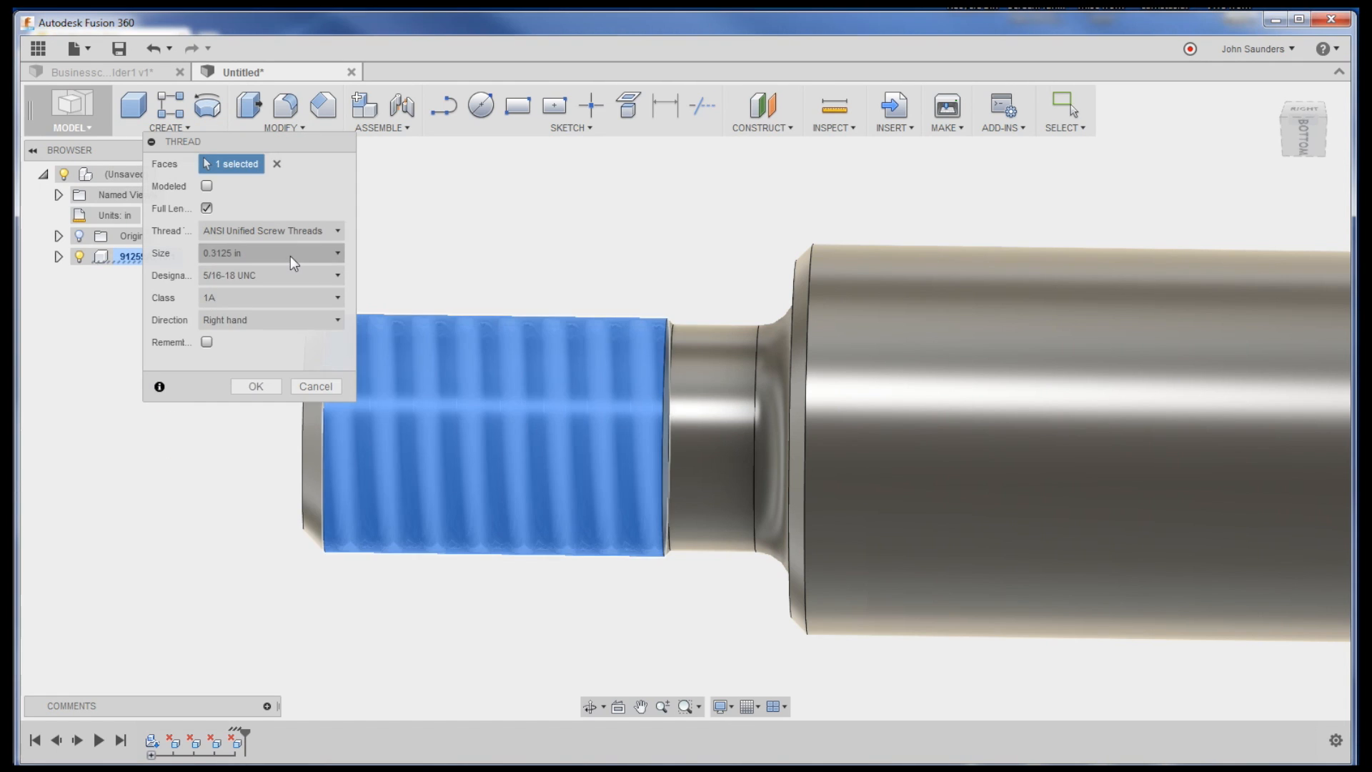
{"action": "left_click", "coordinate": [336, 253]}
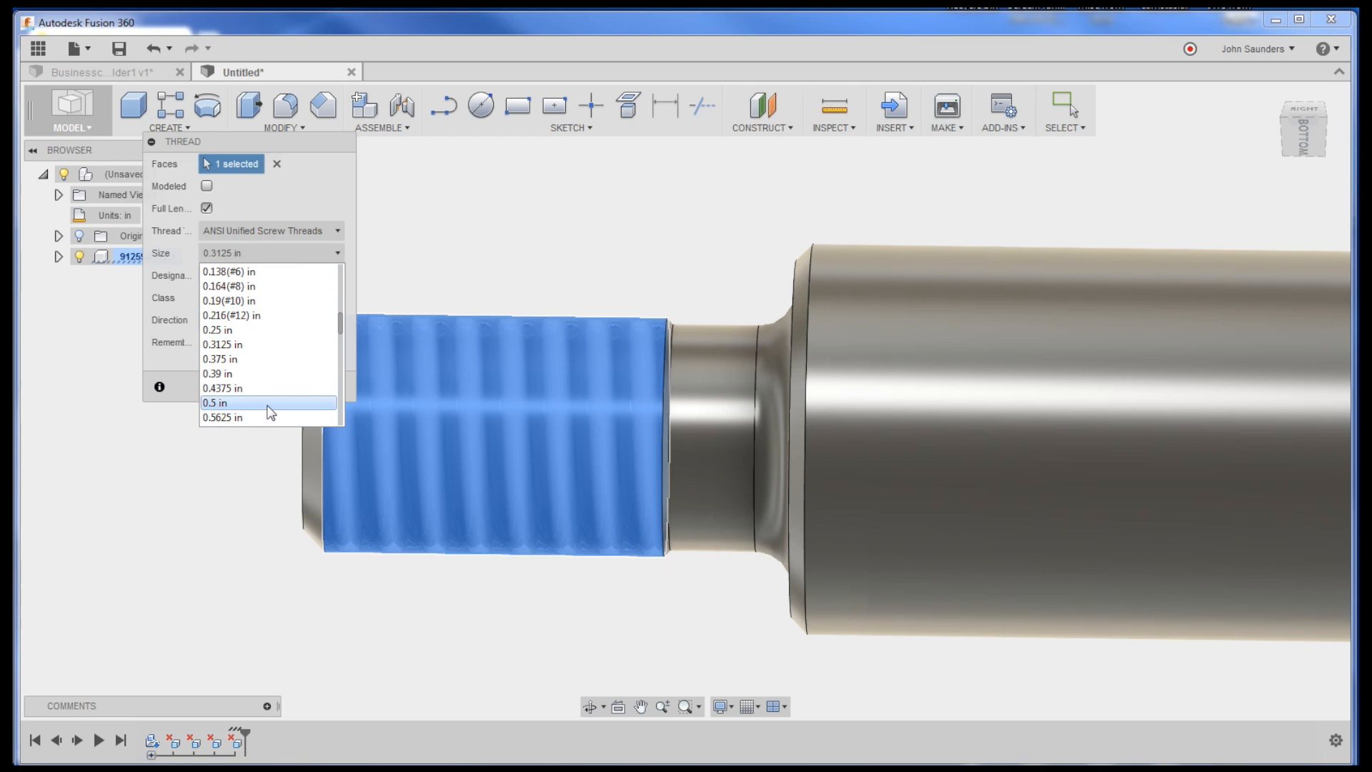
{"action": "left_click", "coordinate": [216, 403]}
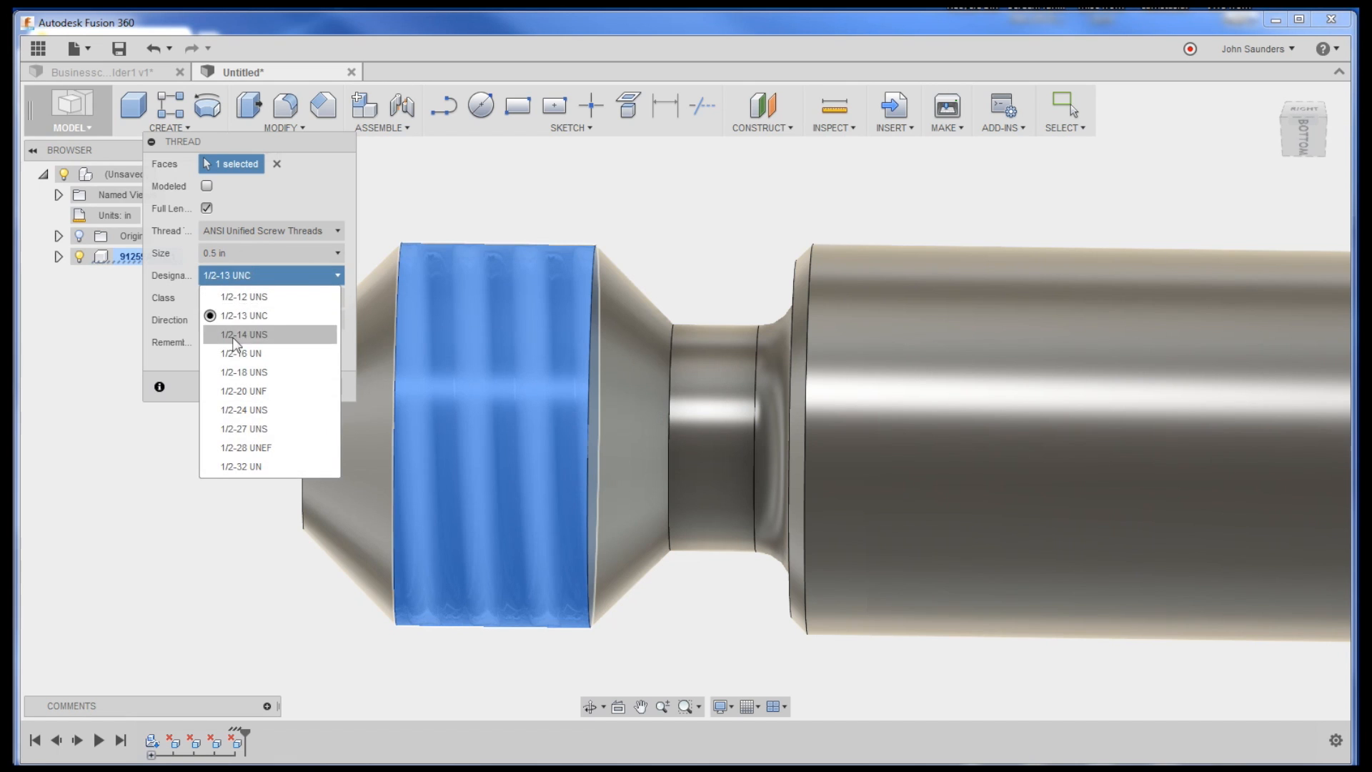
{"action": "left_click", "coordinate": [206, 185]}
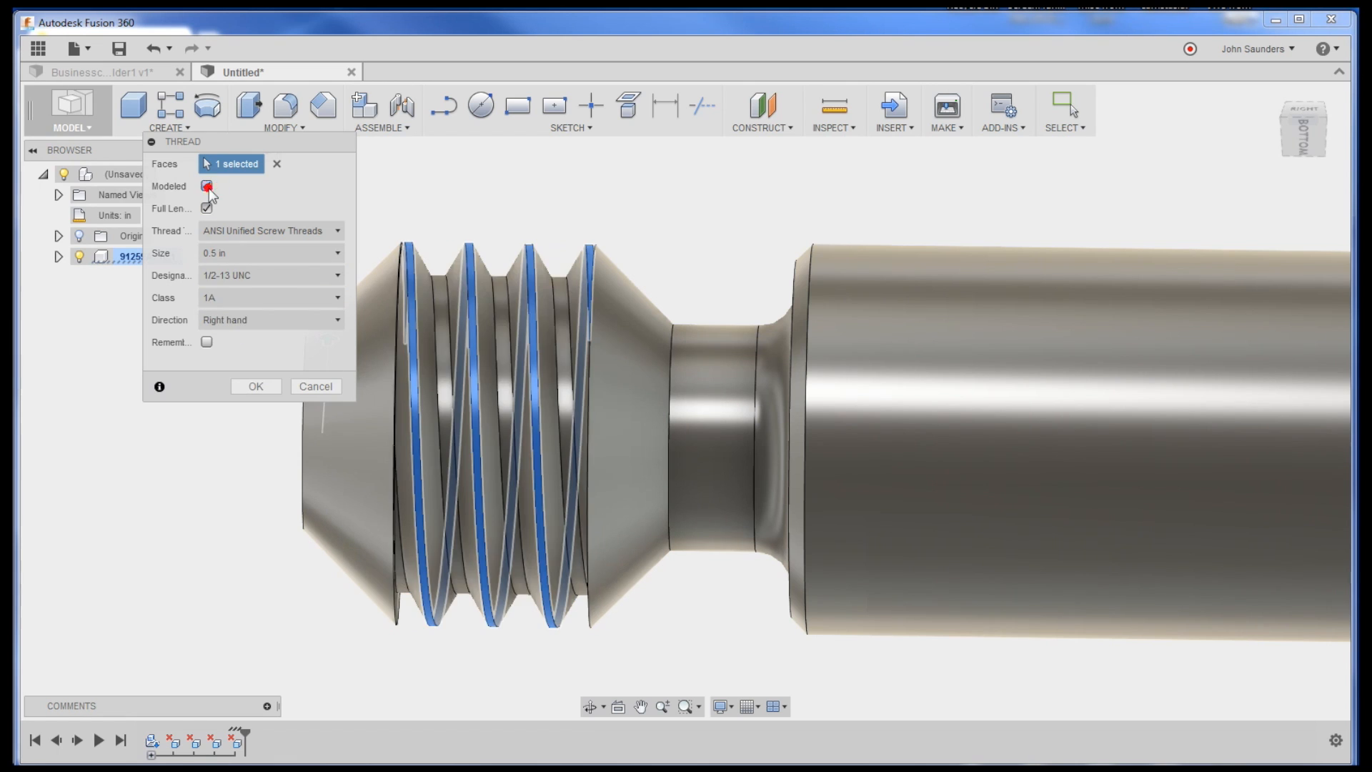
{"action": "left_click", "coordinate": [254, 386]}
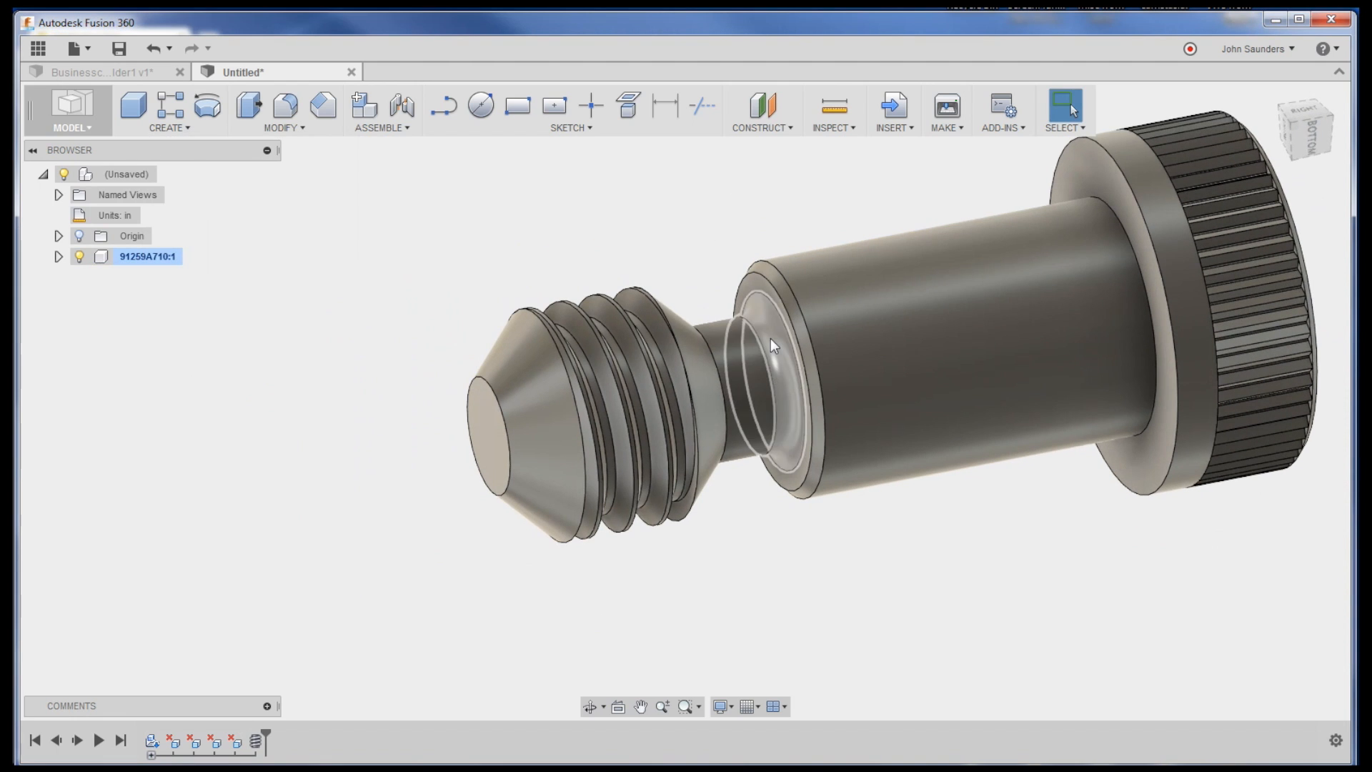
{"action": "key", "text": "Backspace"}
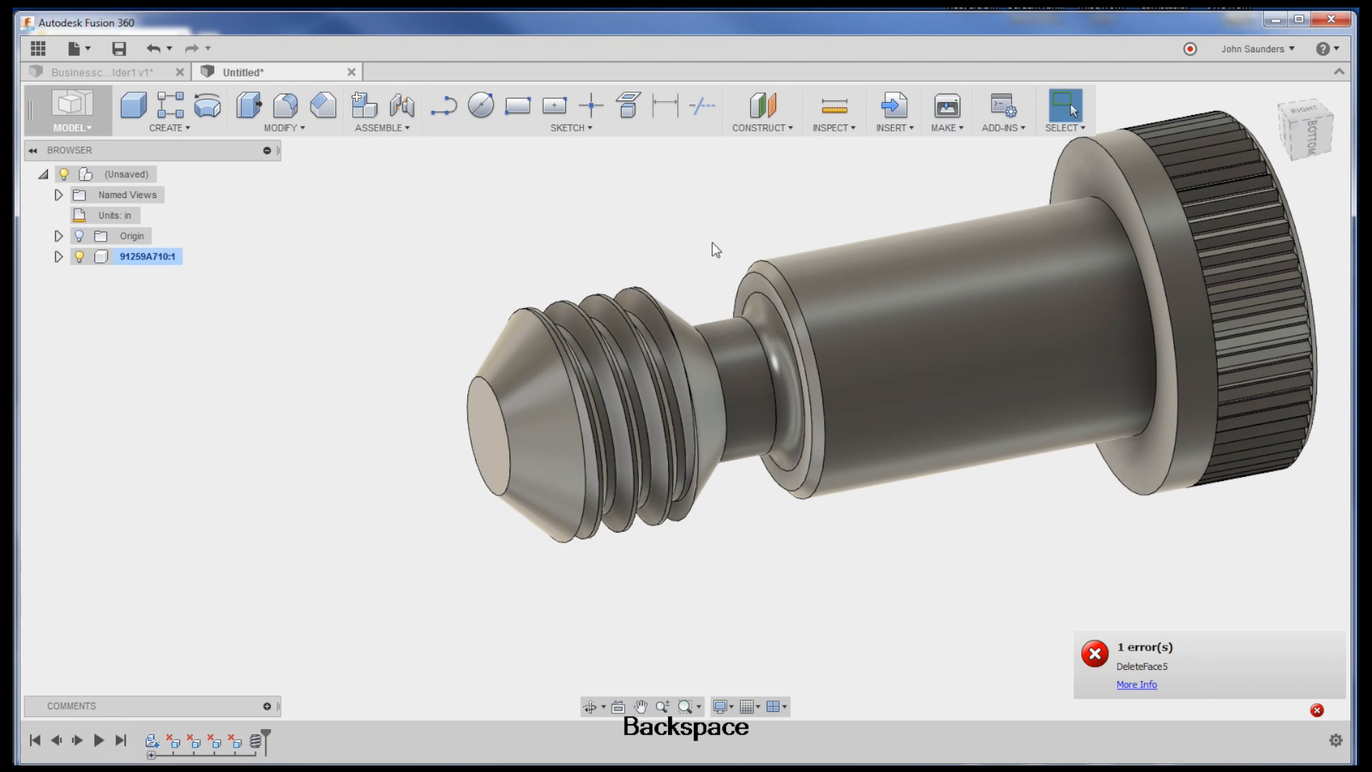
{"action": "left_click", "coordinate": [771, 376]}
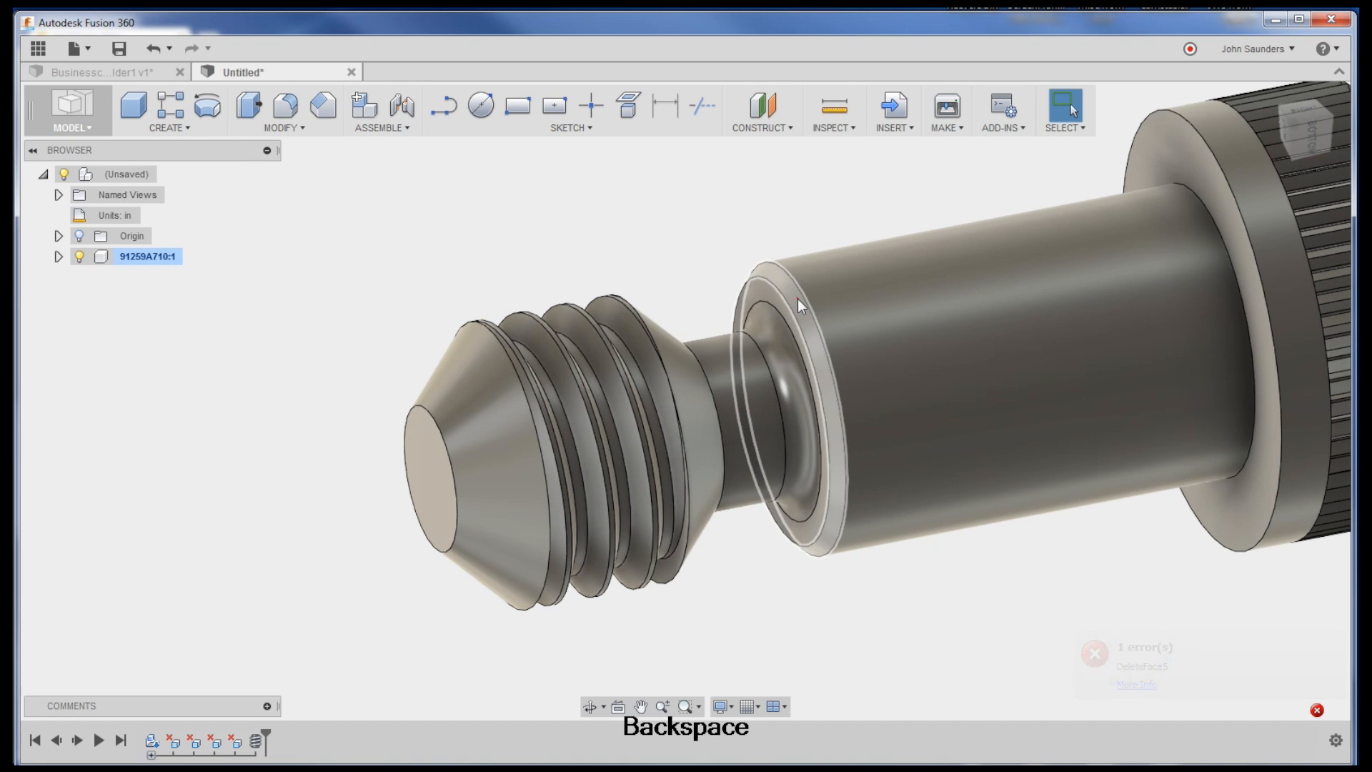
{"action": "left_click_drag", "start_coordinate": [796, 306], "coordinate": [909, 197]}
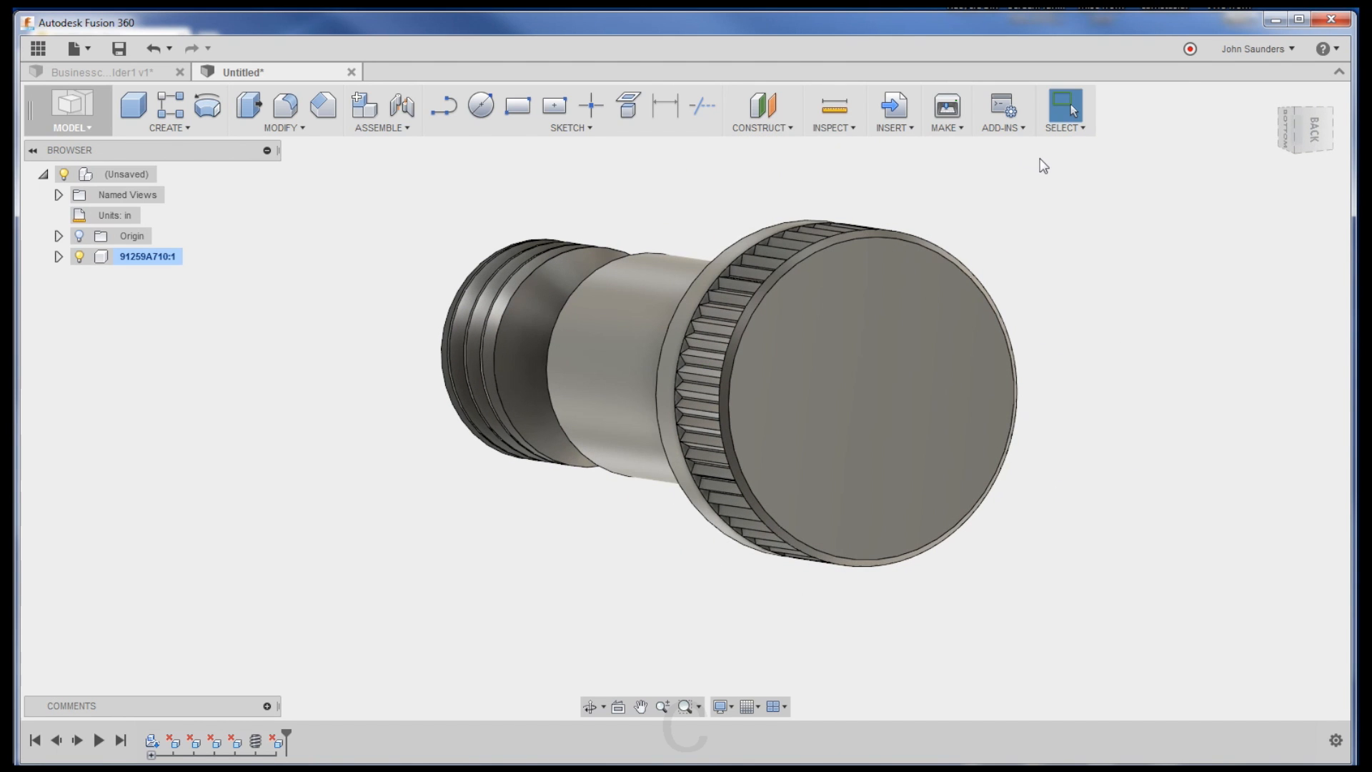
Step: Extrude the head's end face into a smooth cylindrical head and view it from the side
{"action": "left_click", "coordinate": [480, 105]}
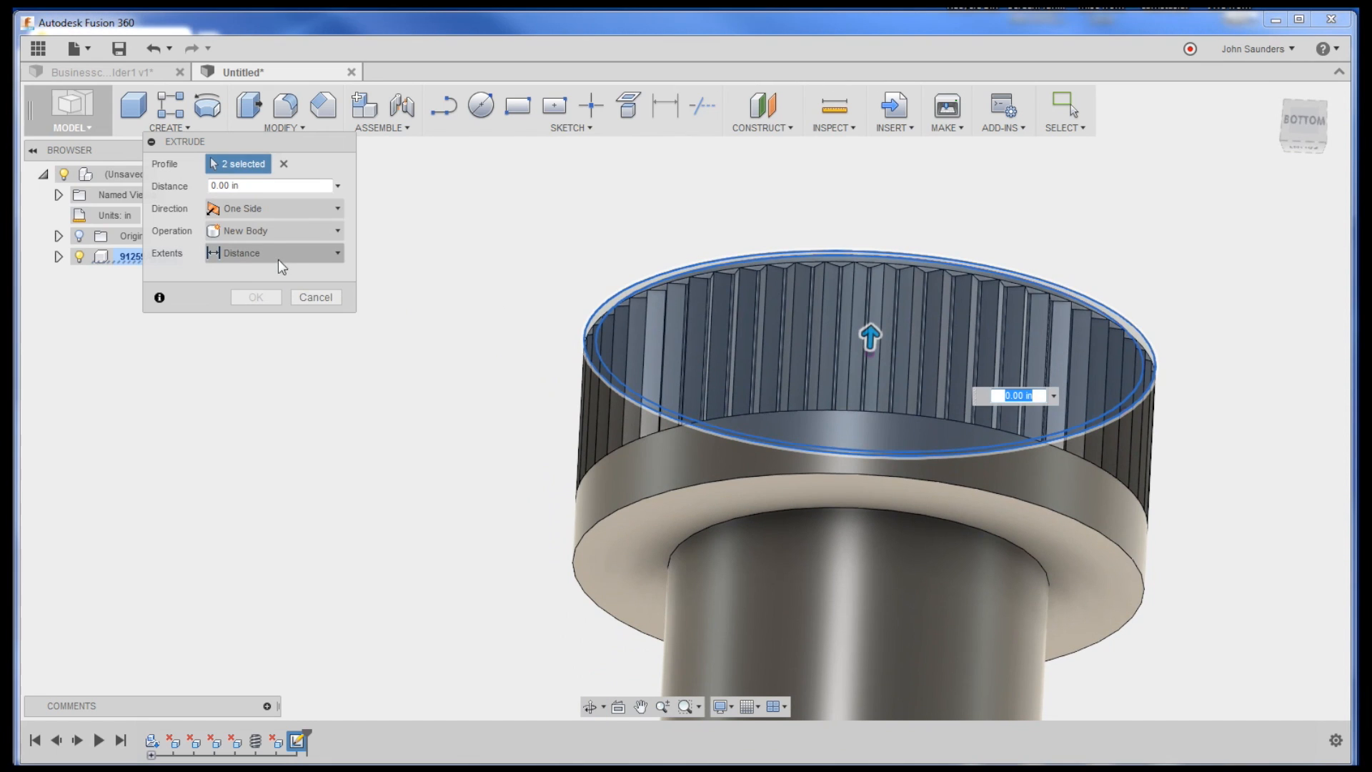
{"action": "left_click", "coordinate": [273, 253]}
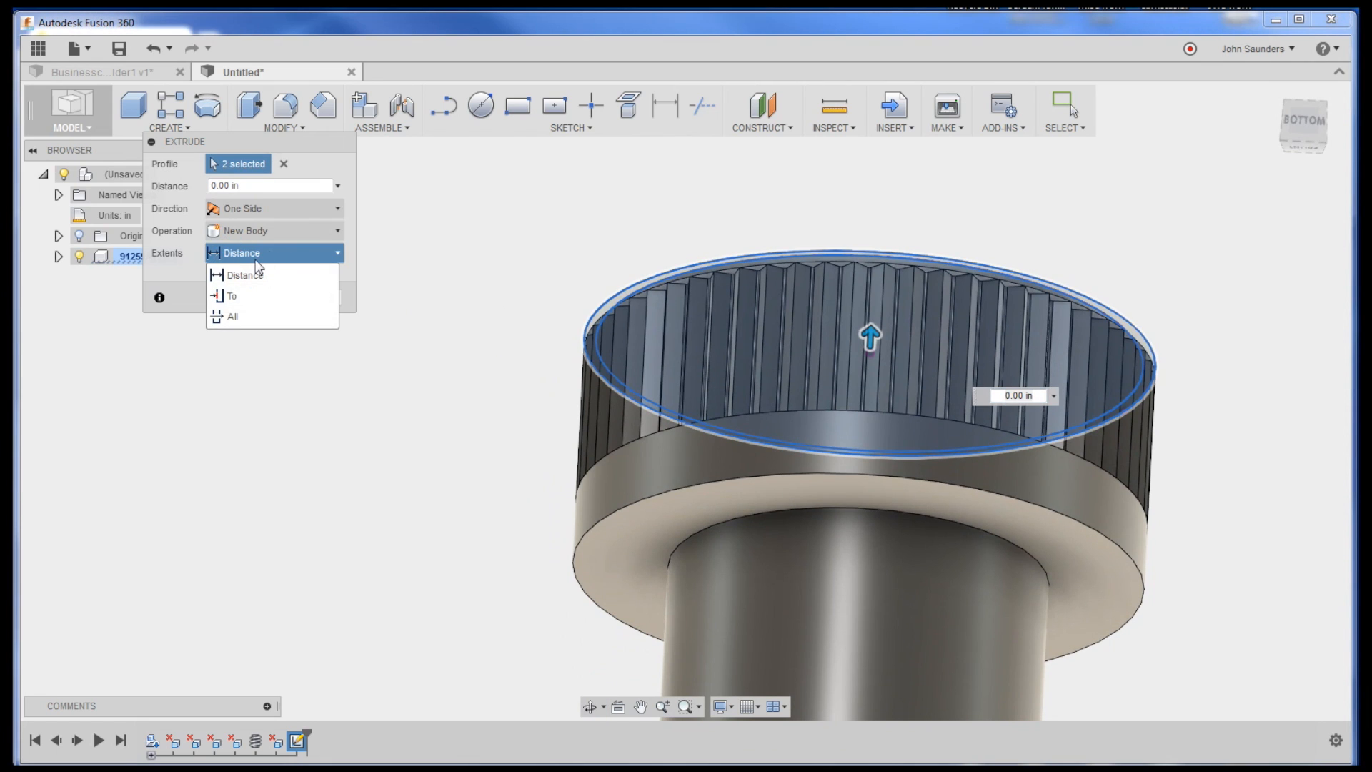
{"action": "left_click", "coordinate": [231, 296]}
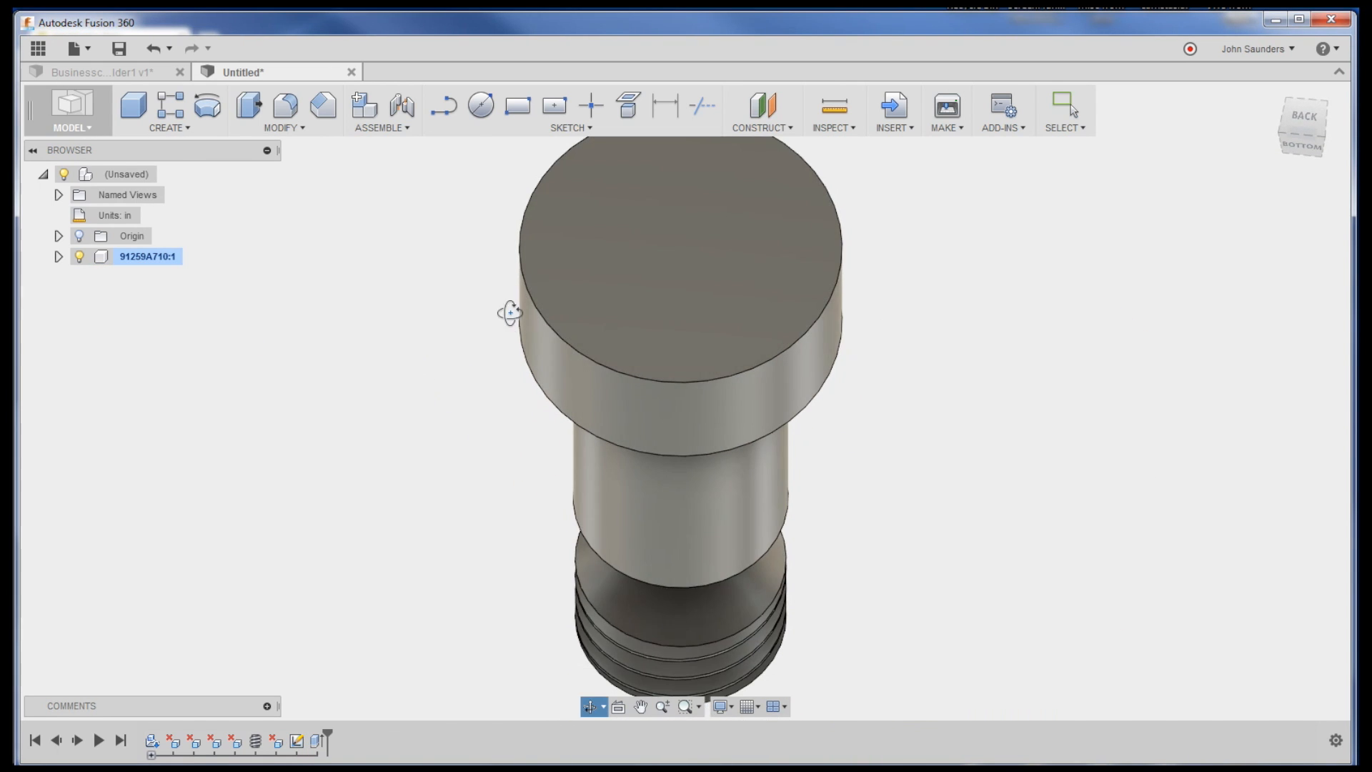
{"action": "left_click_drag", "start_coordinate": [510, 312], "coordinate": [438, 482]}
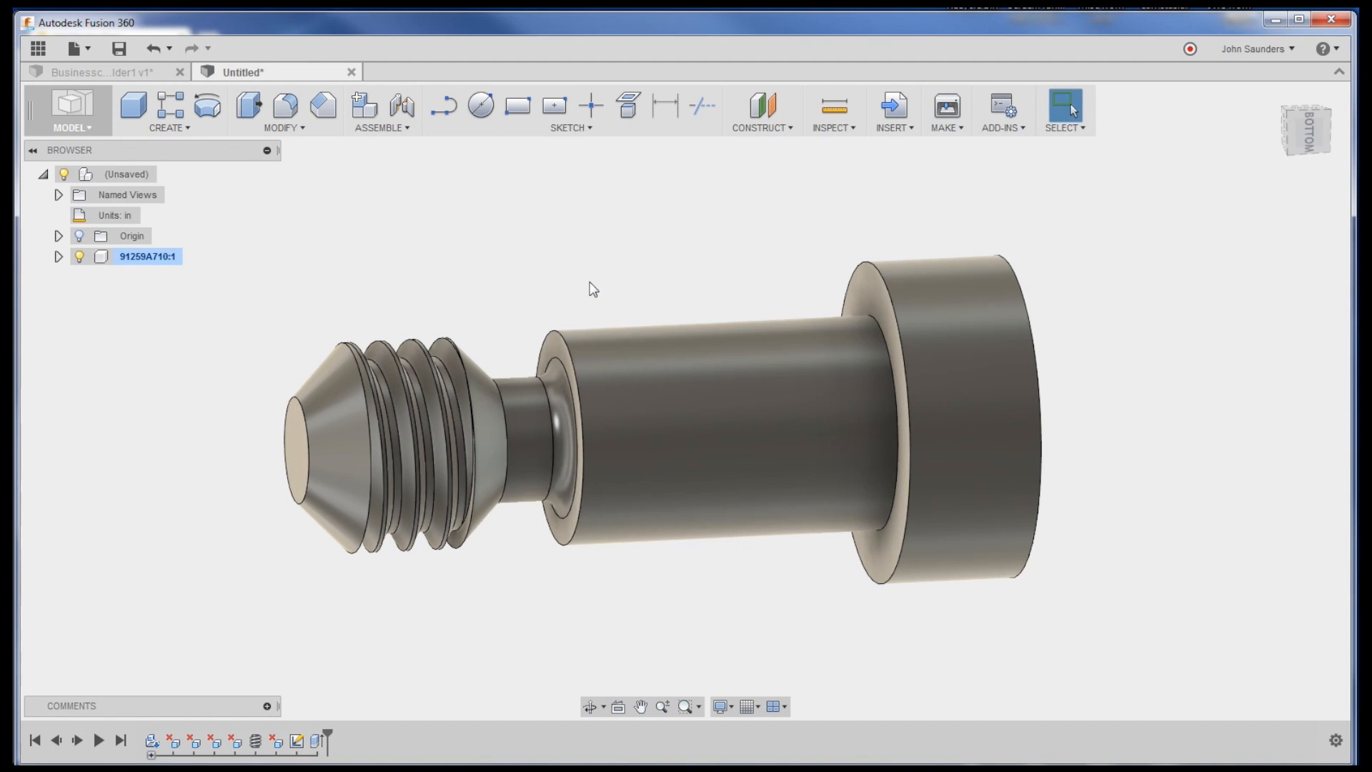
{"action": "mouse_move", "coordinate": [313, 339]}
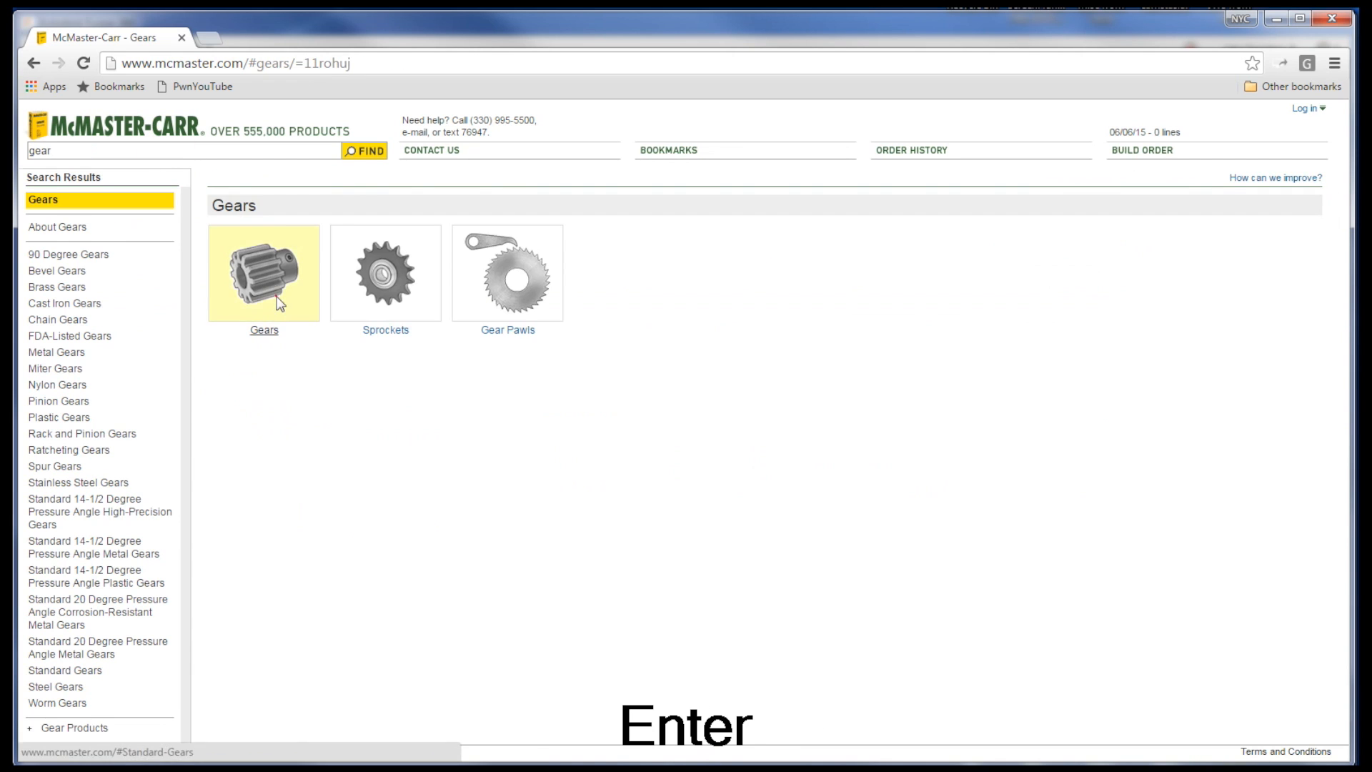
Step: Browse standard gears and open the product page for gear part 6867K44
{"action": "left_click", "coordinate": [65, 670]}
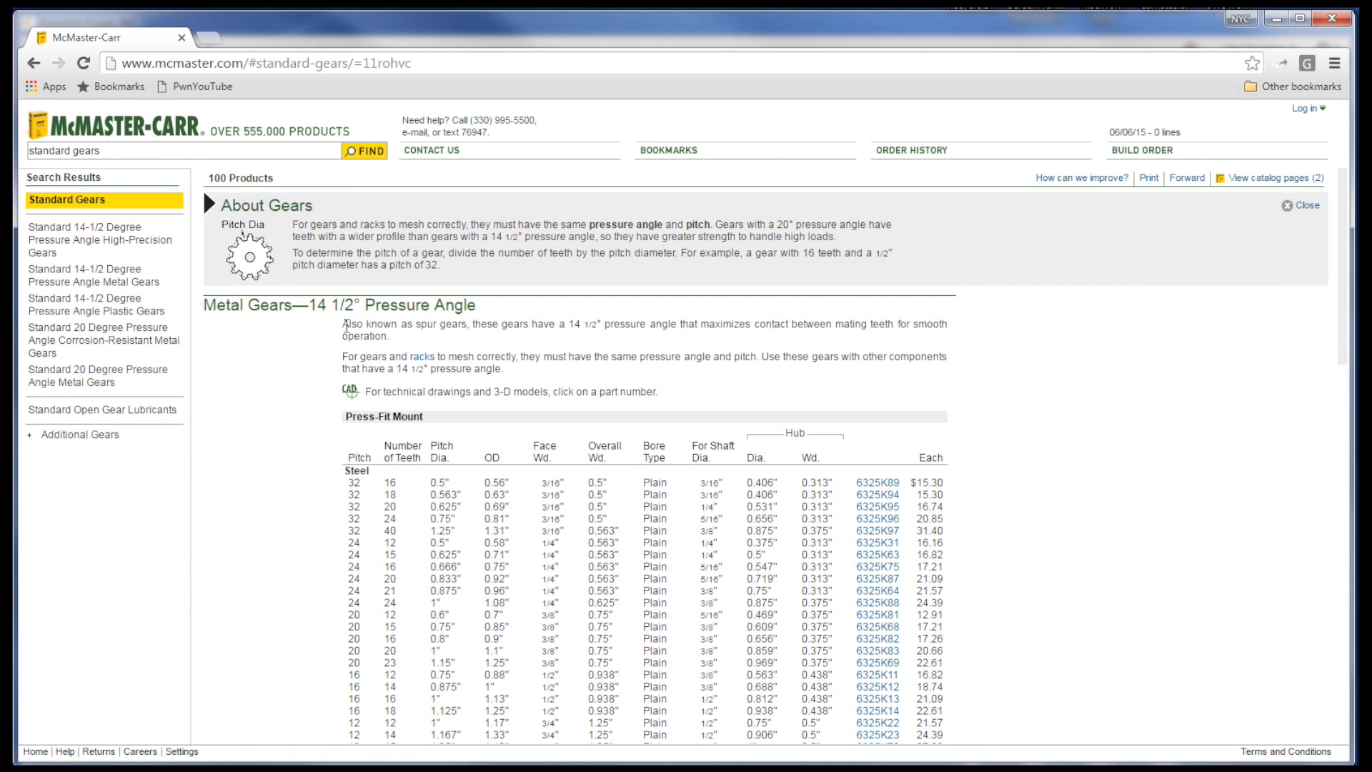
{"action": "left_click", "coordinate": [1304, 205]}
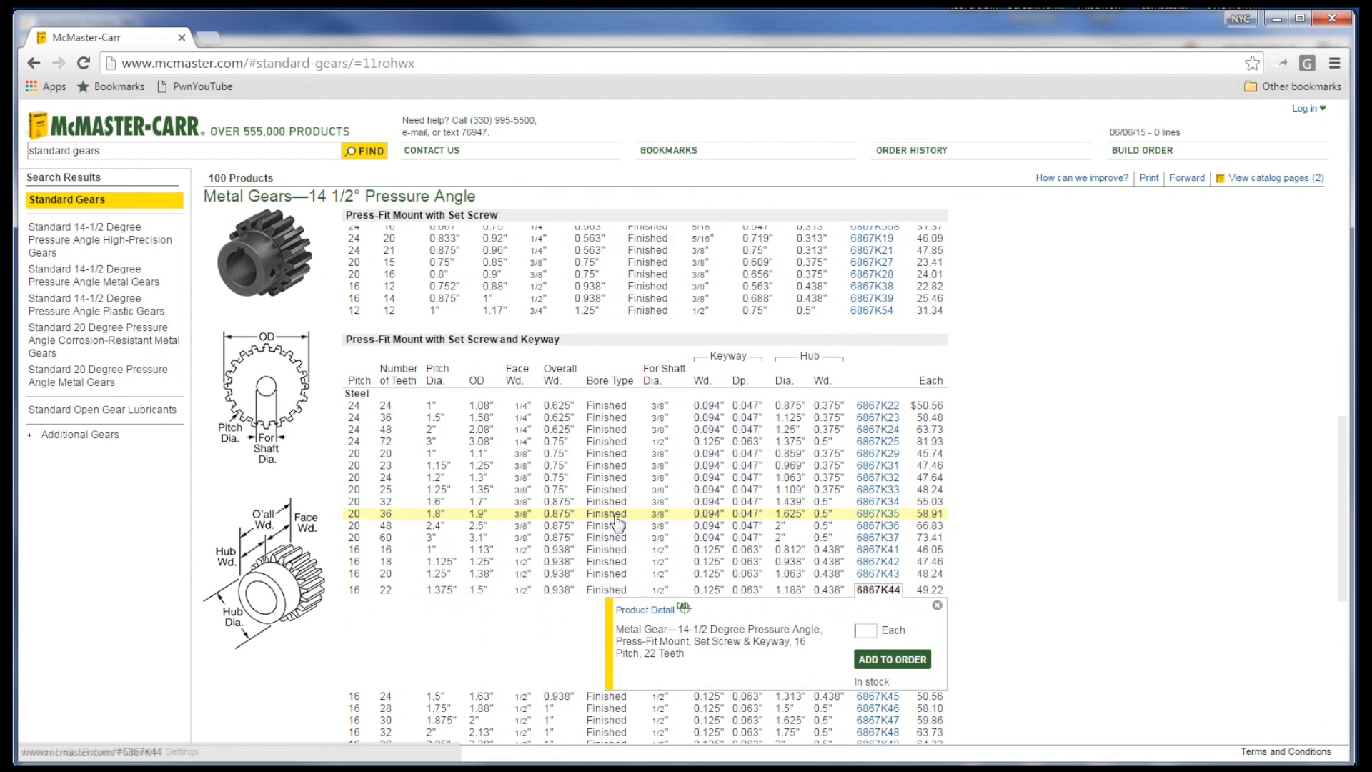
{"action": "left_click", "coordinate": [878, 589]}
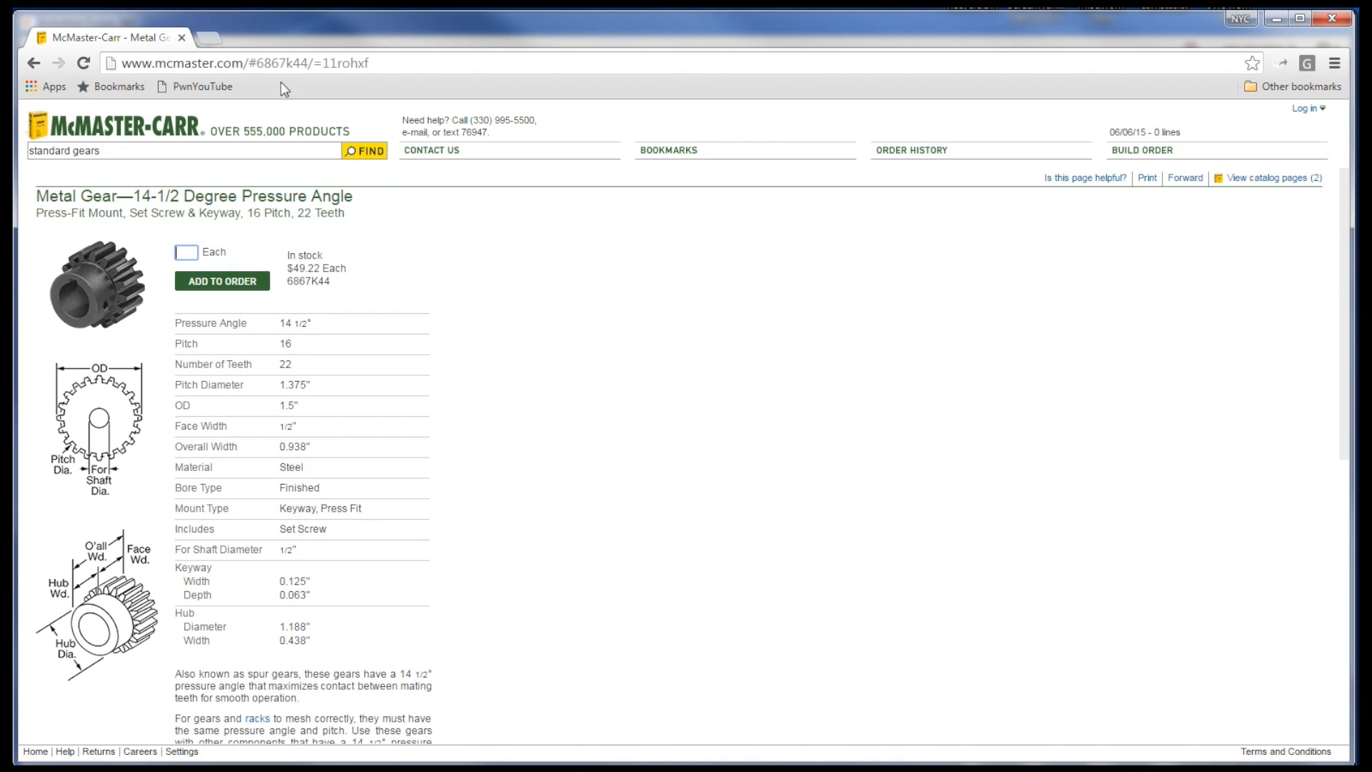
{"action": "key", "text": "ctrl+c"}
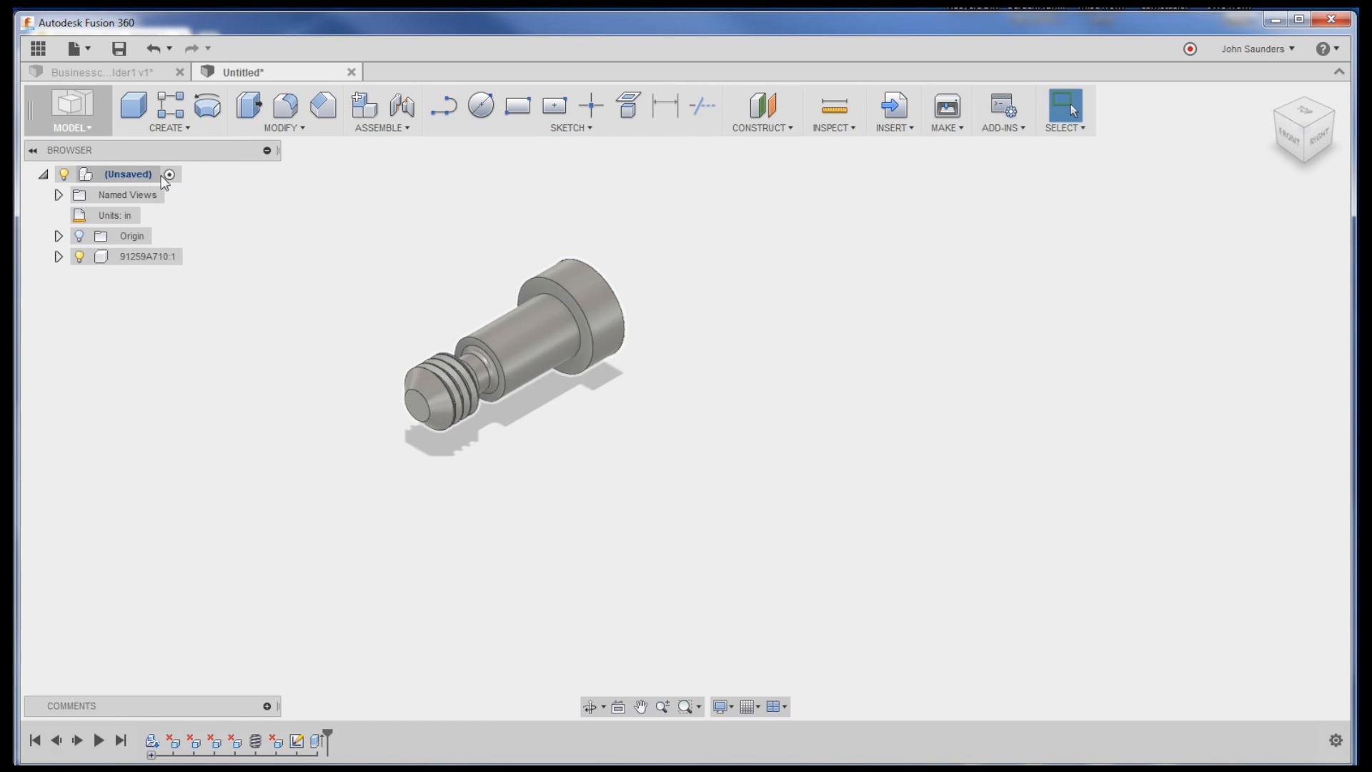
Step: Insert McMaster-Carr 22-tooth gear 6867K44 into the design beside the shoulder screw
{"action": "left_click", "coordinate": [145, 256]}
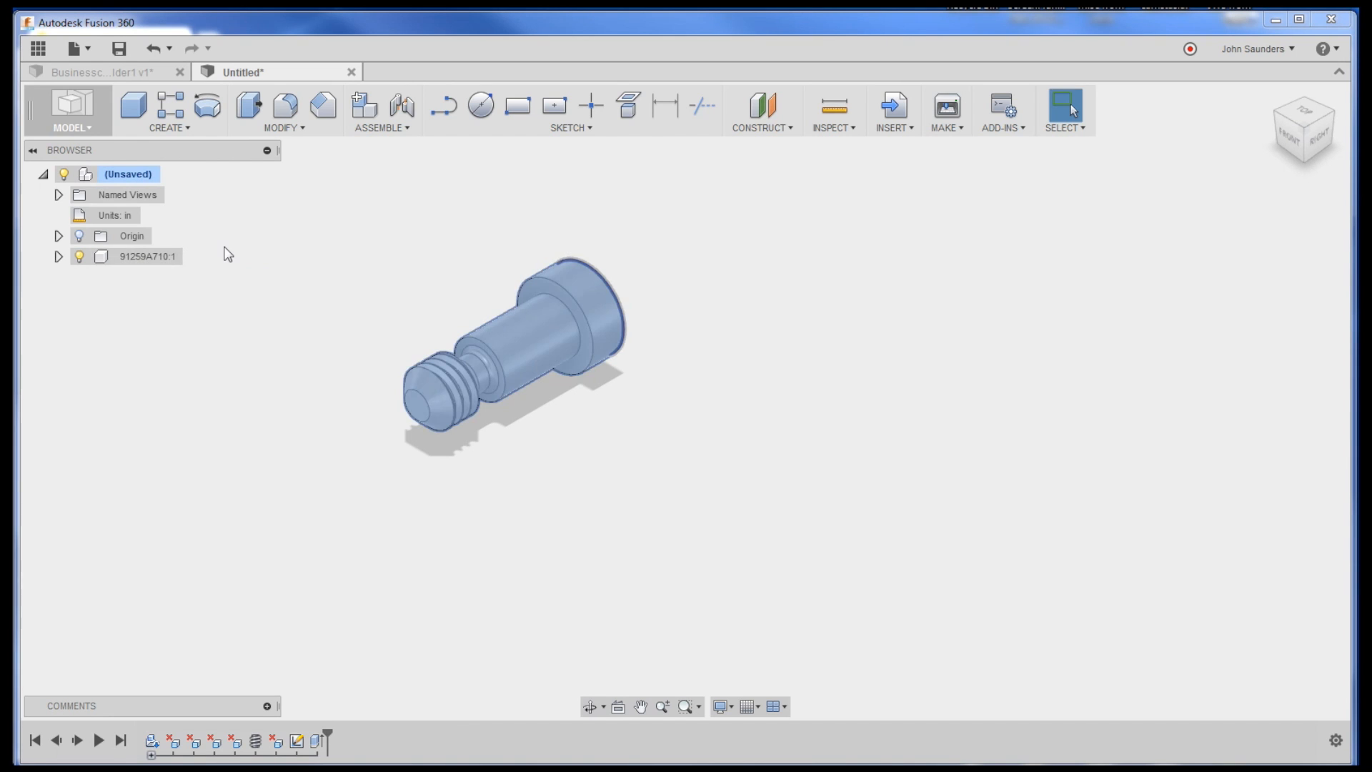
{"action": "left_click", "coordinate": [892, 105]}
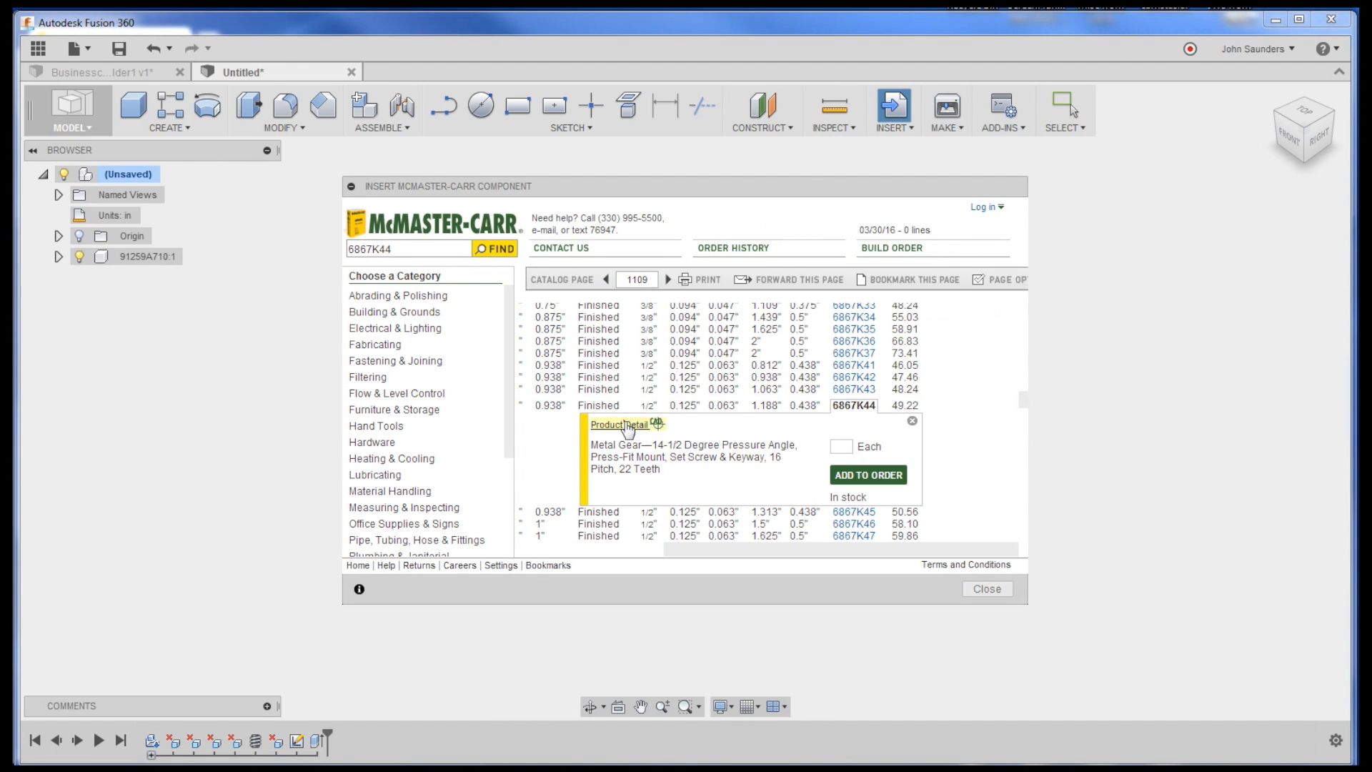
{"action": "left_click", "coordinate": [613, 424]}
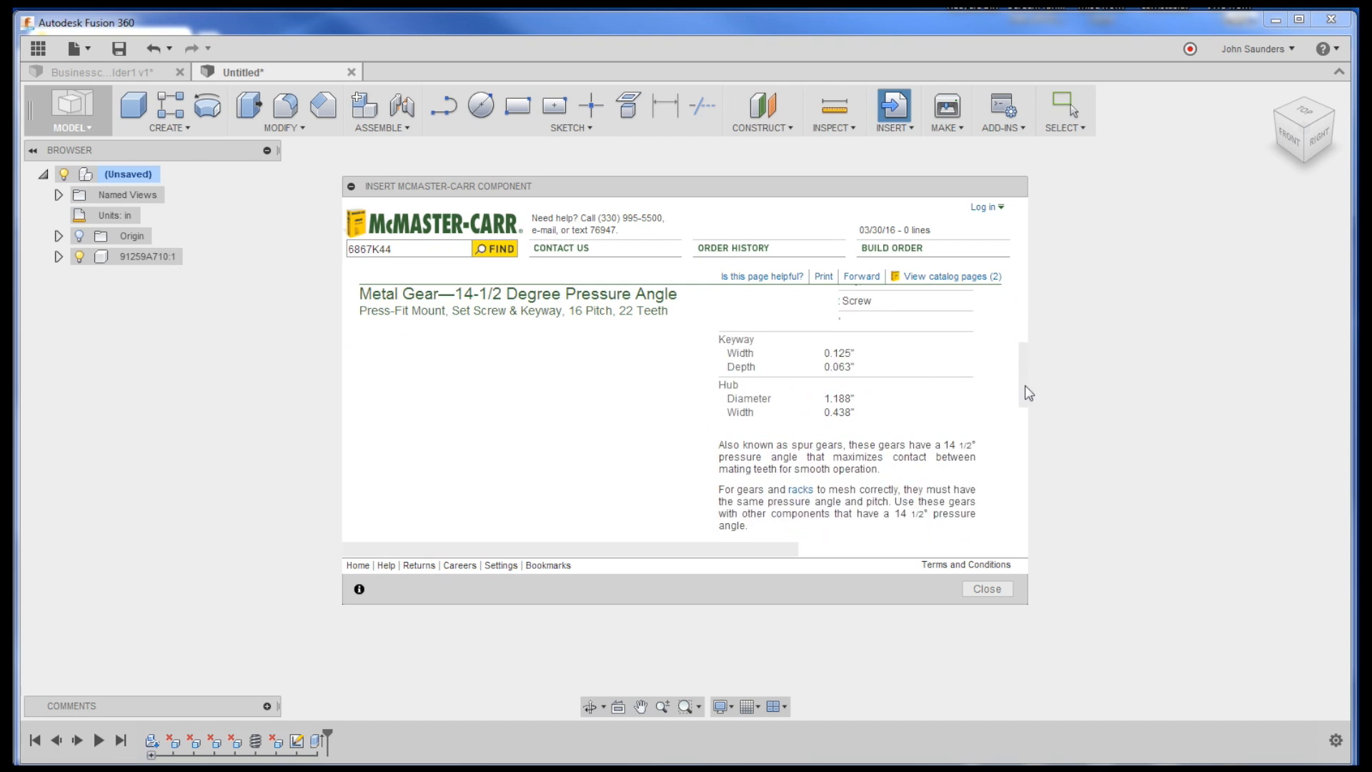
{"action": "left_click", "coordinate": [986, 588]}
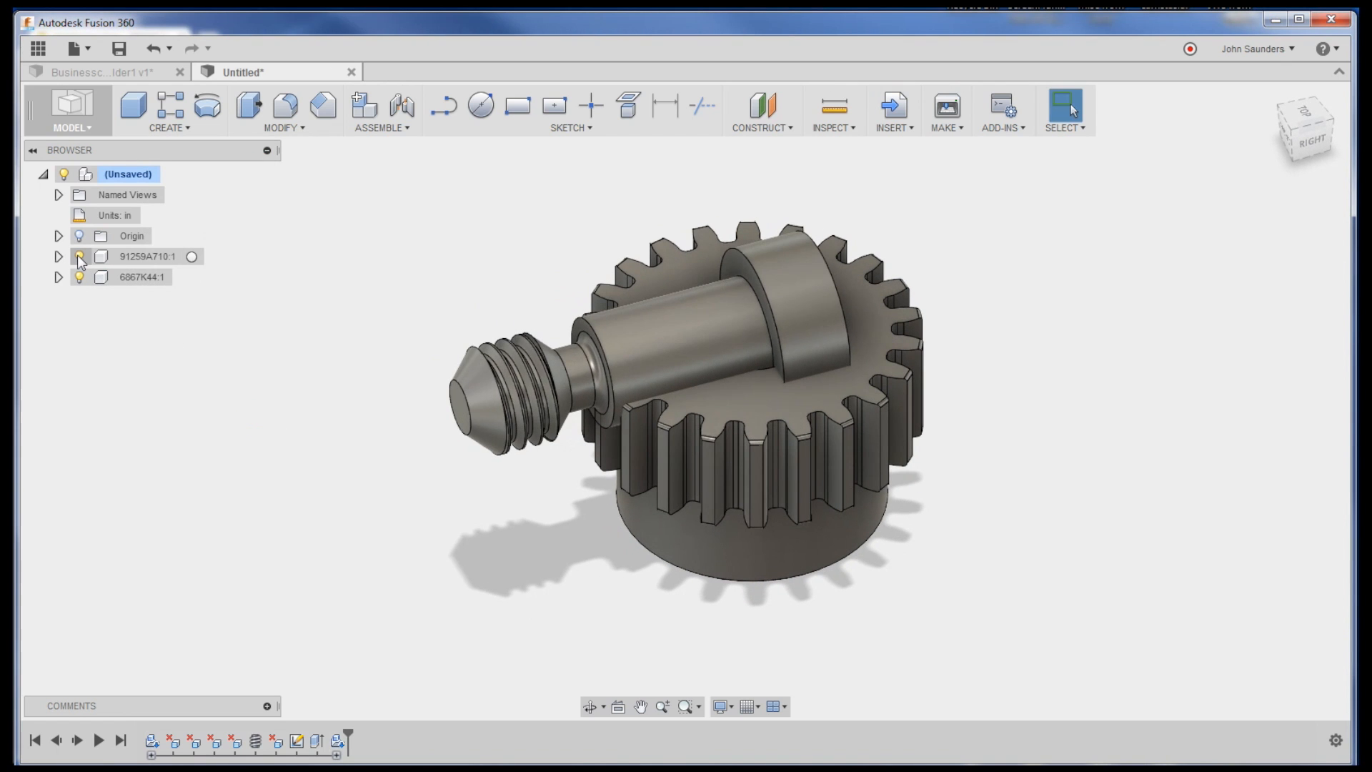
Step: Hide the screw component, expand the gear's bodies and select the bore's keyway faces
{"action": "left_click", "coordinate": [79, 256]}
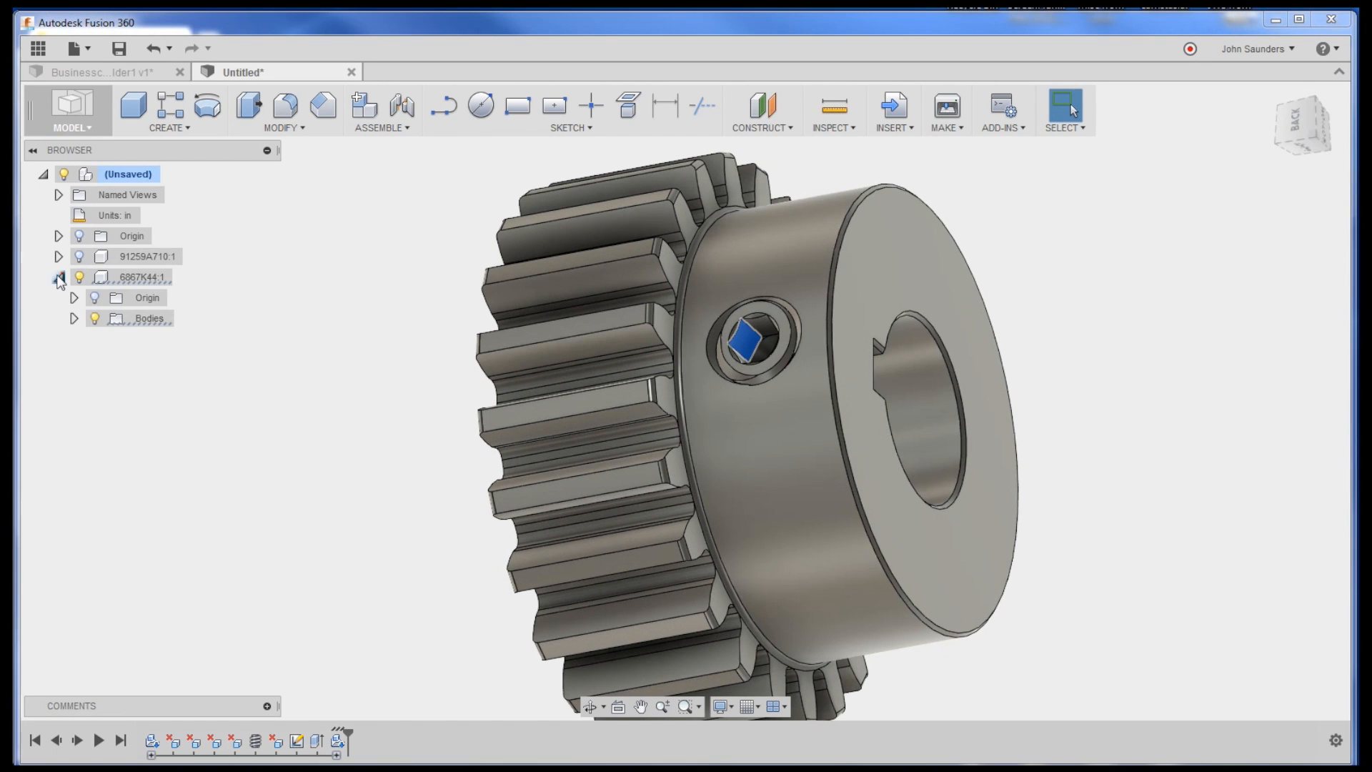
{"action": "left_click", "coordinate": [163, 359]}
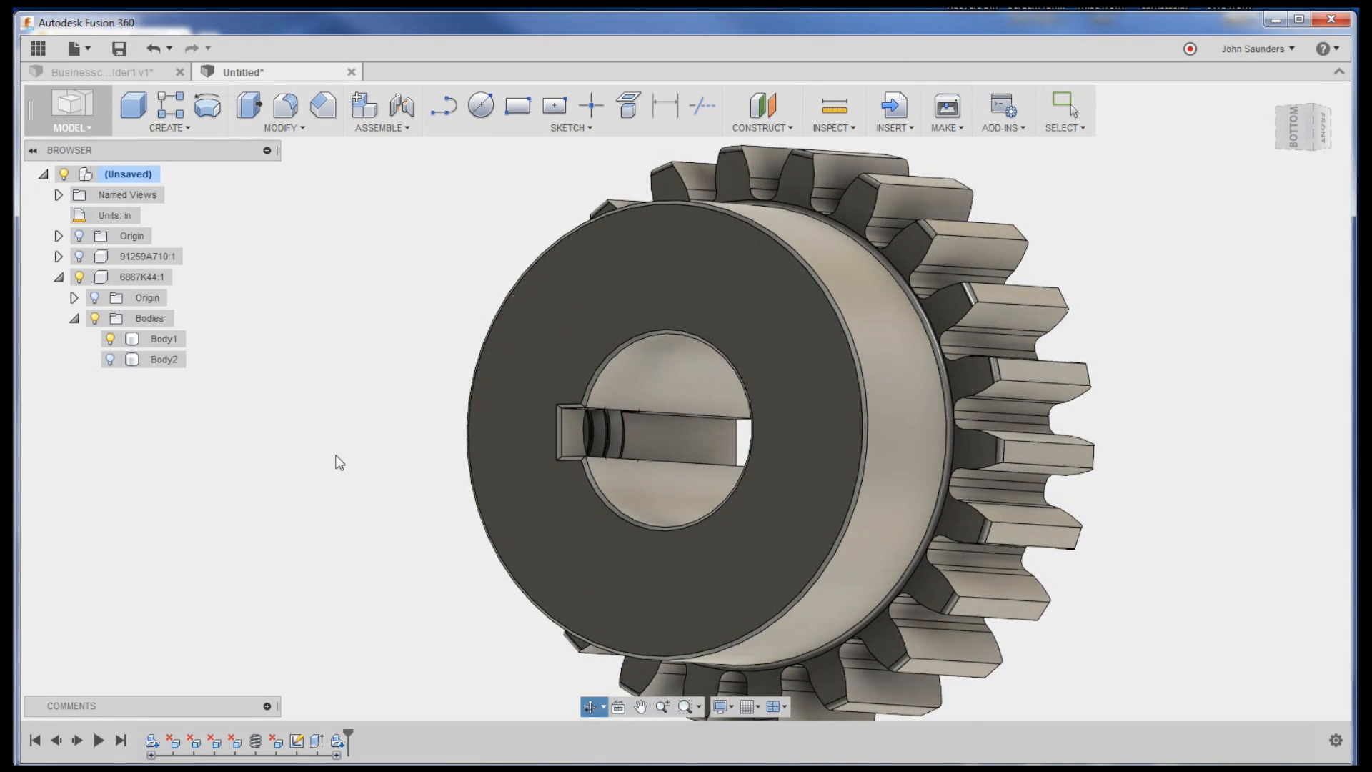
{"action": "left_click", "coordinate": [163, 338]}
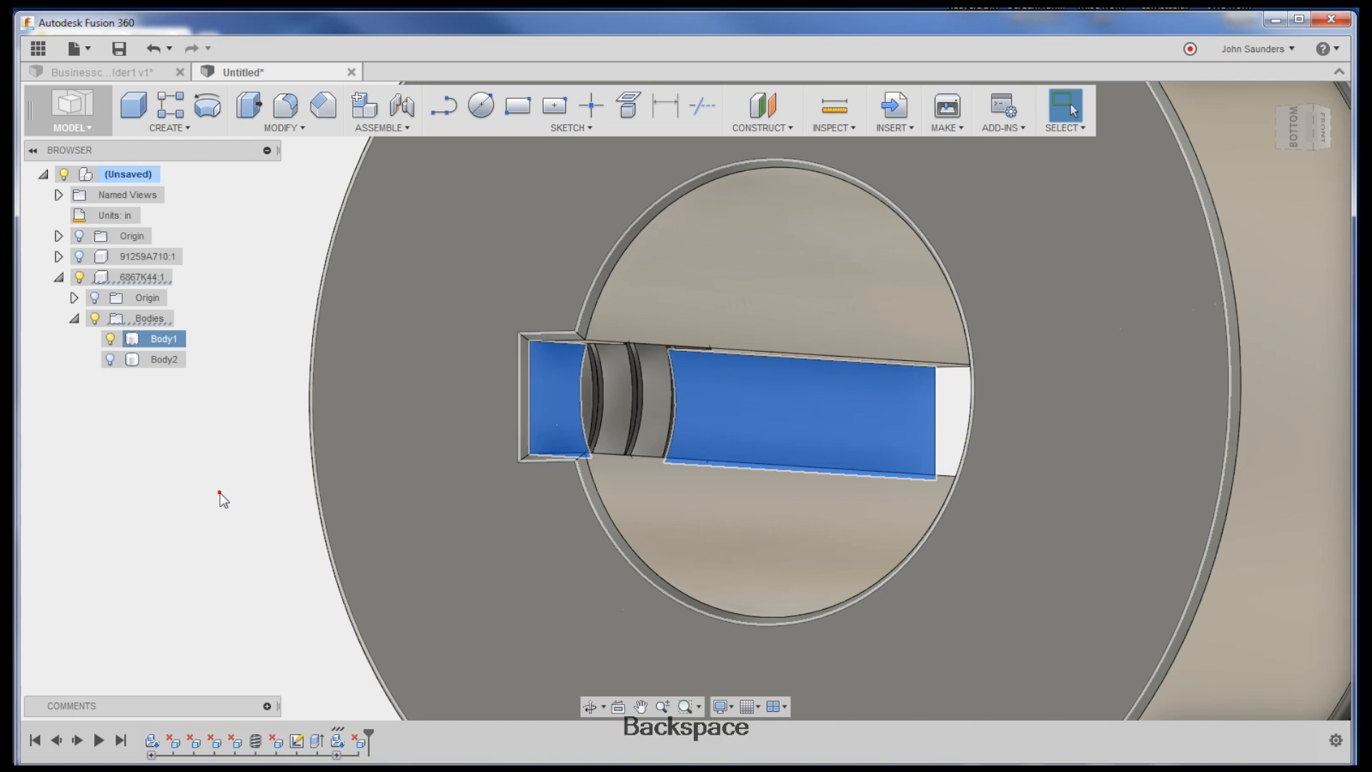
{"action": "mouse_move", "coordinate": [568, 389]}
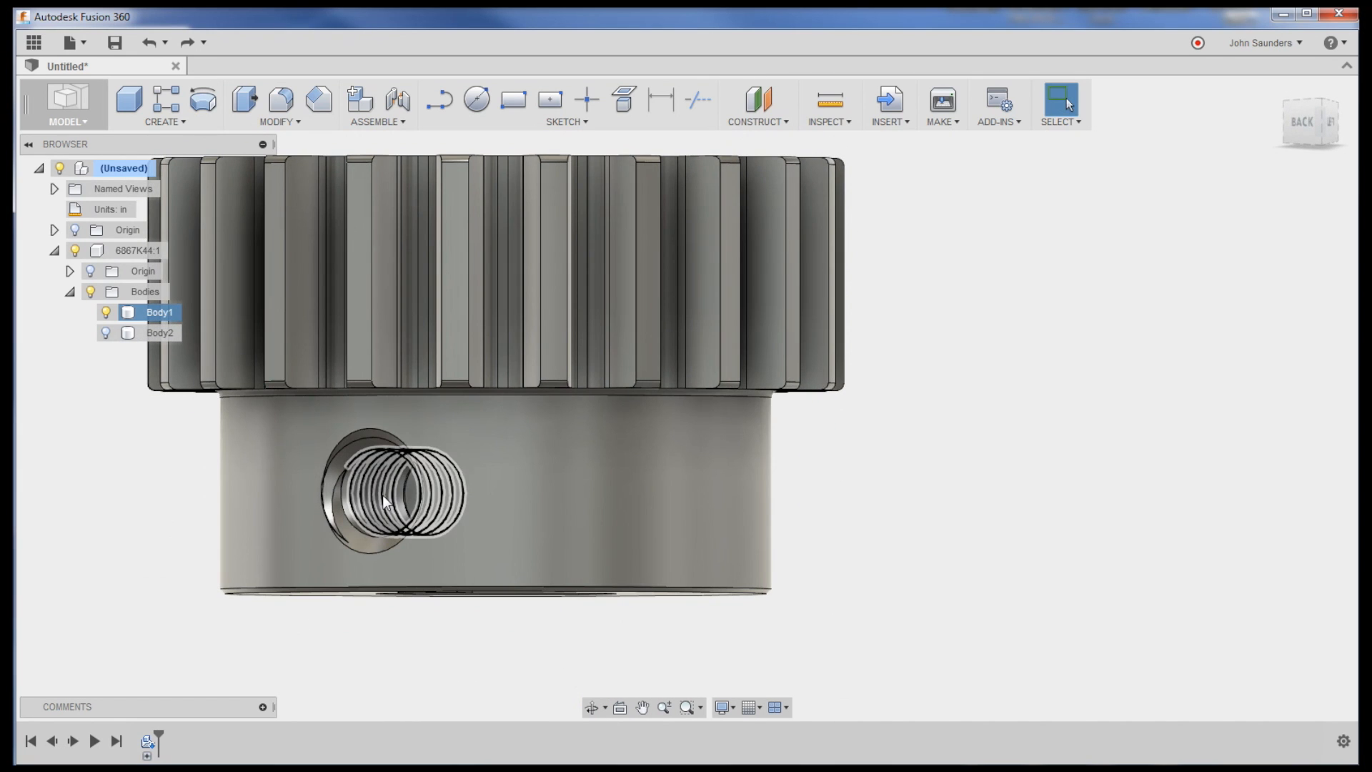
Step: Delete the set screw hole's thread faces and cylindrical wall, undoing the last deletion
{"action": "left_click", "coordinate": [394, 503]}
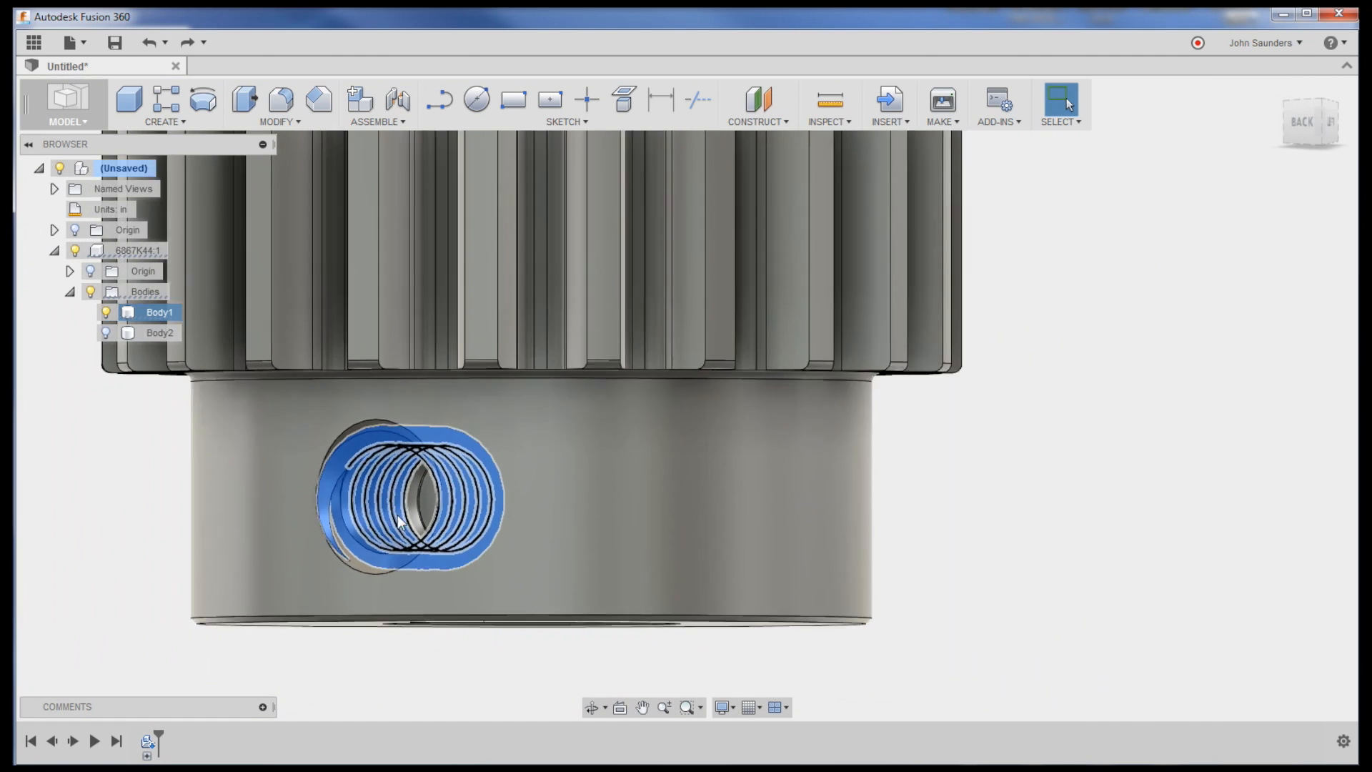
{"action": "key", "text": "Backspace"}
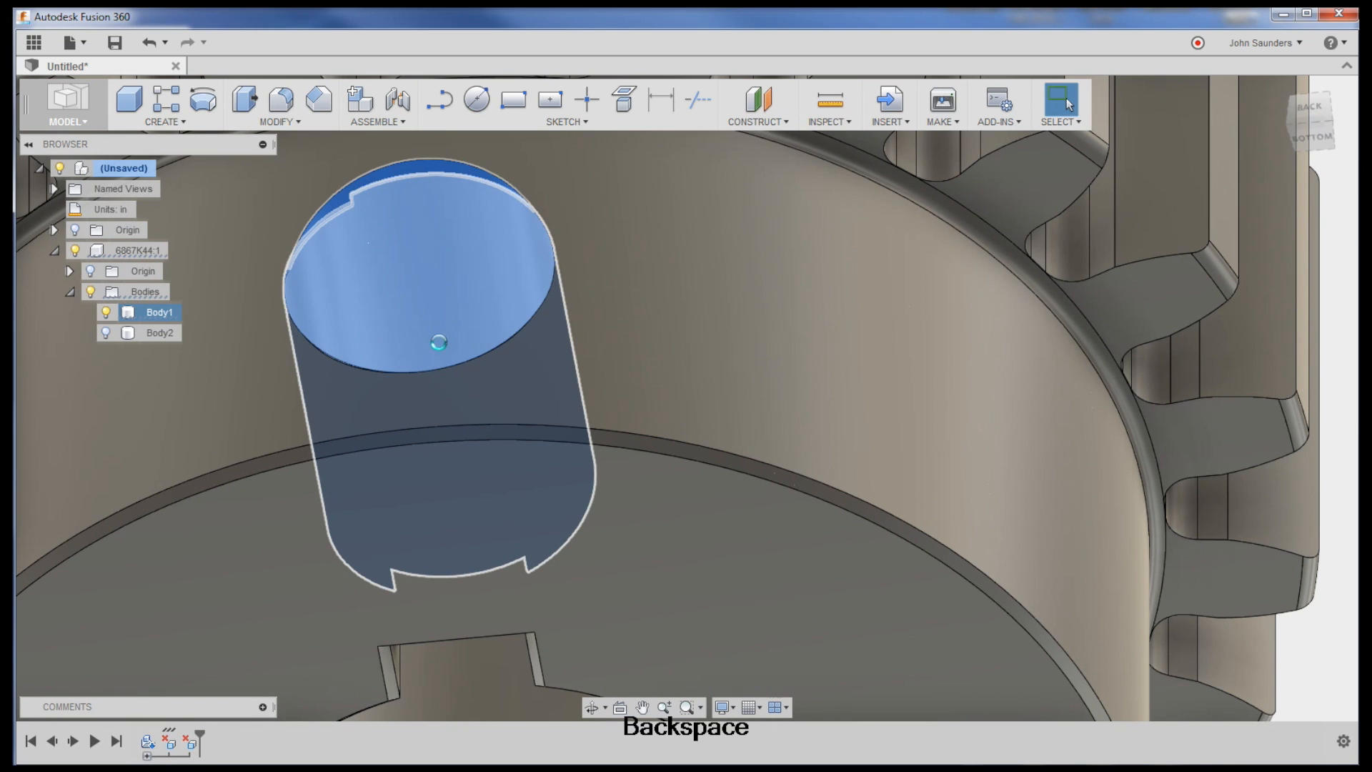
{"action": "key", "text": "Backspace"}
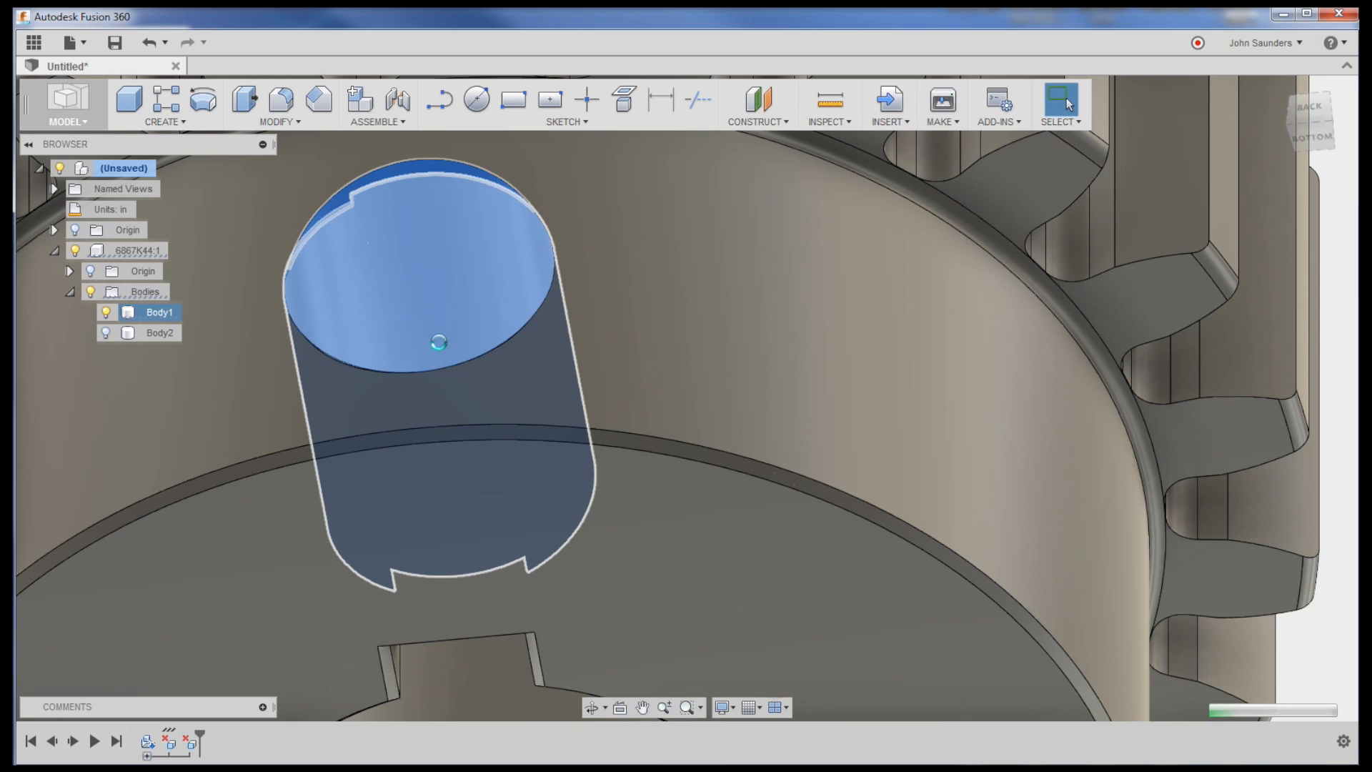
{"action": "key", "text": "ctrl+z"}
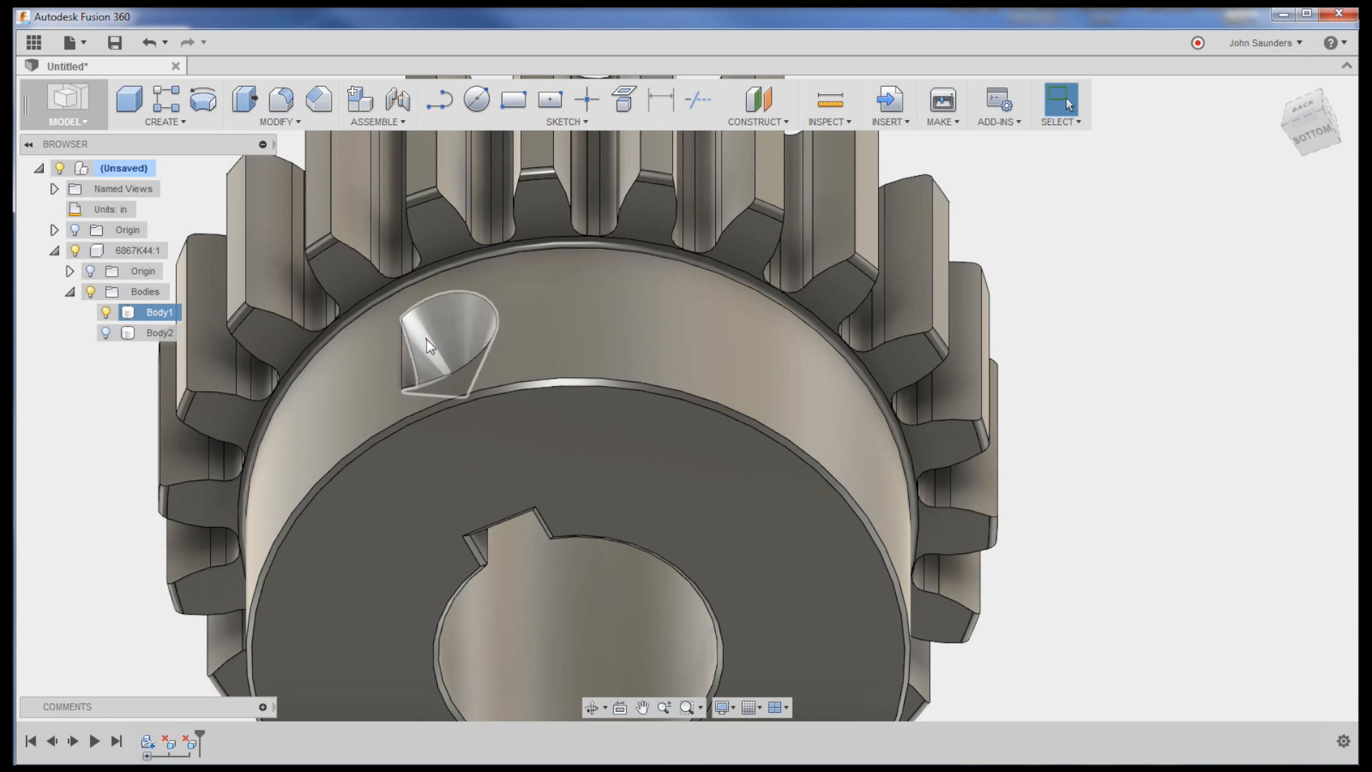
Step: Delete the leftover drill-point cone and wedge-shaped keyway remnant faces from the bore
{"action": "left_click", "coordinate": [445, 341]}
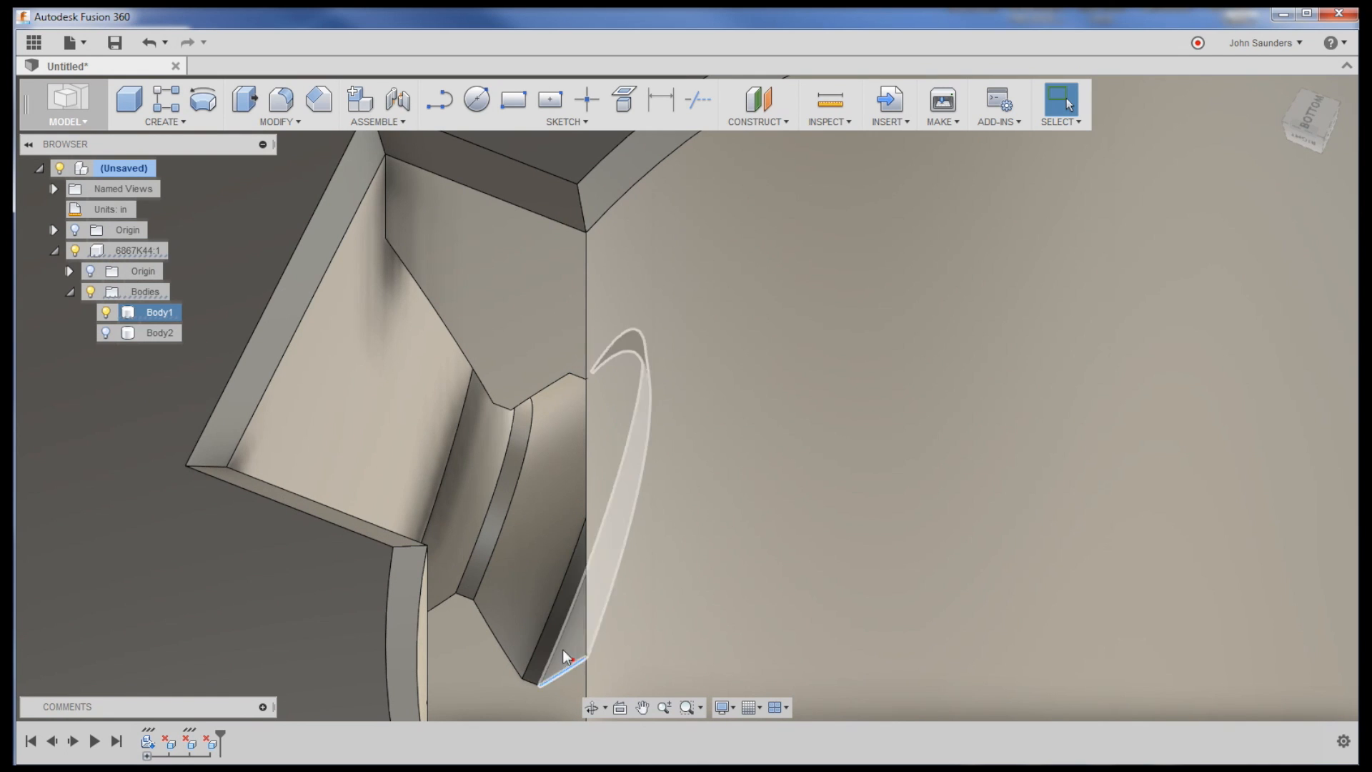
{"action": "left_click", "coordinate": [564, 656]}
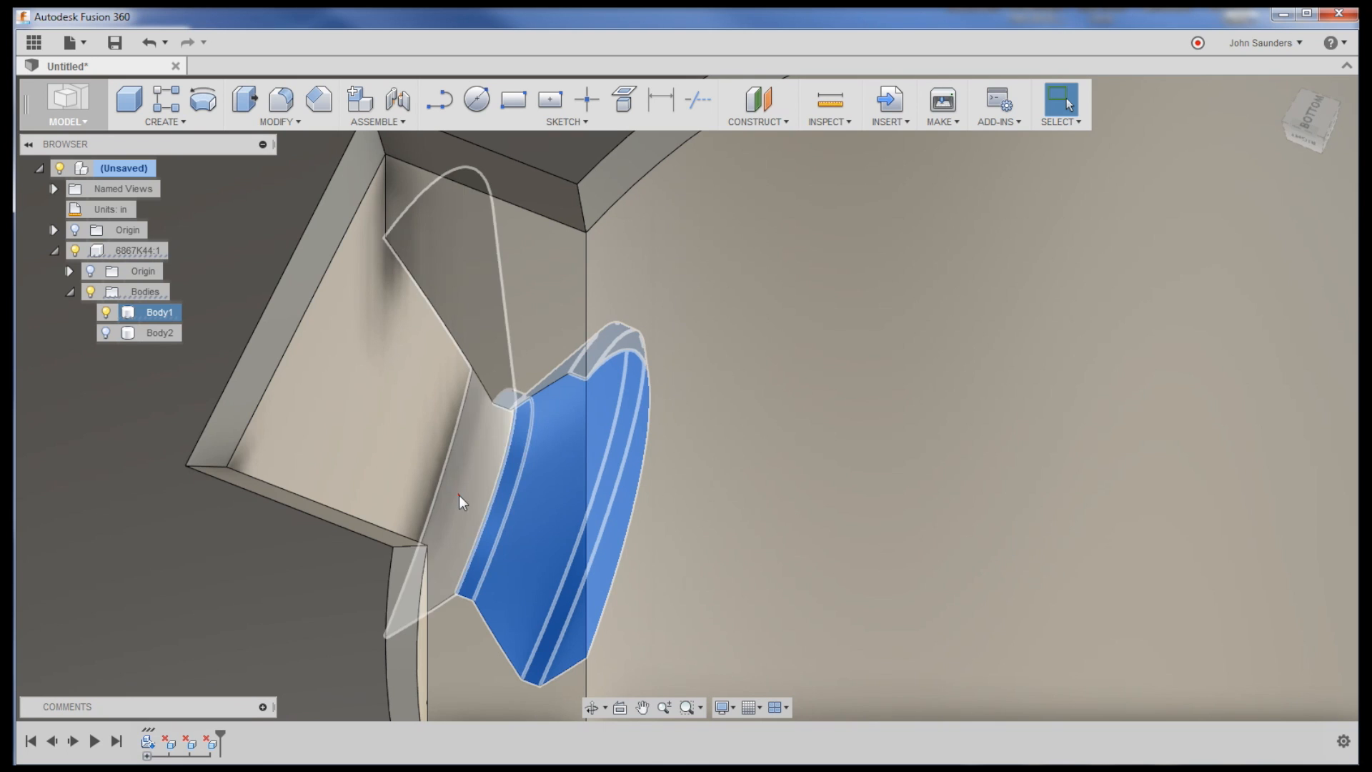
{"action": "key", "text": "Backspace"}
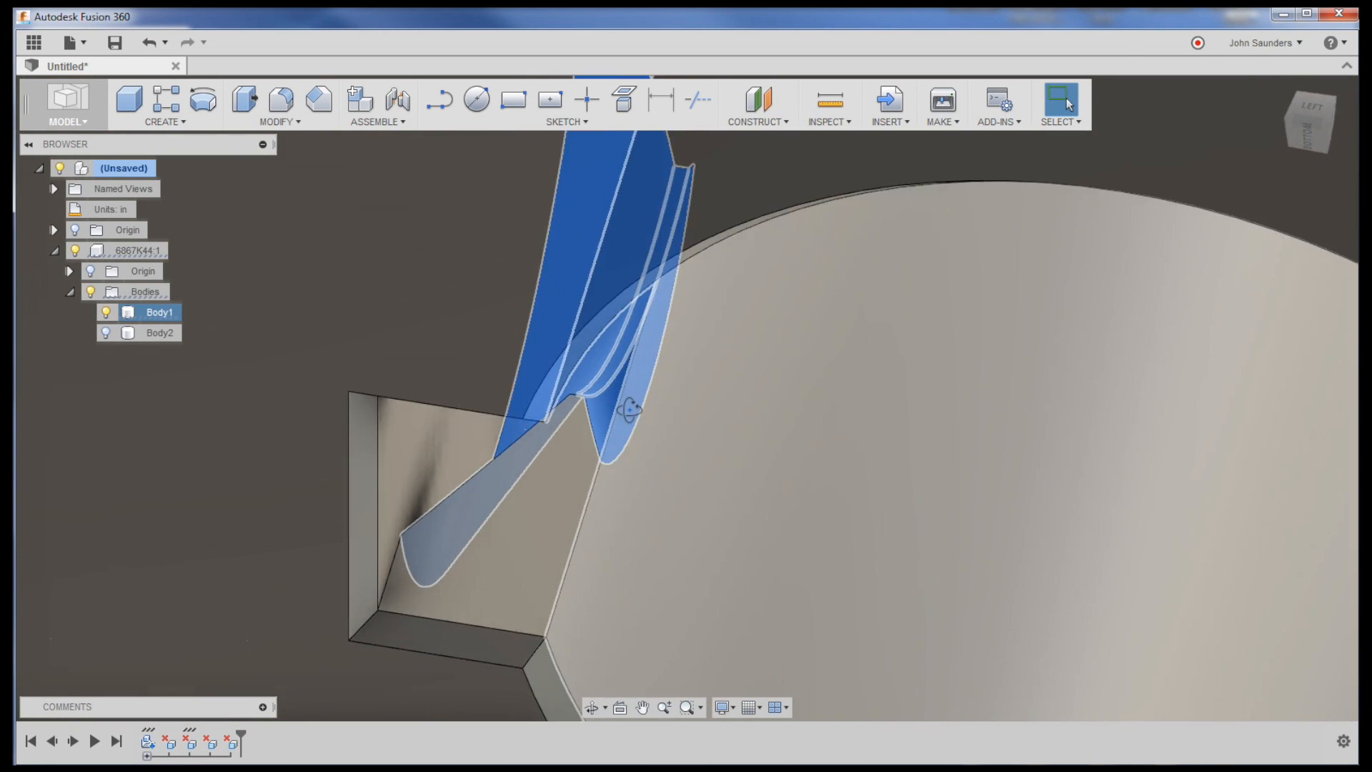
{"action": "key", "text": "Backspace"}
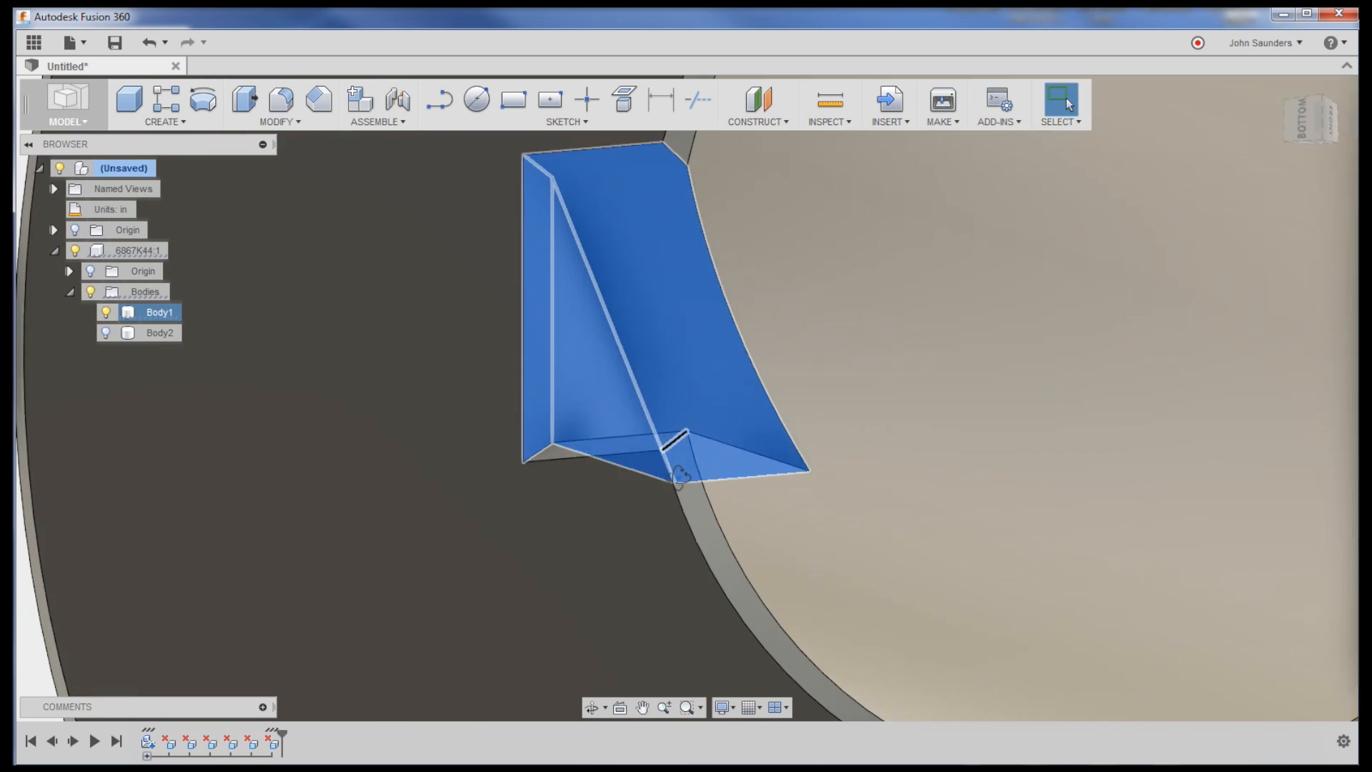
{"action": "key", "text": "Backspace"}
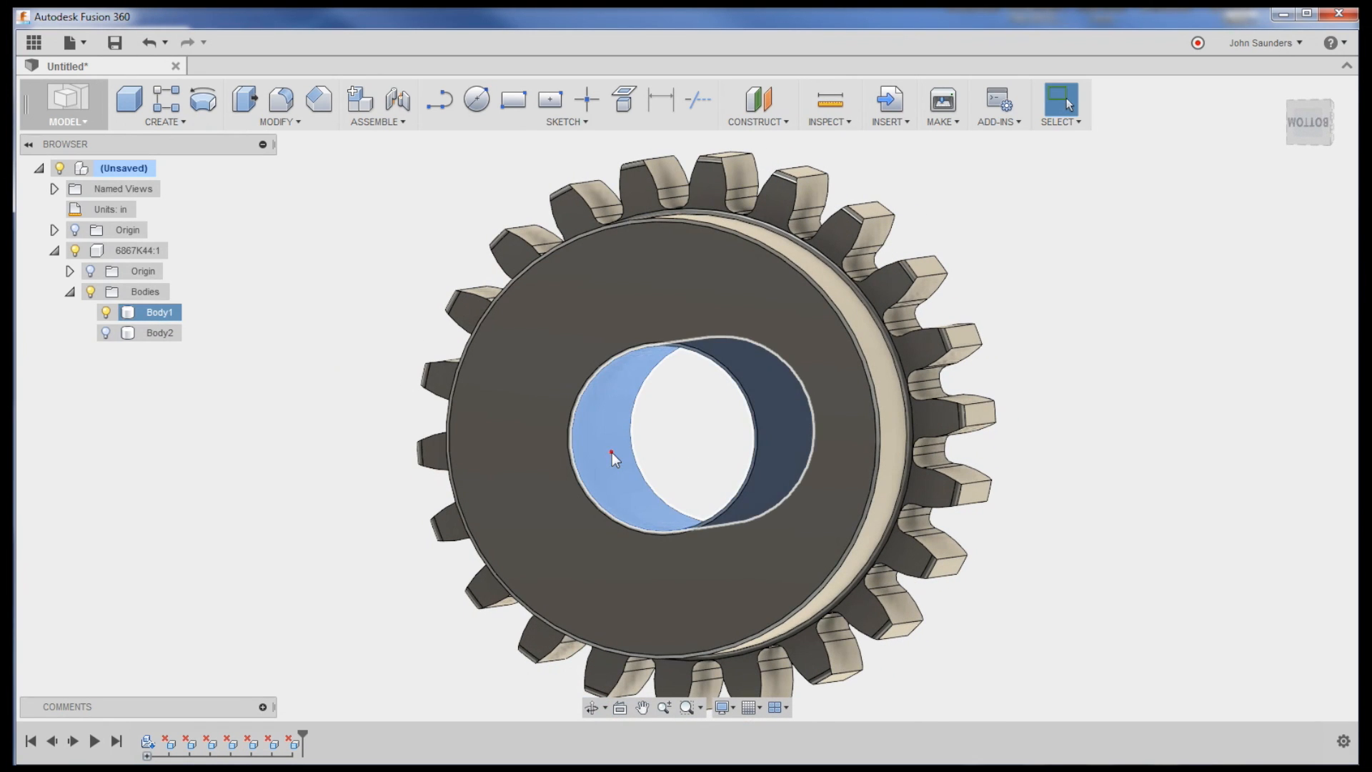
Step: Delete the round bore face to fill the hole and turn the view toward the hub side
{"action": "key", "text": "Backspace"}
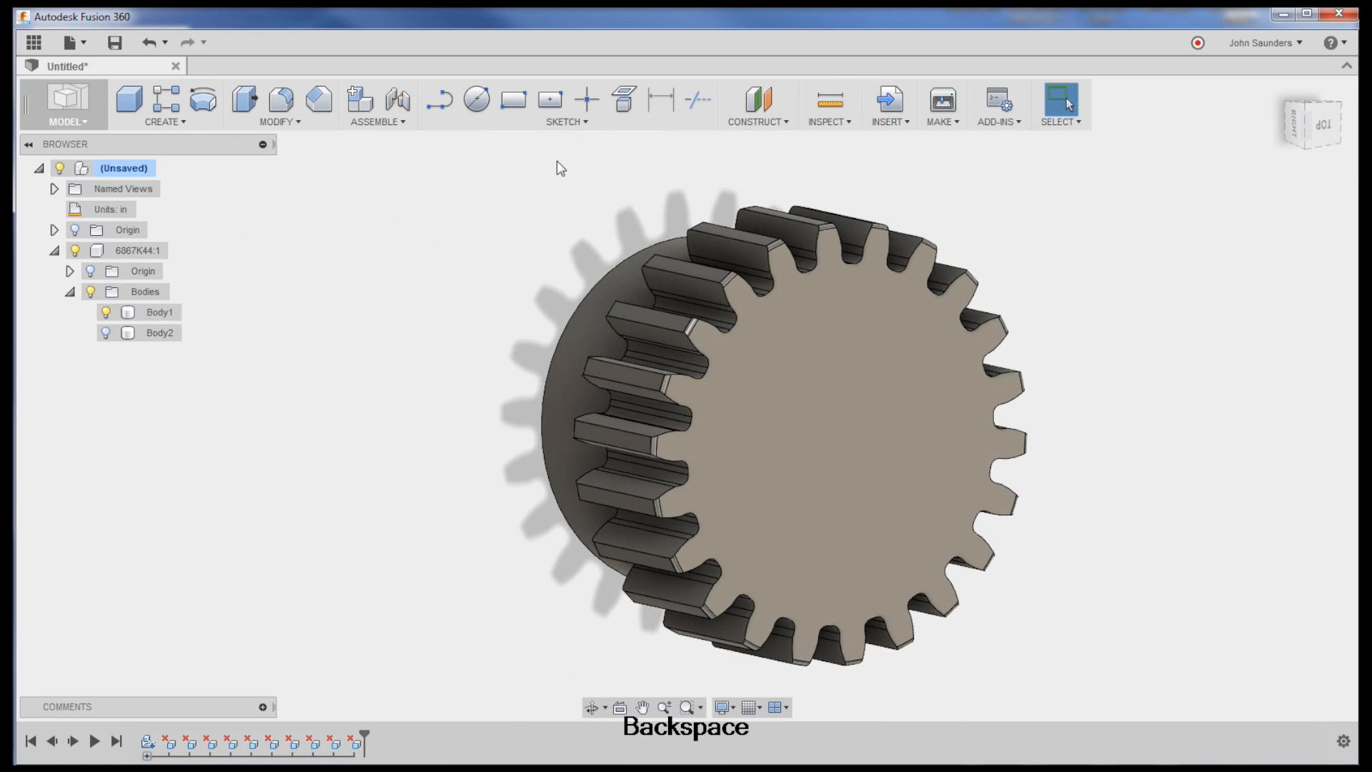
{"action": "left_click", "coordinate": [565, 105]}
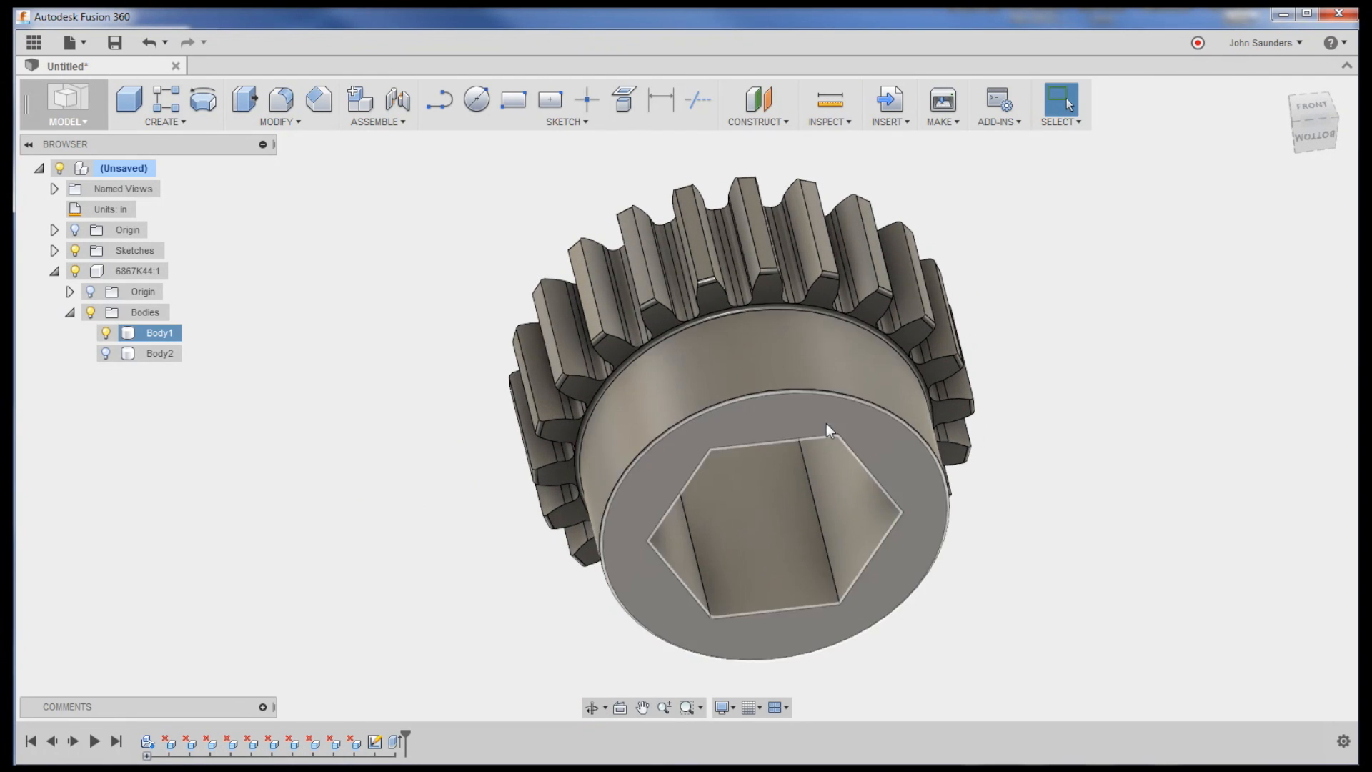
{"action": "left_click_drag", "start_coordinate": [827, 428], "coordinate": [761, 405]}
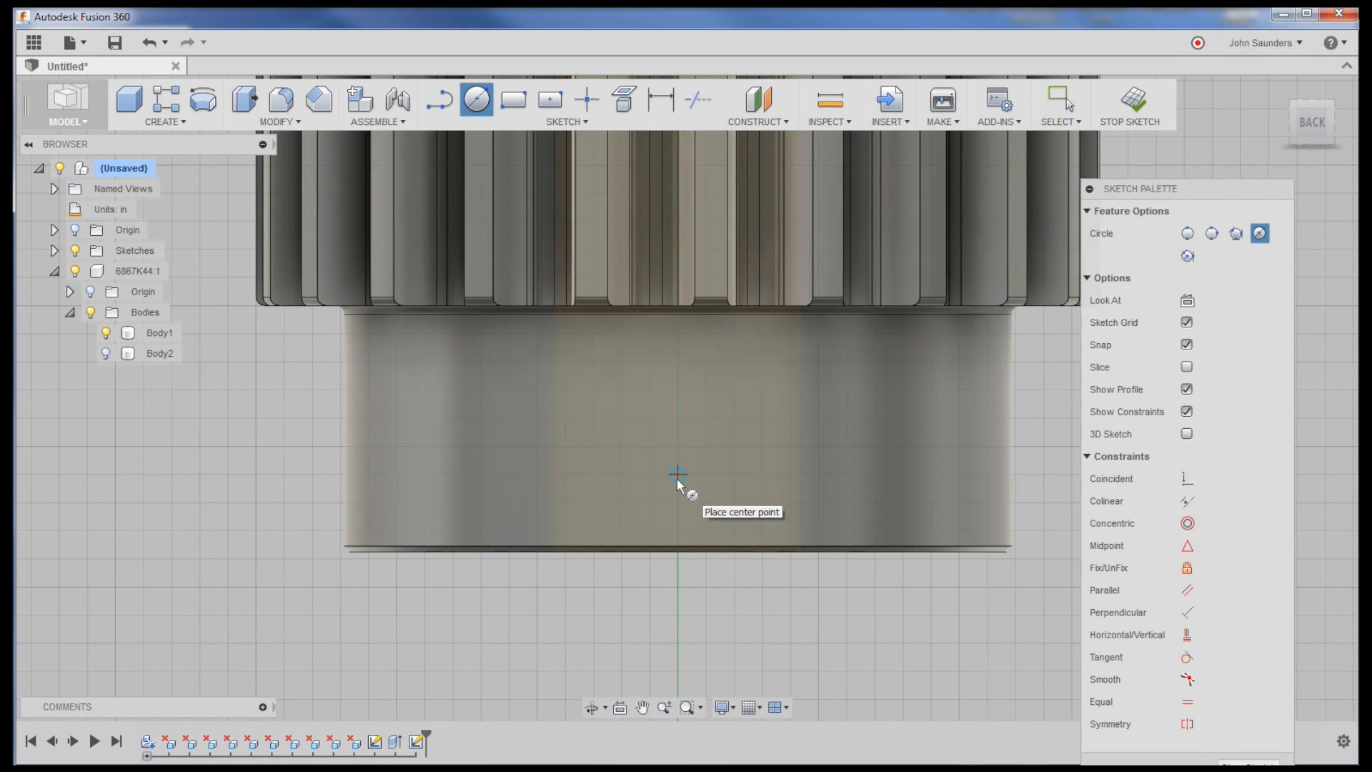
Step: Sketch a centre-point circle on the hub side and cut it as a cross hole
{"action": "left_click", "coordinate": [676, 475]}
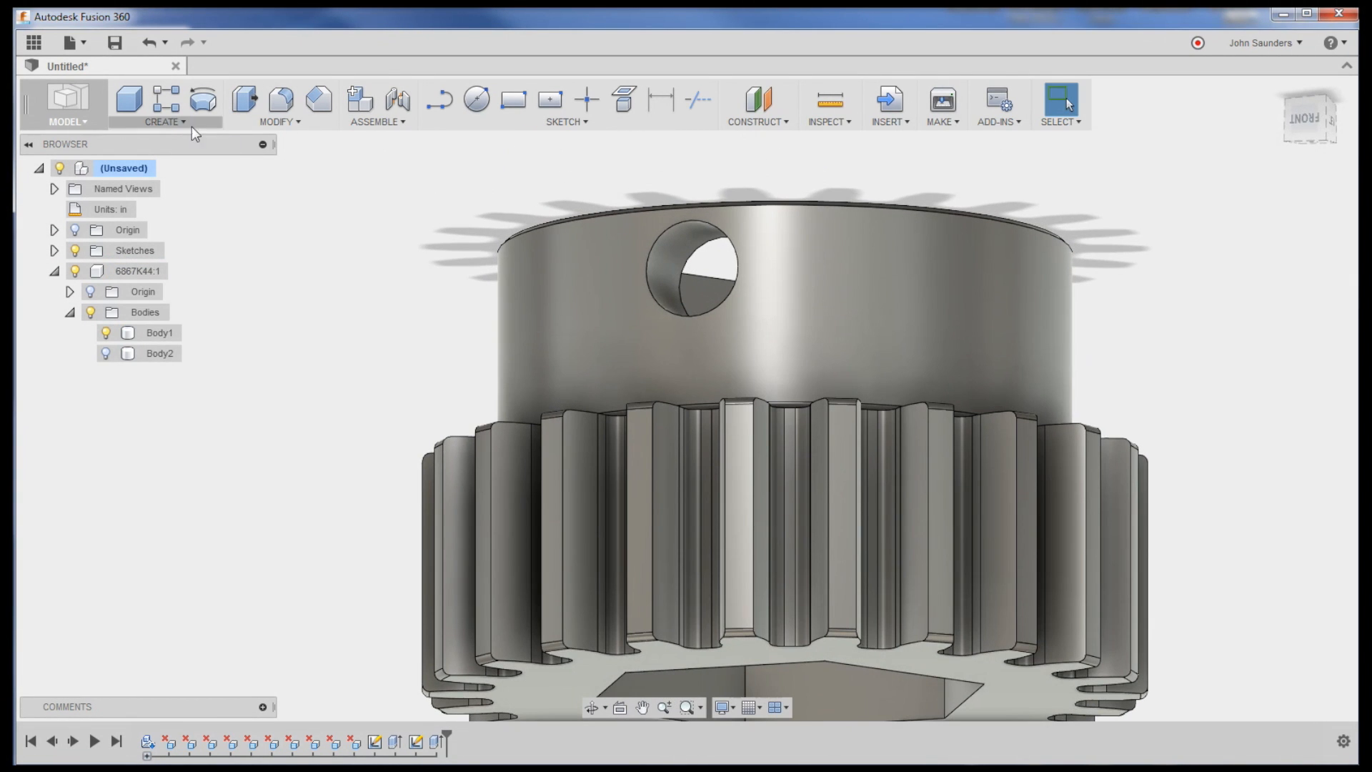
{"action": "left_click", "coordinate": [162, 122]}
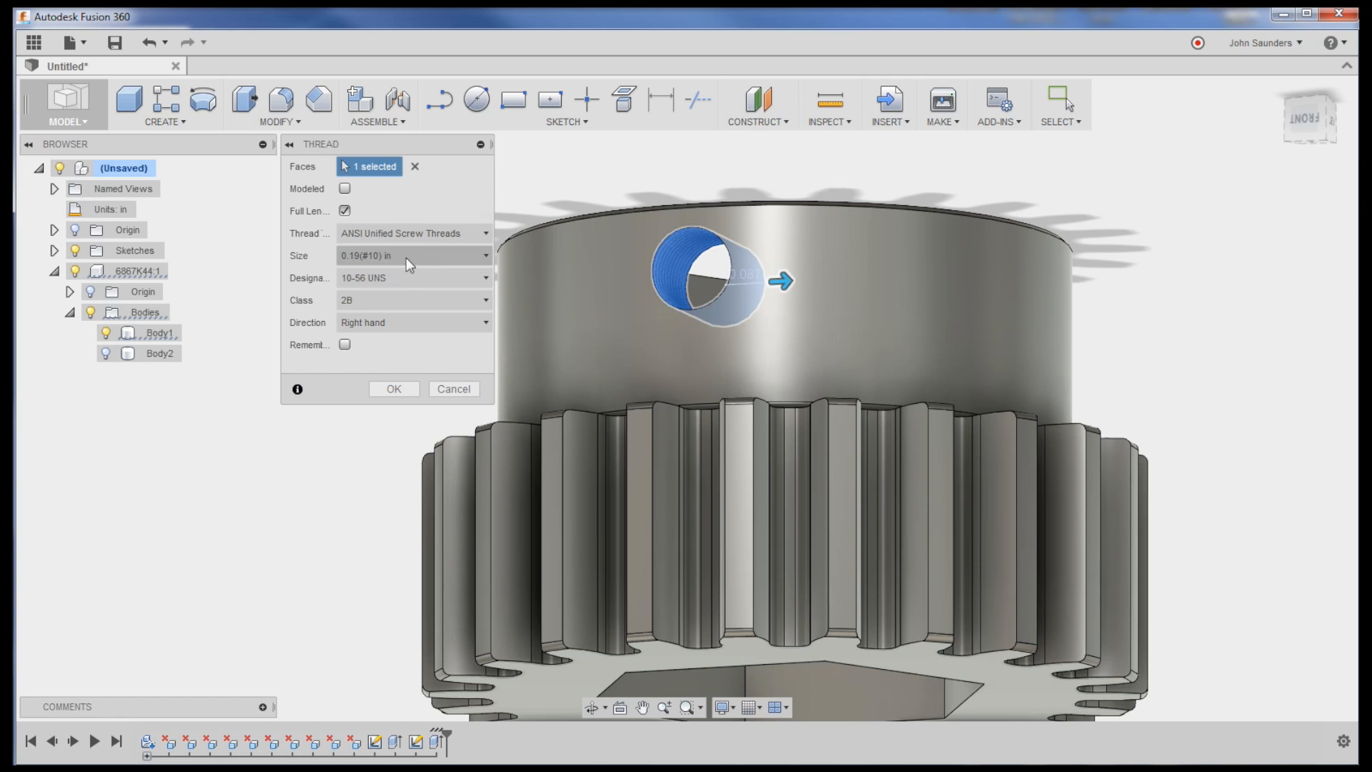
{"action": "mouse_move", "coordinate": [339, 237]}
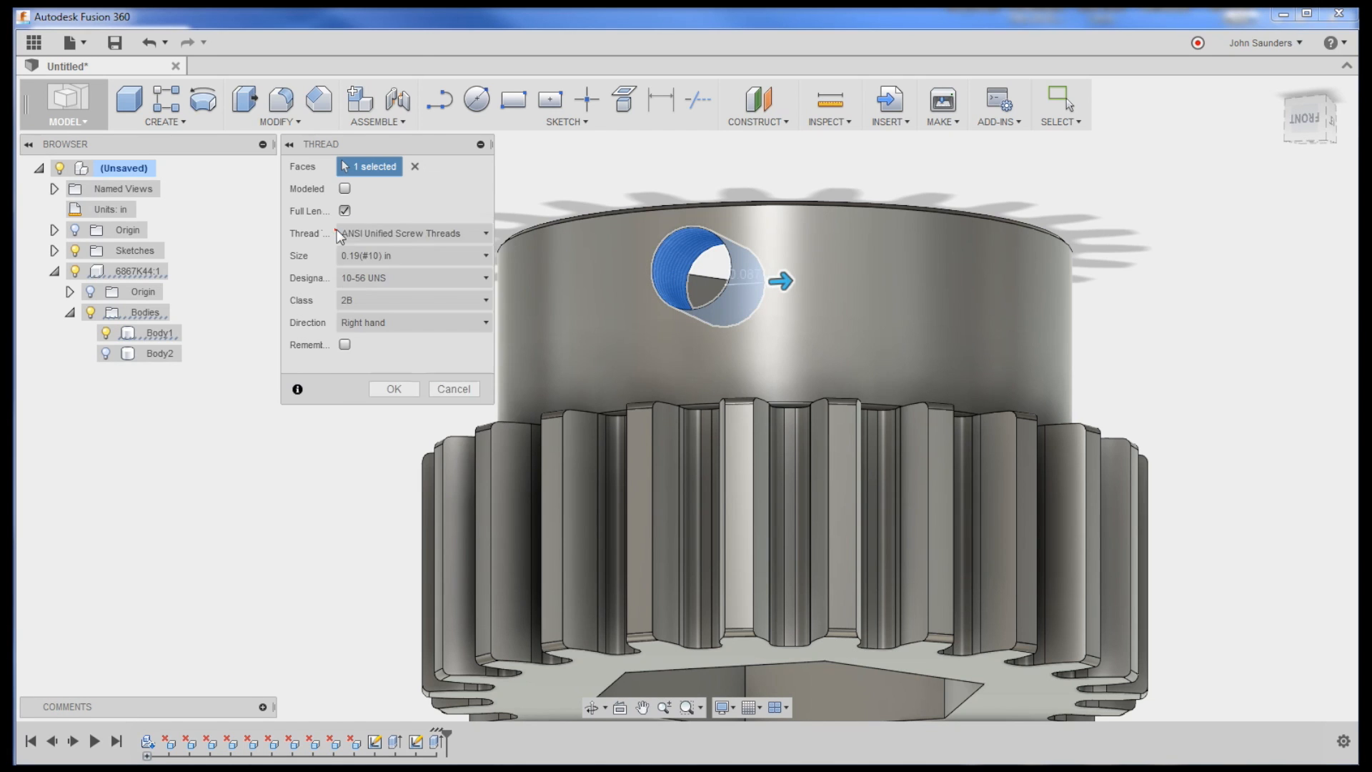
Step: Apply a 0.25 in (1/4-20 UNC) thread to the cross hole
{"action": "left_click", "coordinate": [411, 255]}
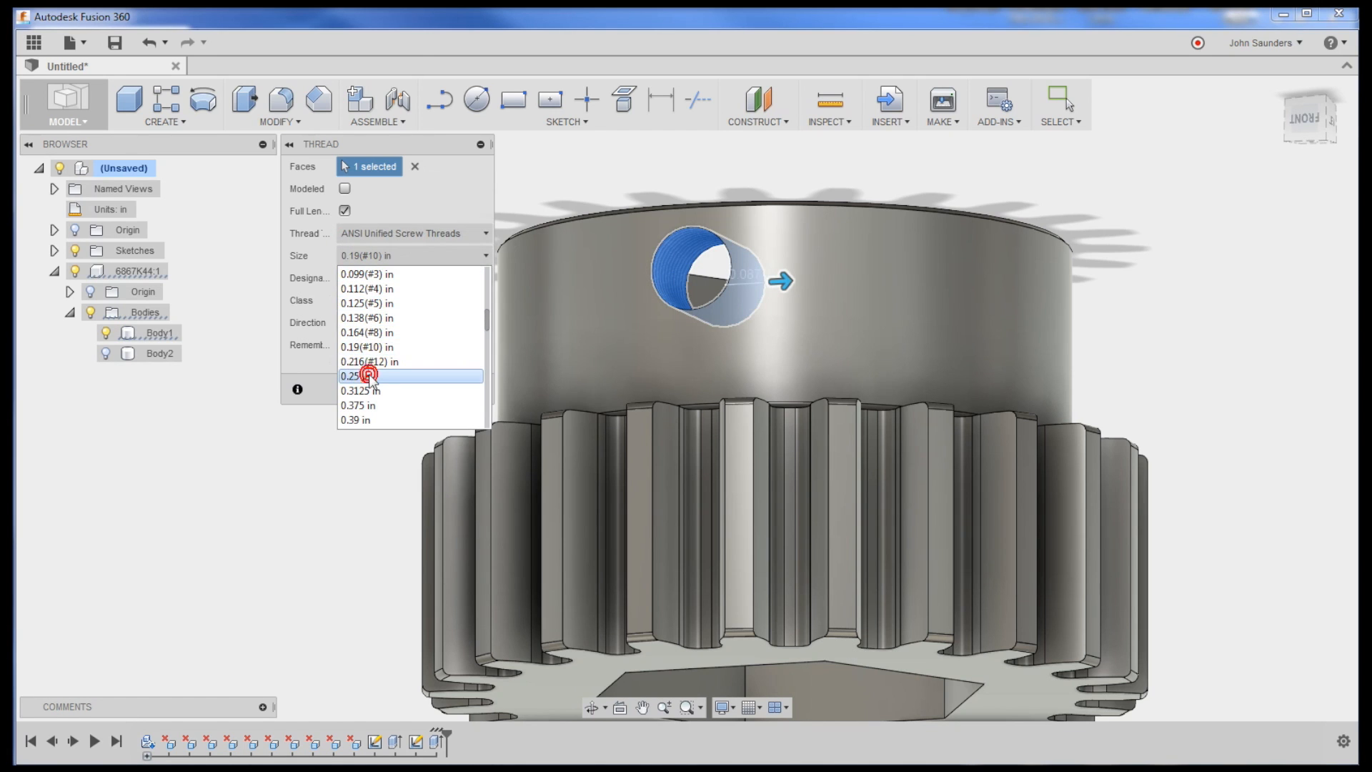
{"action": "left_click", "coordinate": [365, 375]}
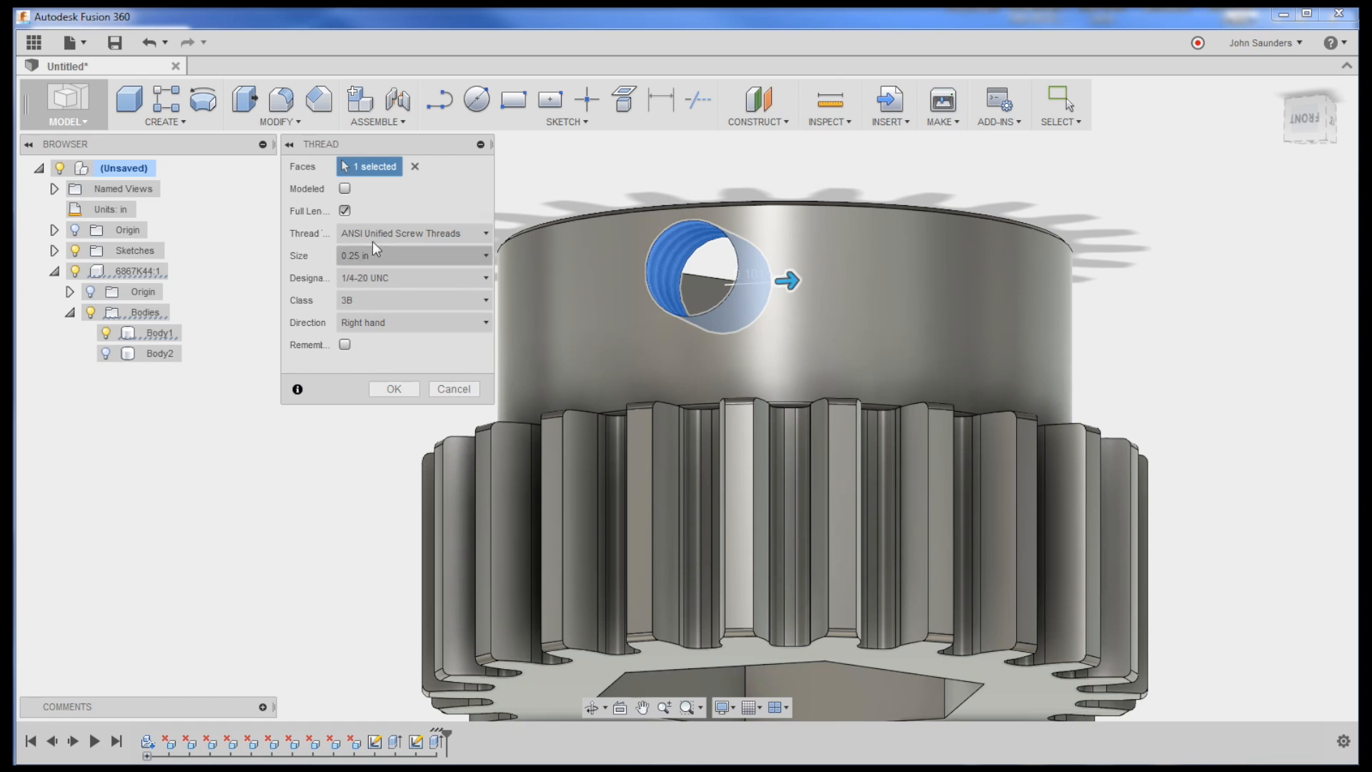
{"action": "left_click", "coordinate": [393, 389]}
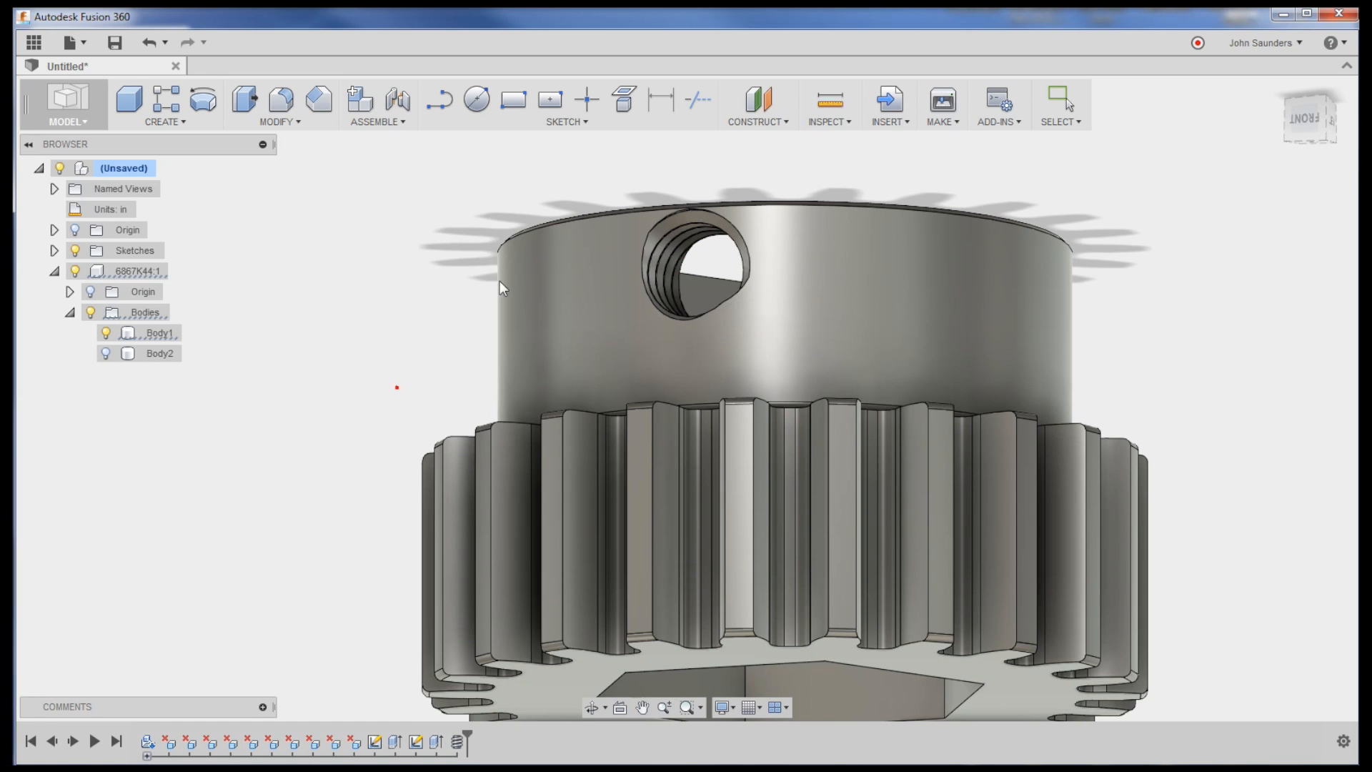